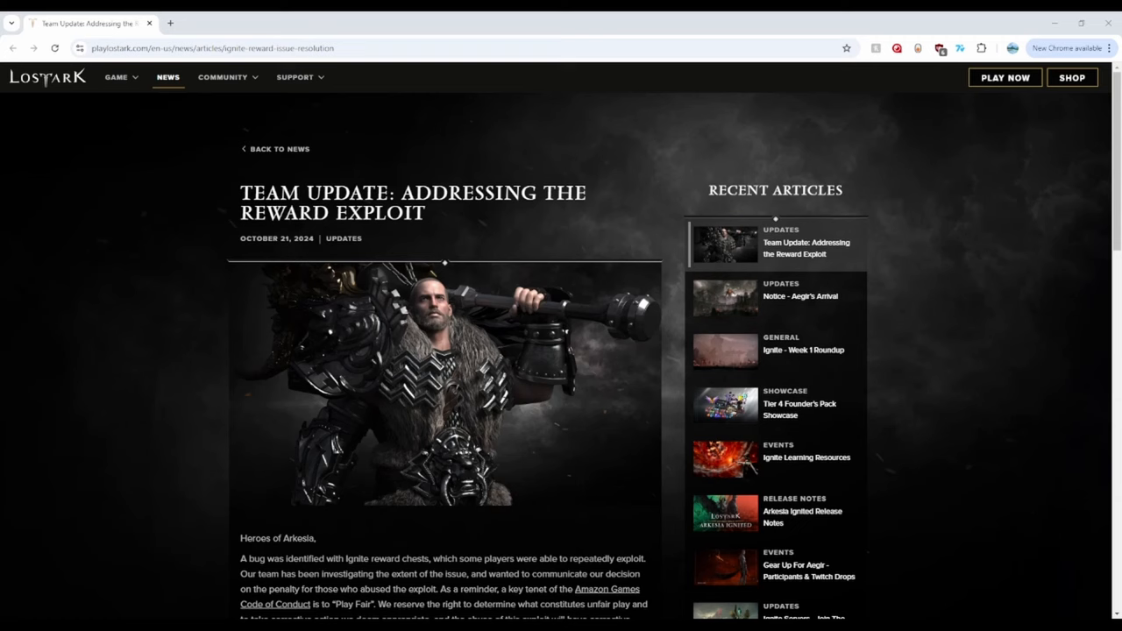
# Scroll past the header image to the 'Heroes of Arkesia' letter and General Policy heading.
pyautogui.scroll(-3)
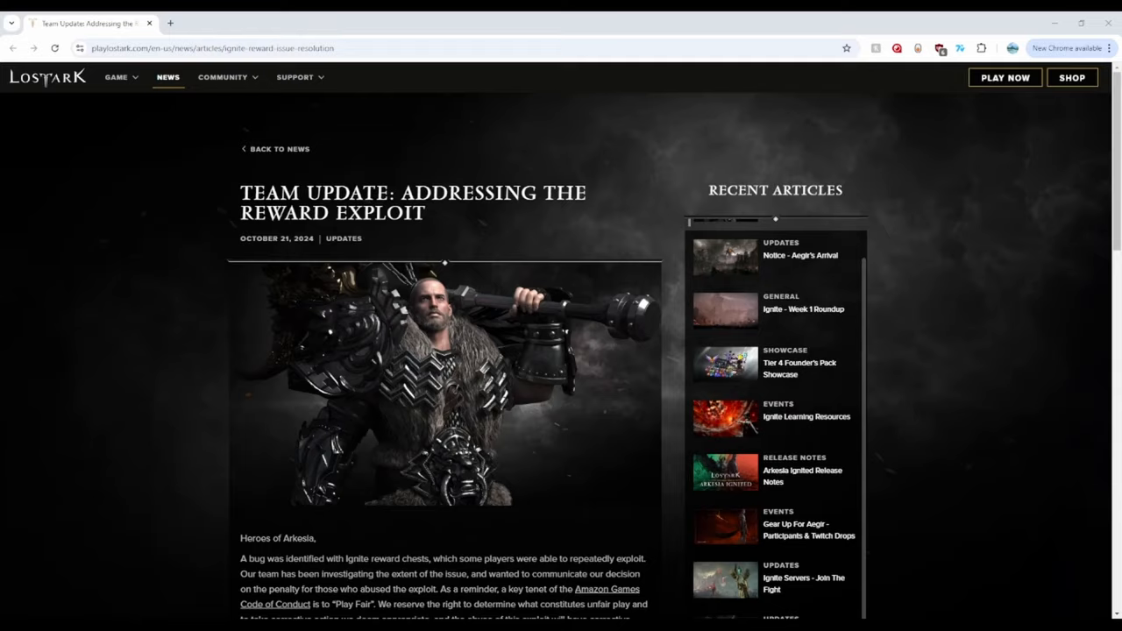
pyautogui.scroll(-3)
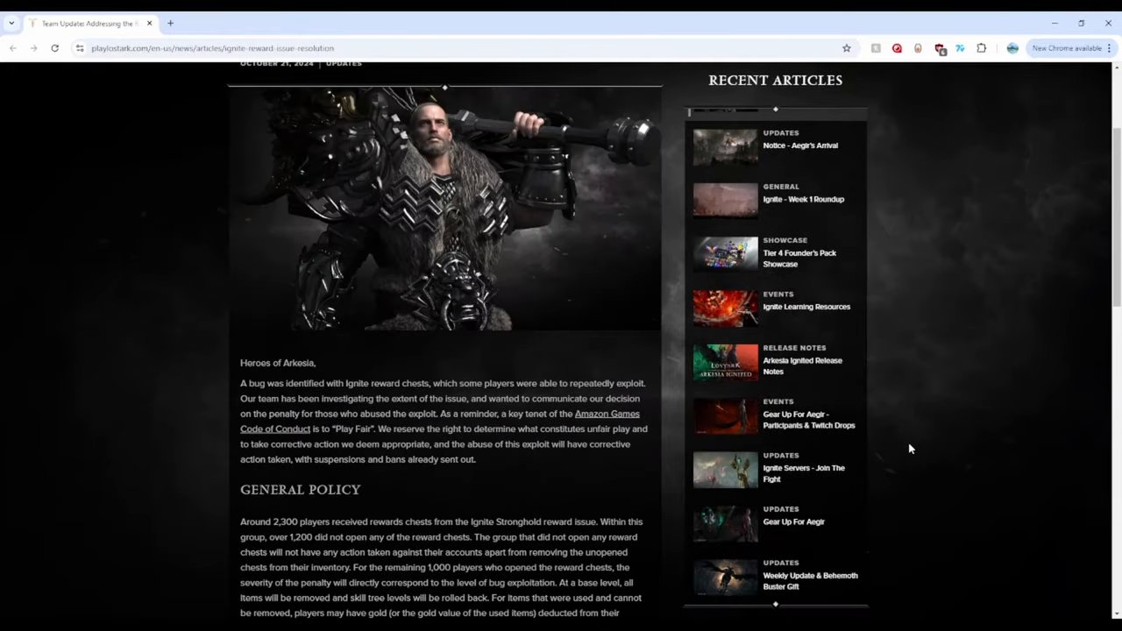
pyautogui.moveTo(908, 432)
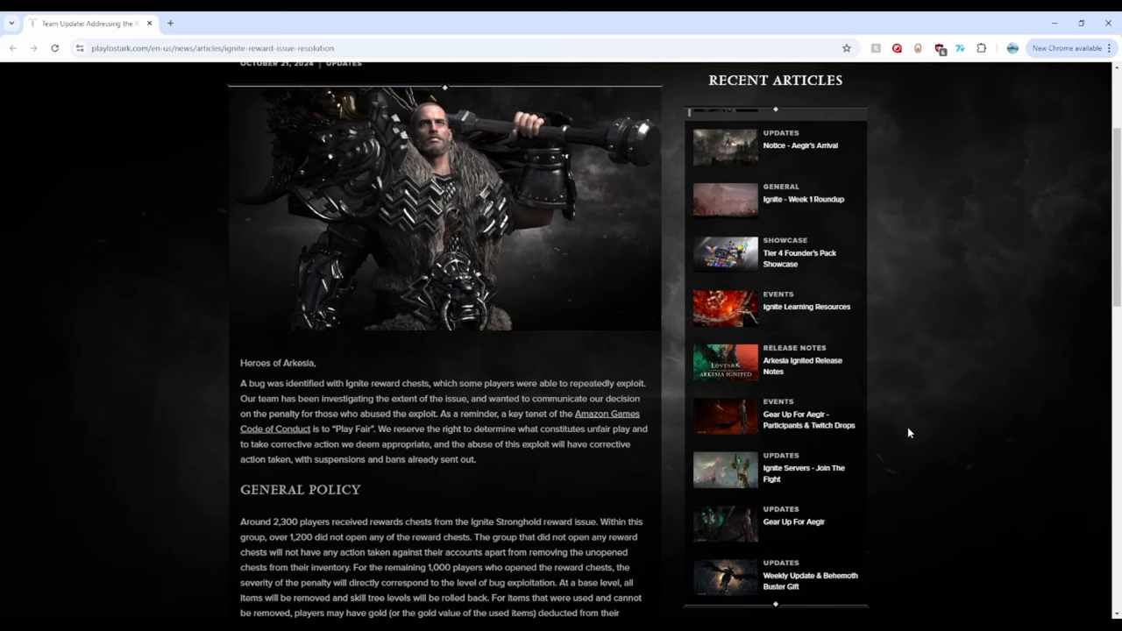
pyautogui.moveTo(894, 421)
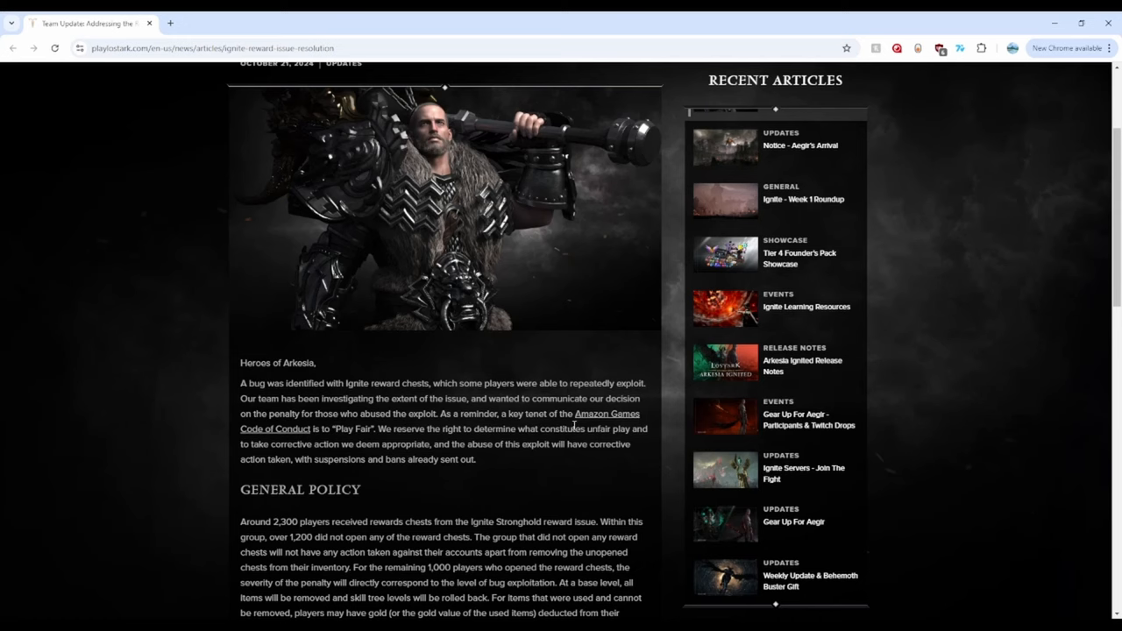
pyautogui.moveTo(552, 410)
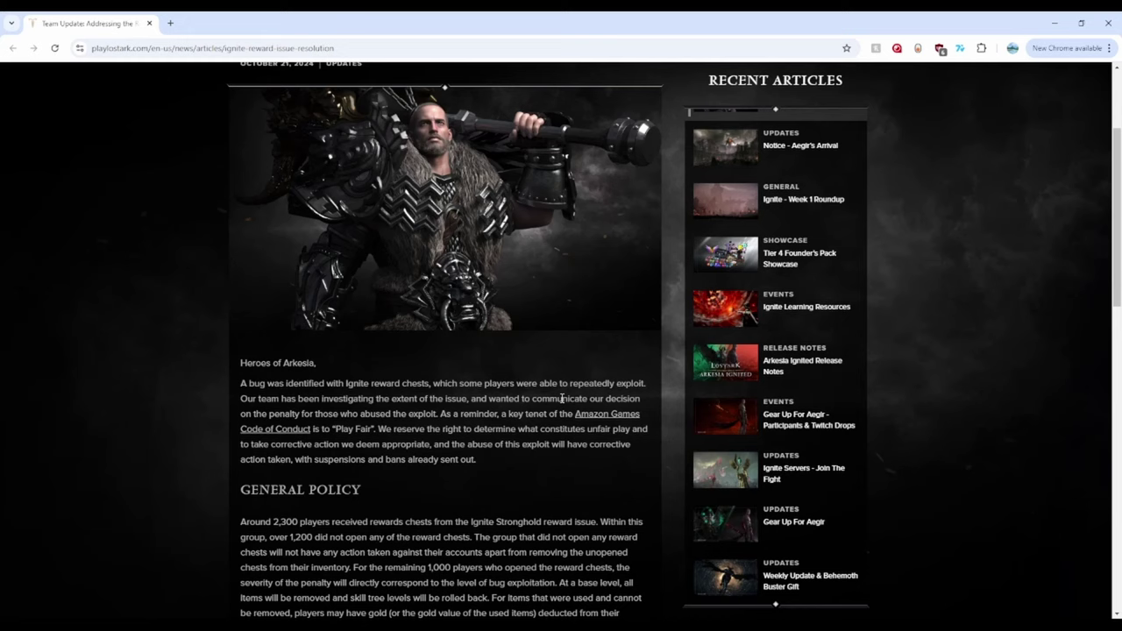
pyautogui.moveTo(543, 408)
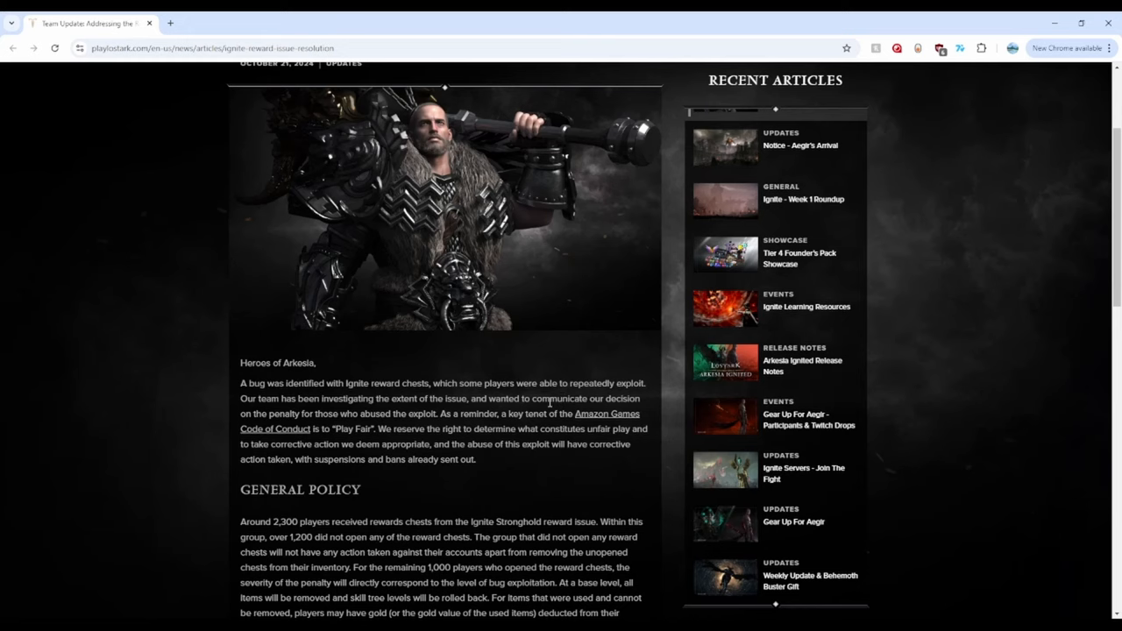
pyautogui.scroll(-3)
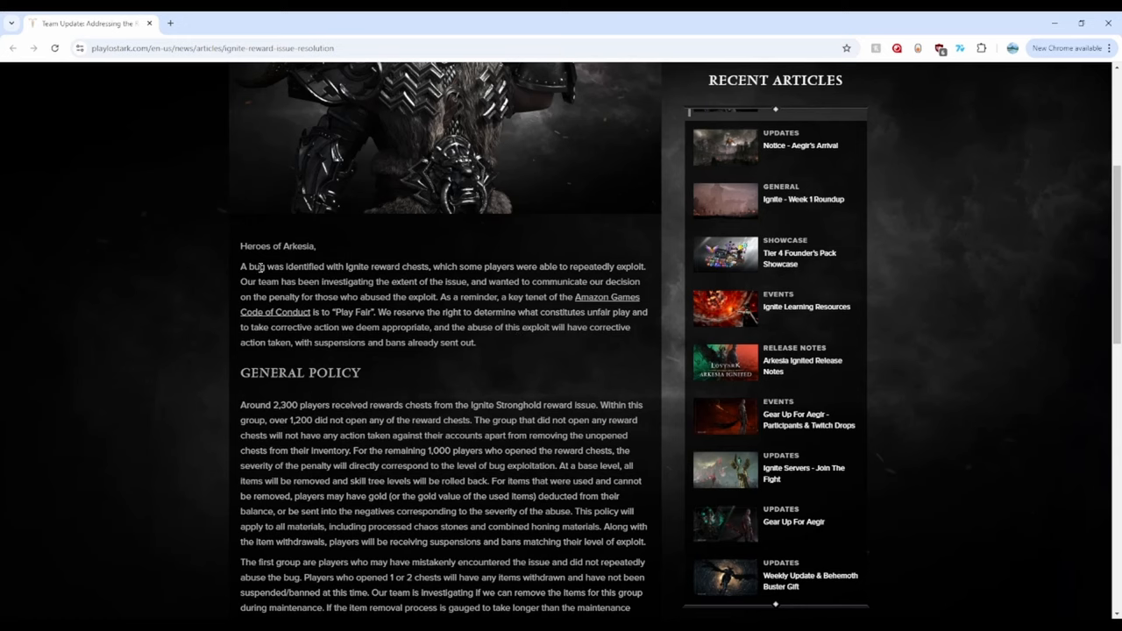
pyautogui.moveTo(345, 267); pyautogui.dragTo(425, 266)
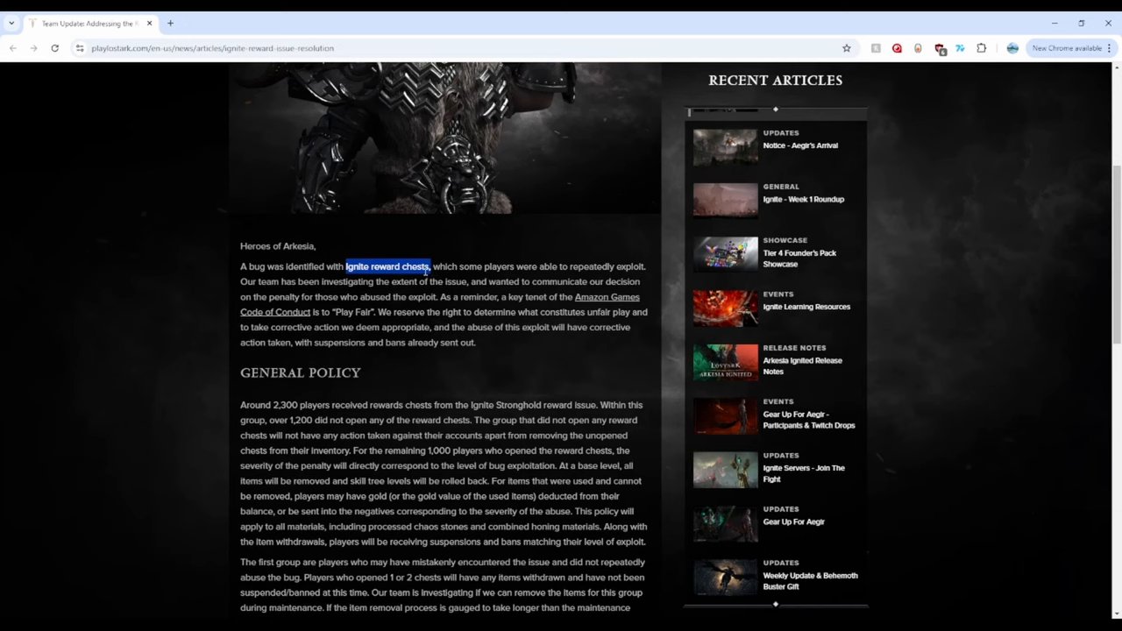
pyautogui.moveTo(438, 270)
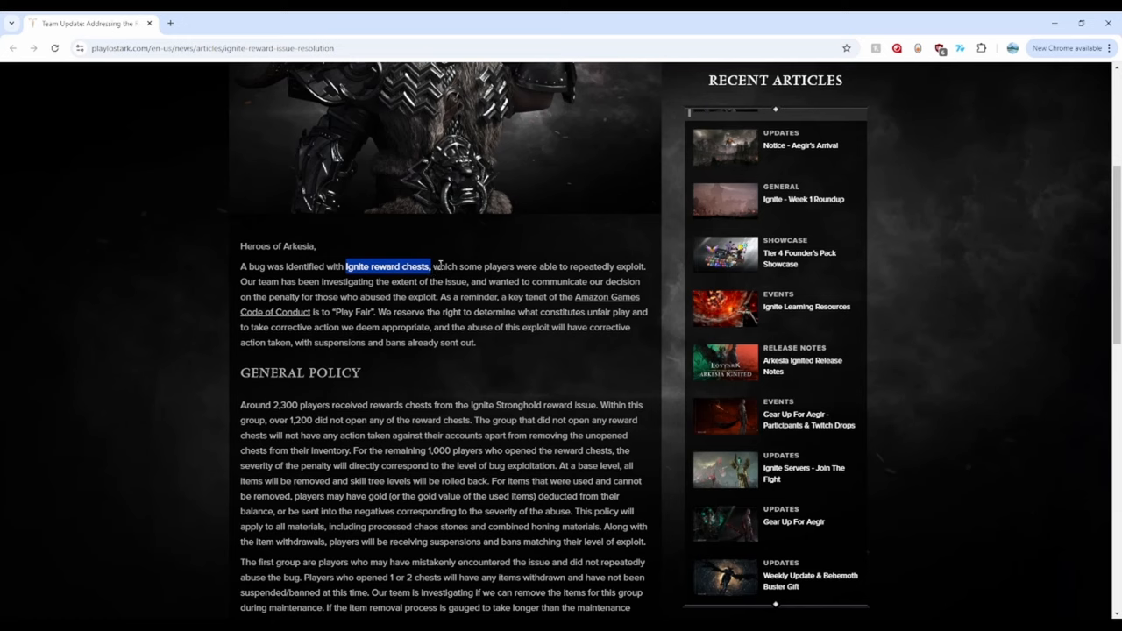
pyautogui.click(613, 307)
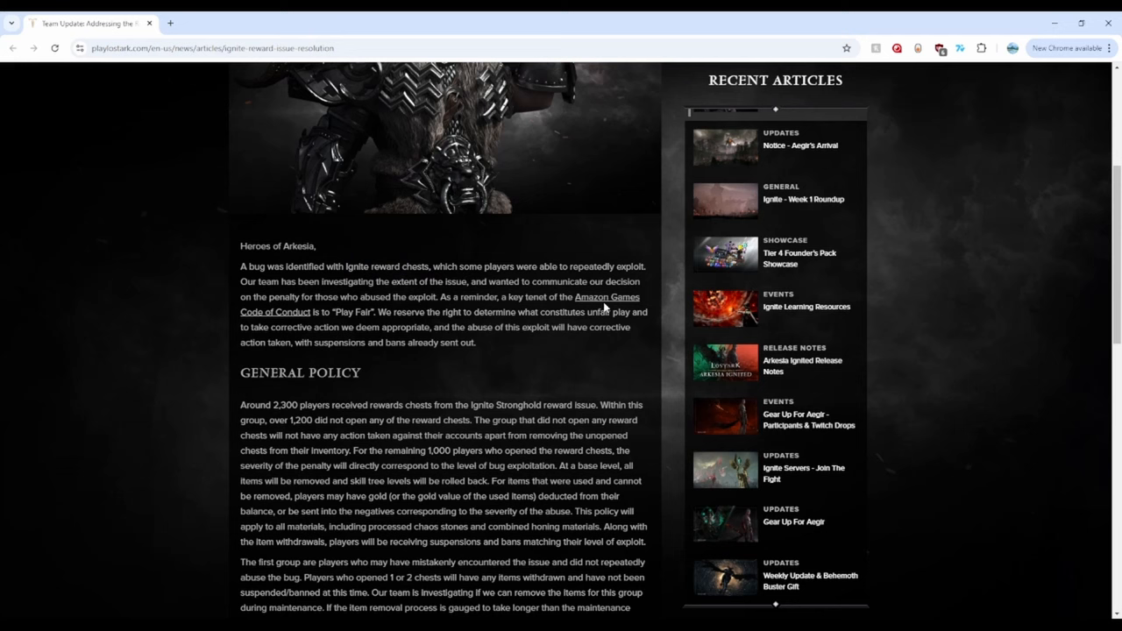
pyautogui.moveTo(394, 347)
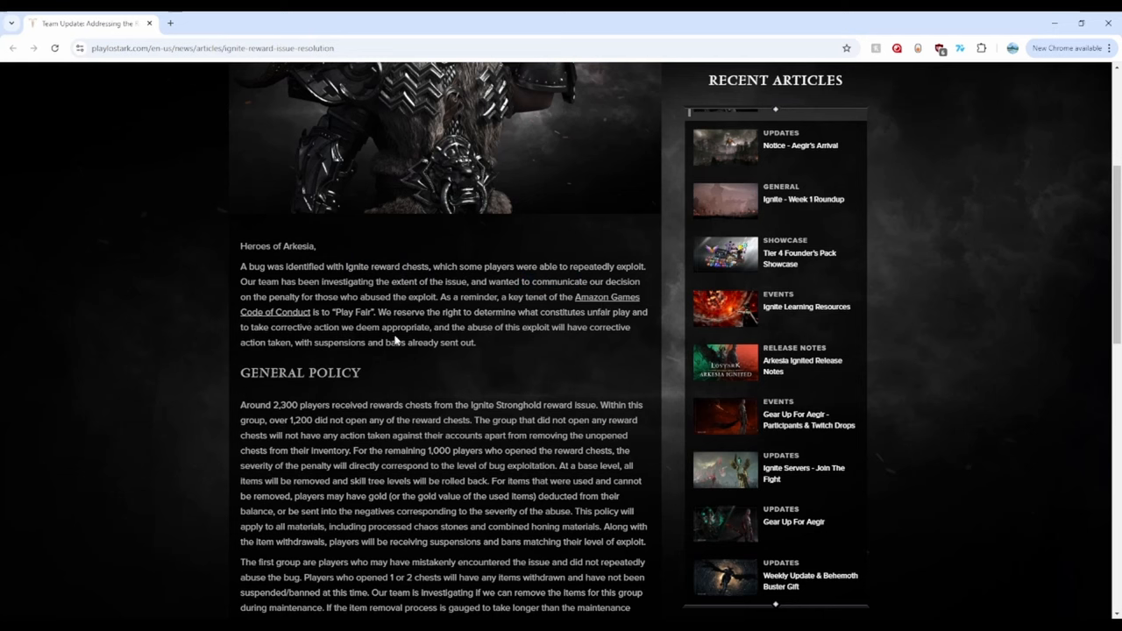
pyautogui.moveTo(432, 296)
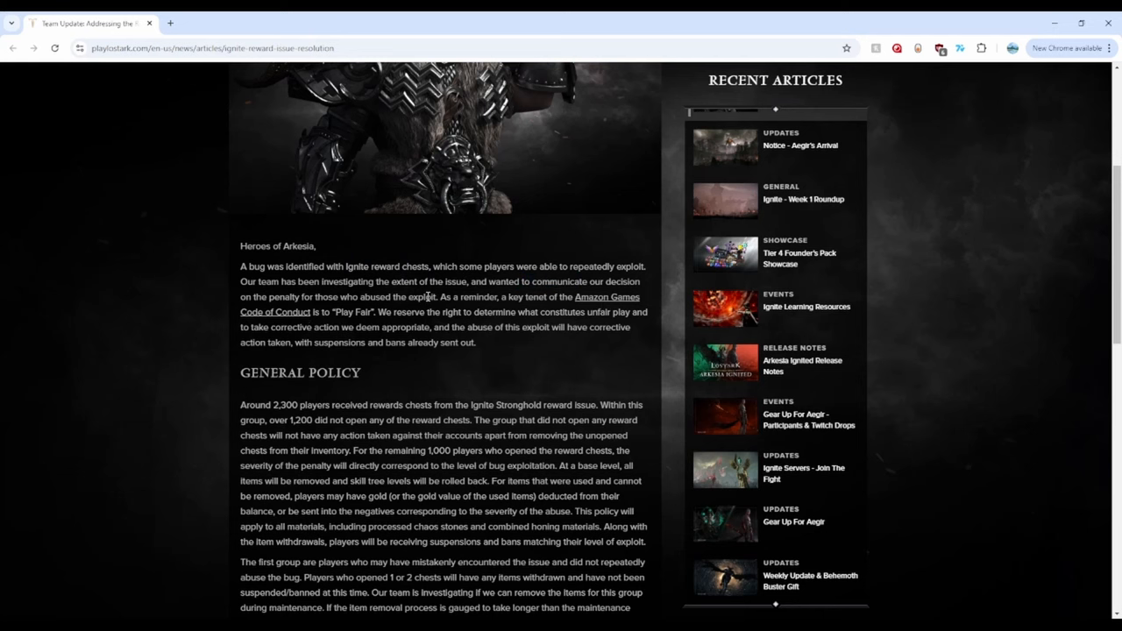
# Reach the General Policy figures and highlight the number 1,200 after clearing 2,300.
pyautogui.scroll(-3)
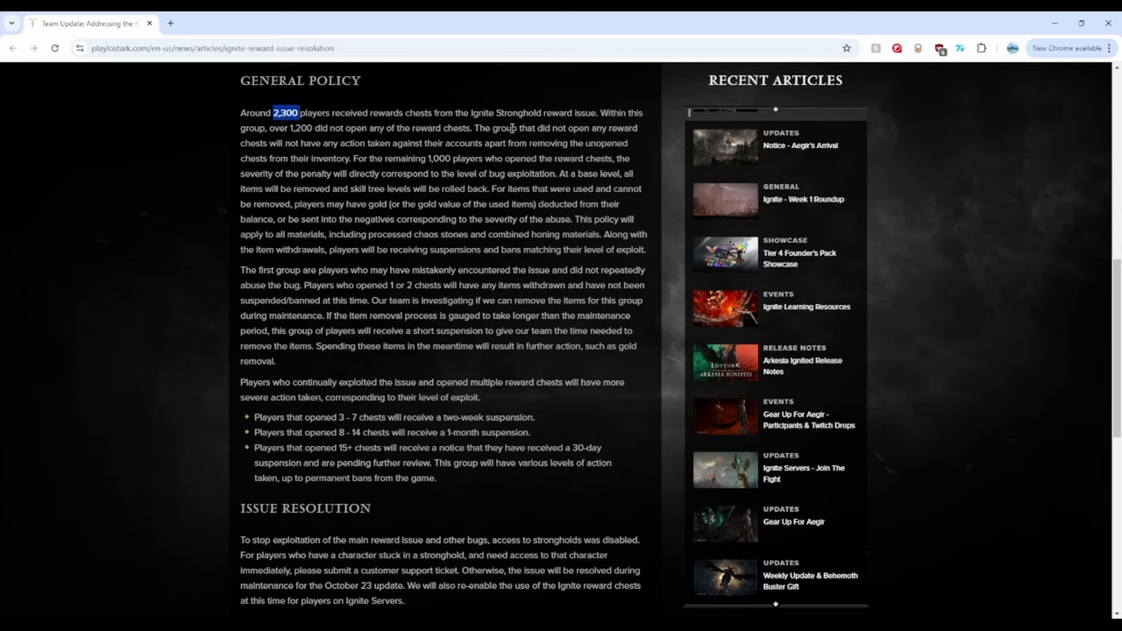
pyautogui.click(290, 112)
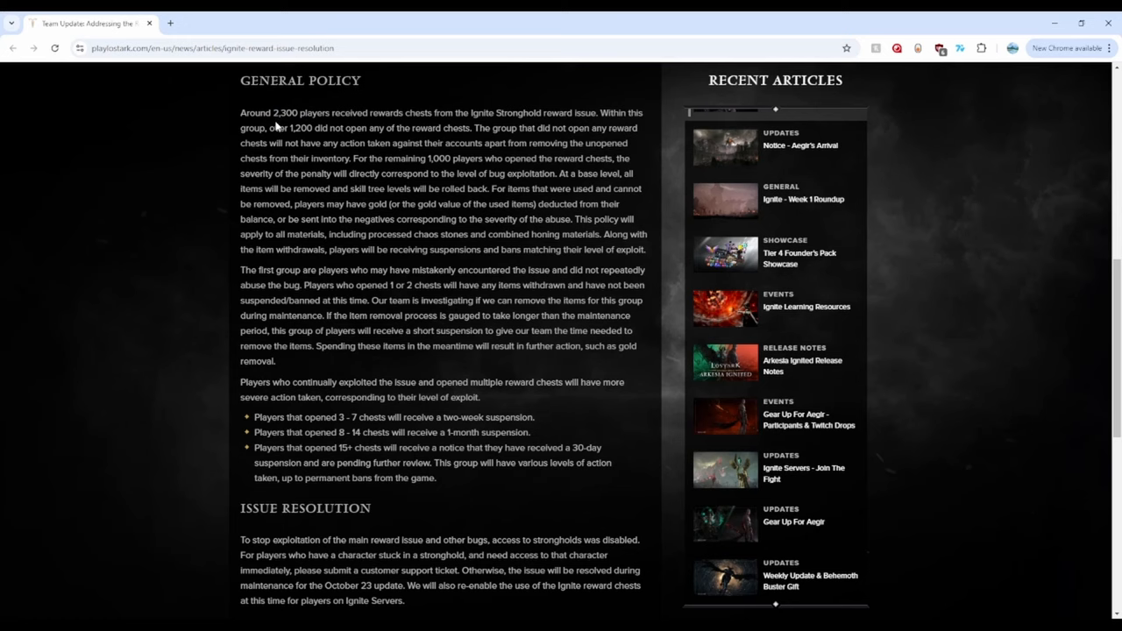
pyautogui.moveTo(273, 128); pyautogui.dragTo(350, 128)
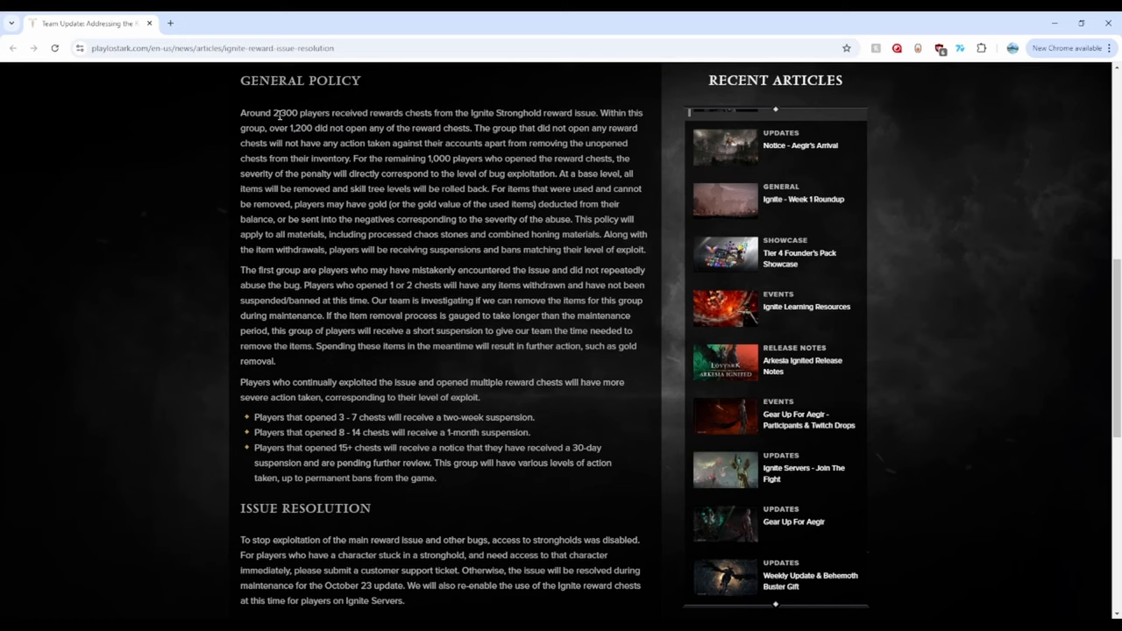
pyautogui.doubleClick(284, 112)
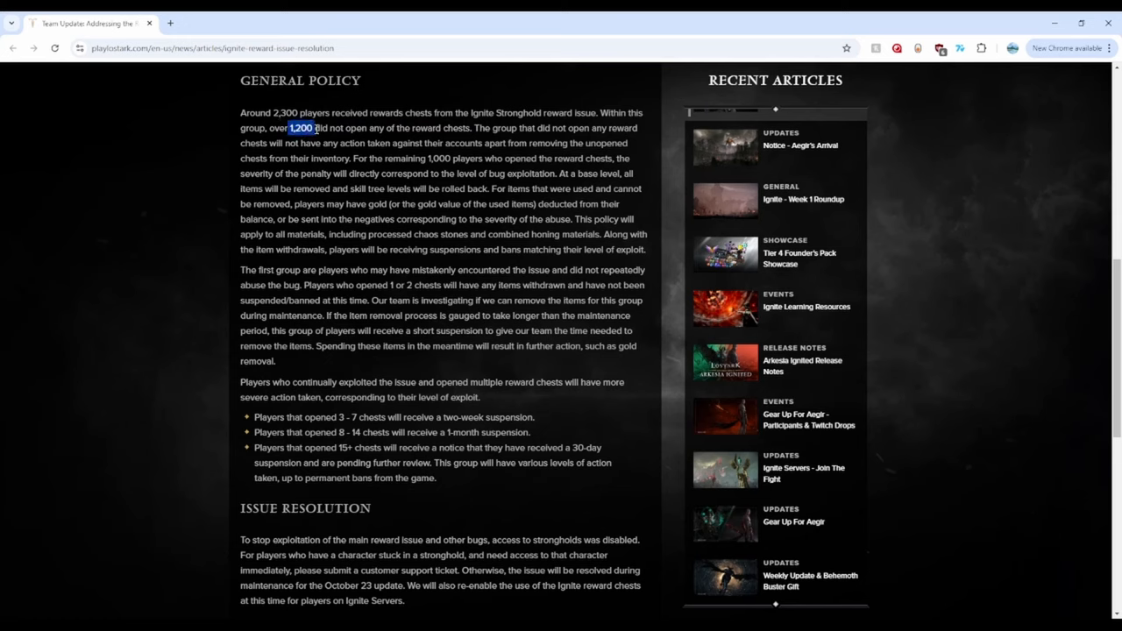
pyautogui.moveTo(297, 116)
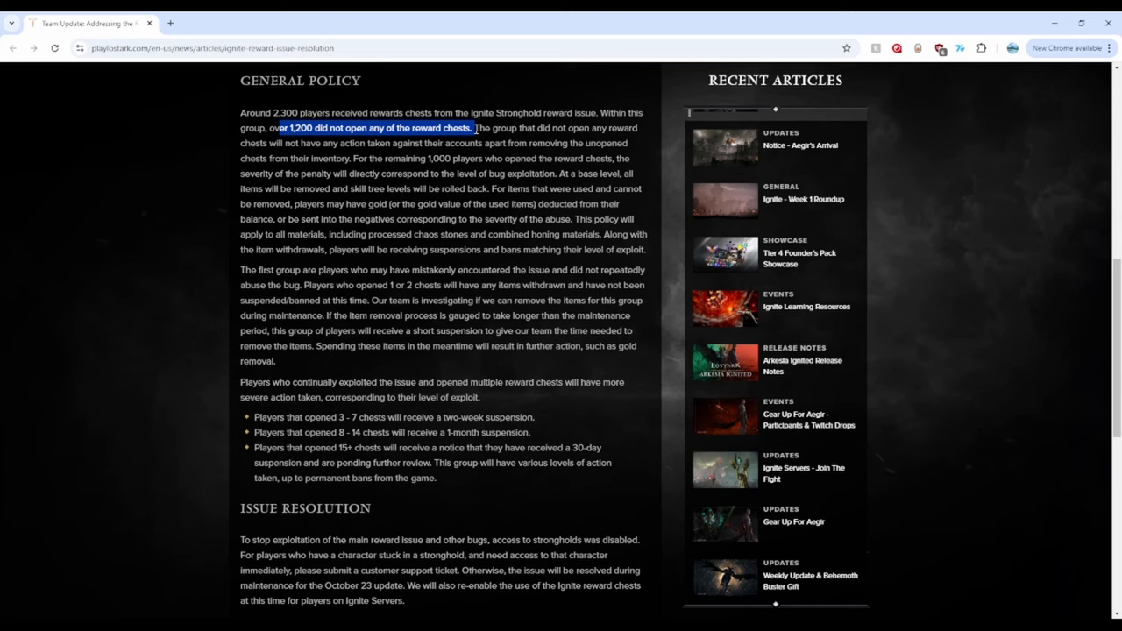
# Highlight the phrase that over 1,200 players did not open chests, then reselect nearby text.
pyautogui.click(288, 130)
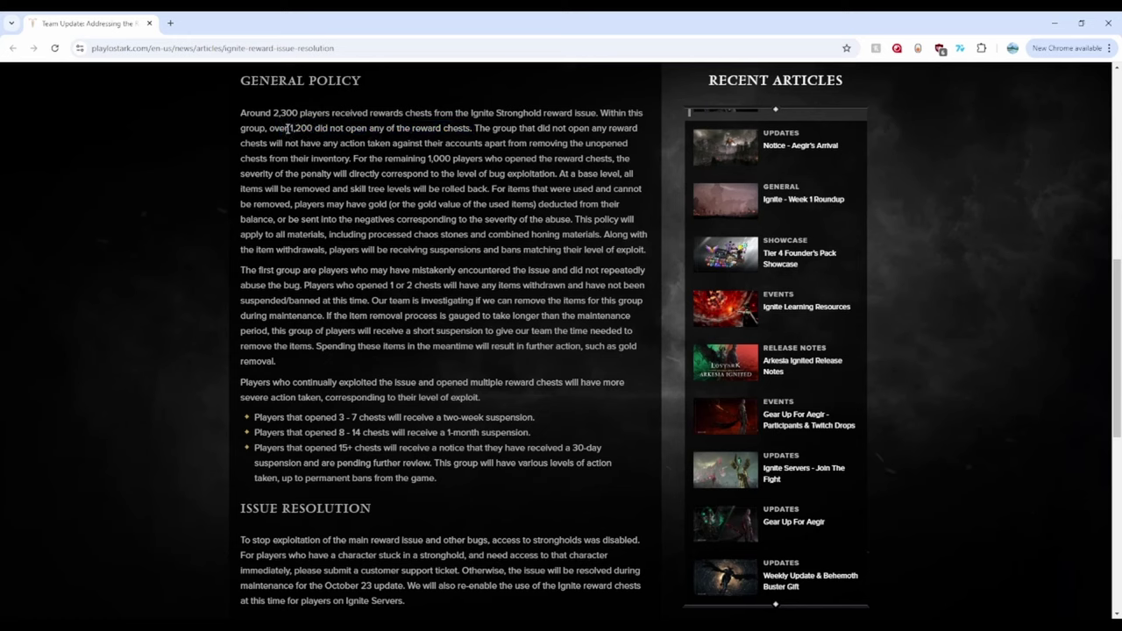
pyautogui.moveTo(272, 128); pyautogui.dragTo(470, 128)
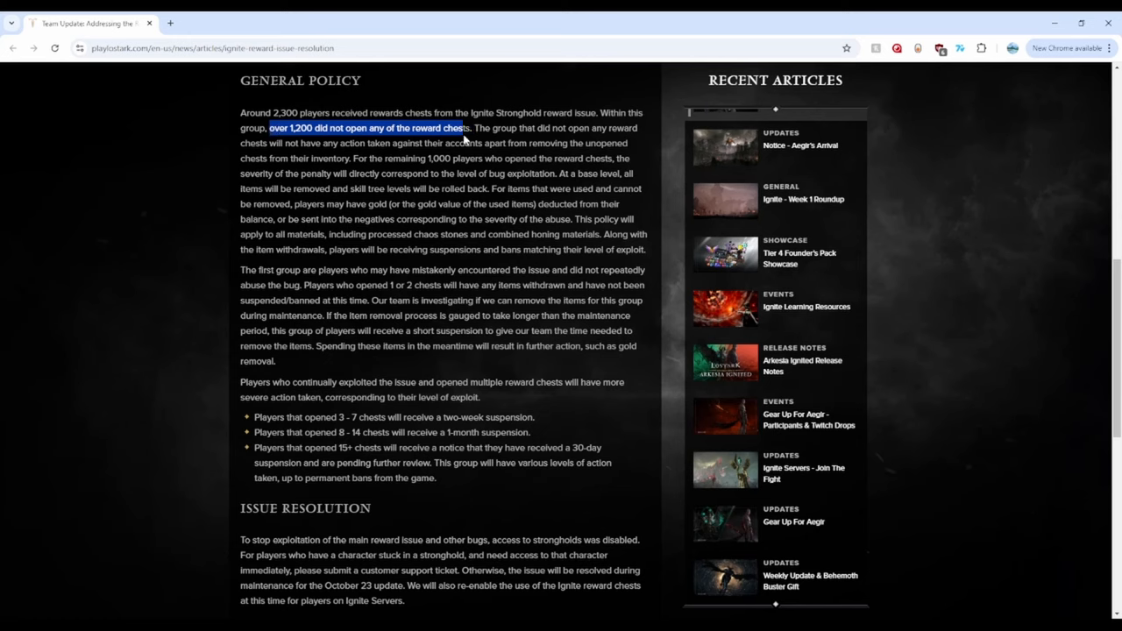
pyautogui.click(272, 137)
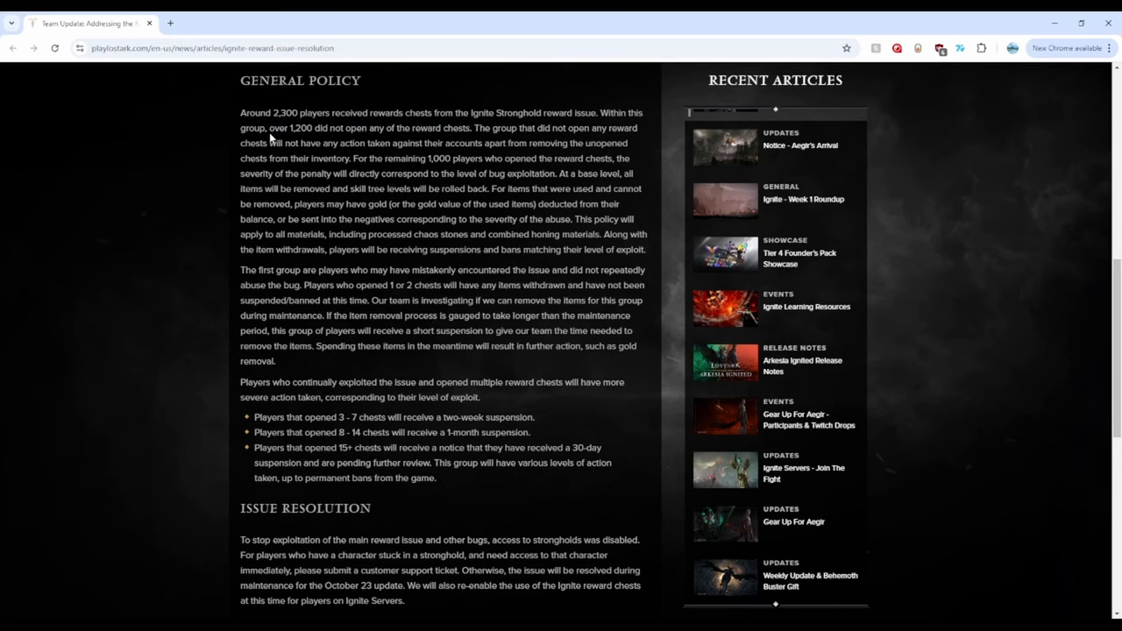
pyautogui.moveTo(266, 144); pyautogui.dragTo(526, 144)
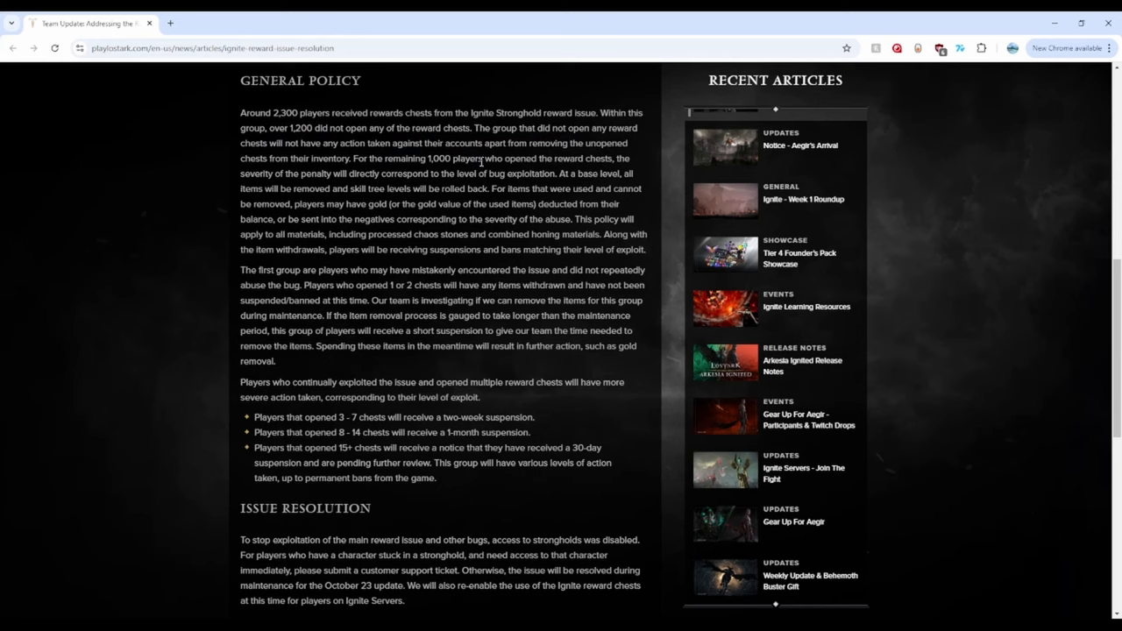
pyautogui.moveTo(474, 161)
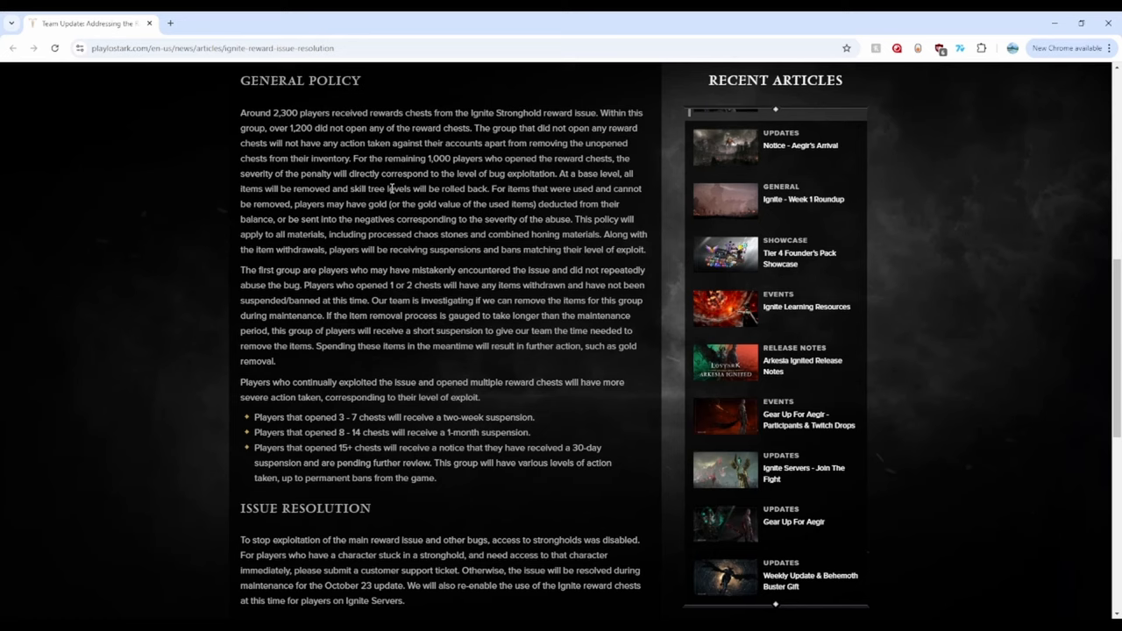
pyautogui.moveTo(506, 189); pyautogui.dragTo(568, 189)
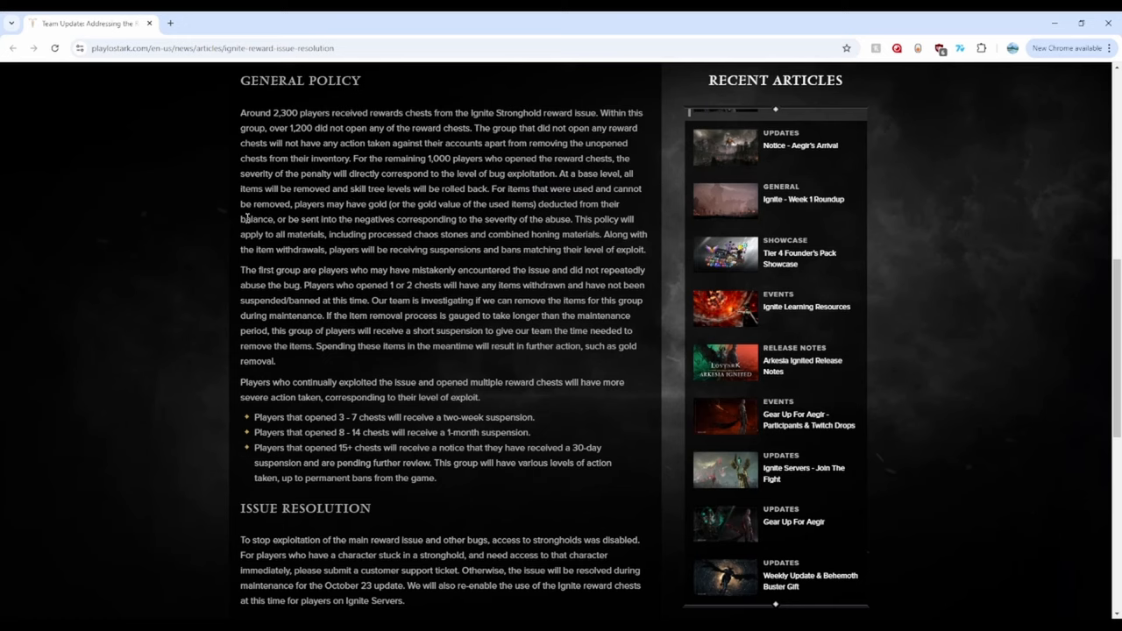
pyautogui.moveTo(366, 203)
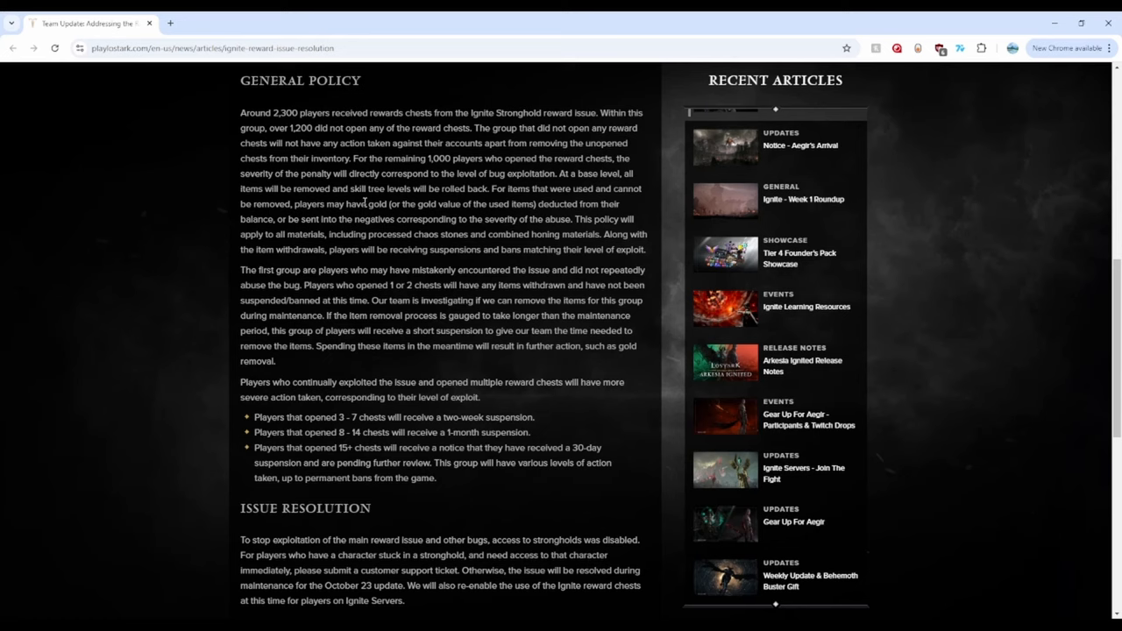
pyautogui.moveTo(411, 203)
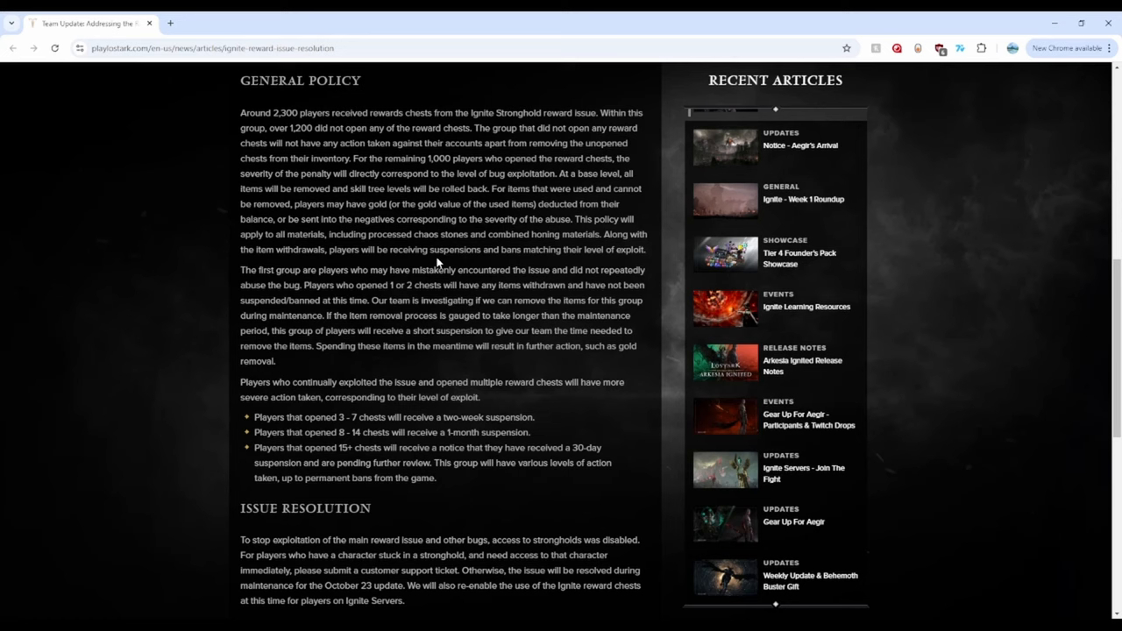
# Highlight the gold-deduction passage and the opening of the first-group sentence.
pyautogui.moveTo(553, 187); pyautogui.dragTo(599, 203)
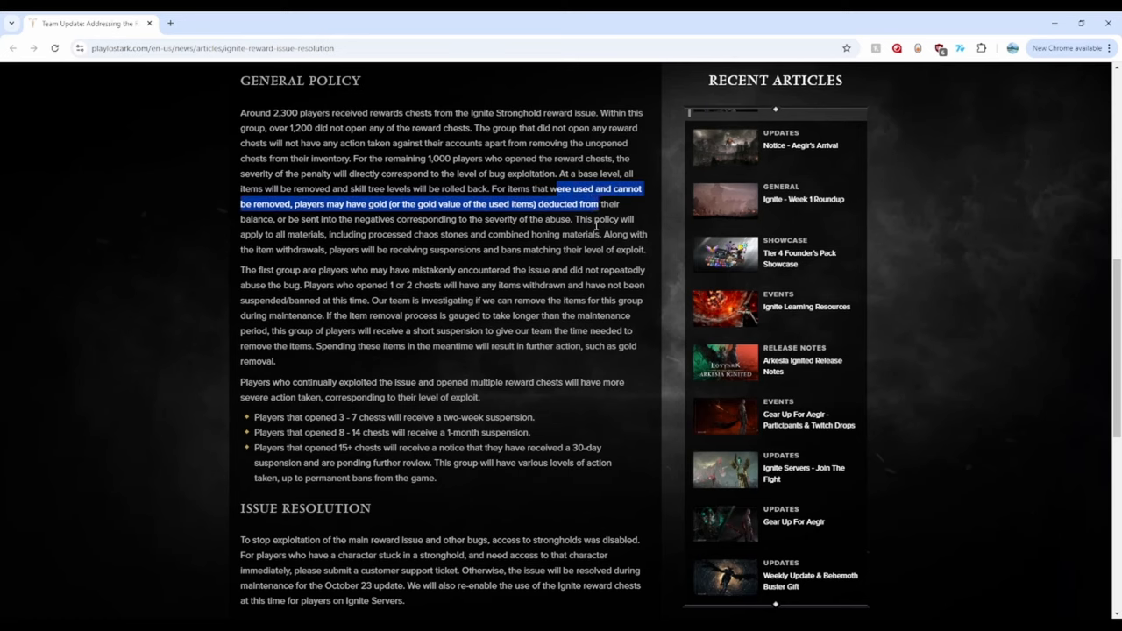
pyautogui.scroll(-3)
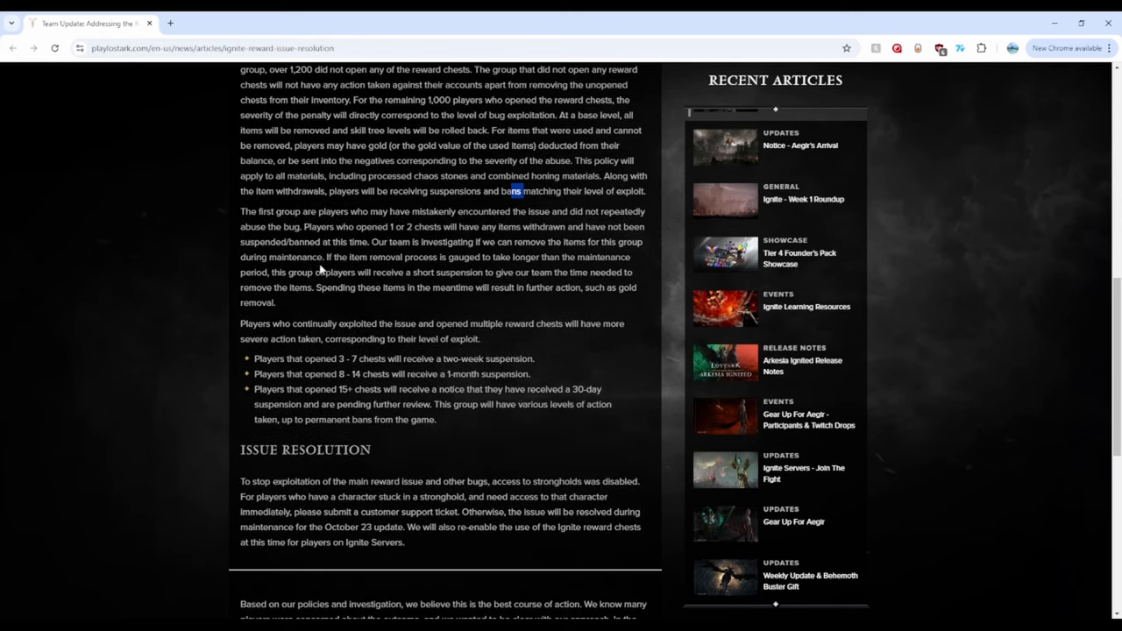
pyautogui.scroll(-3)
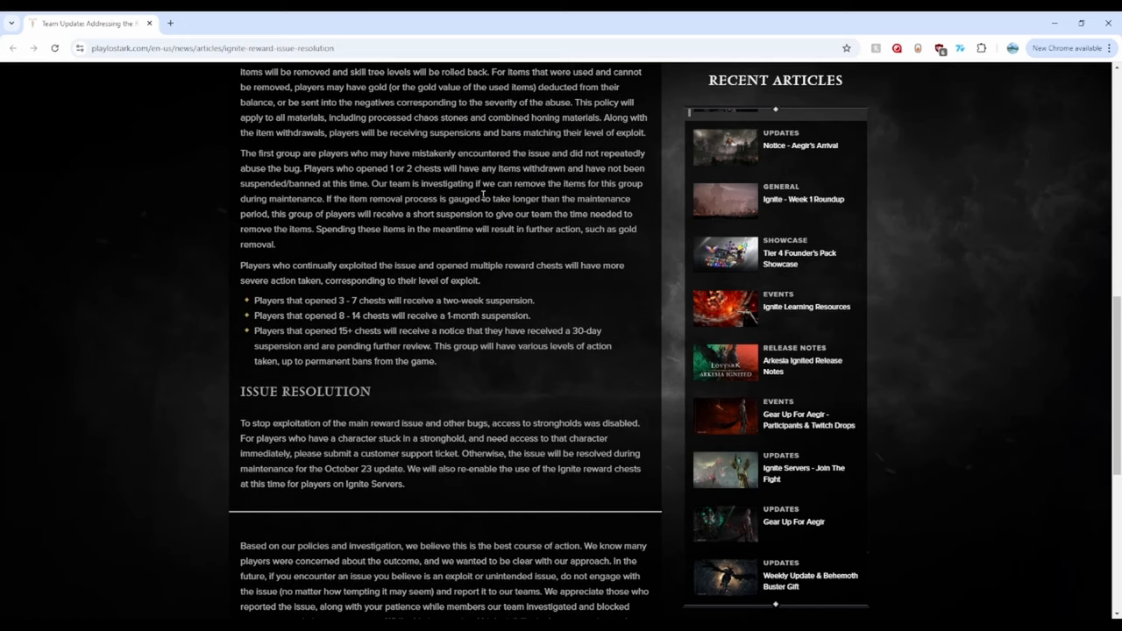
pyautogui.moveTo(240, 152); pyautogui.dragTo(316, 153)
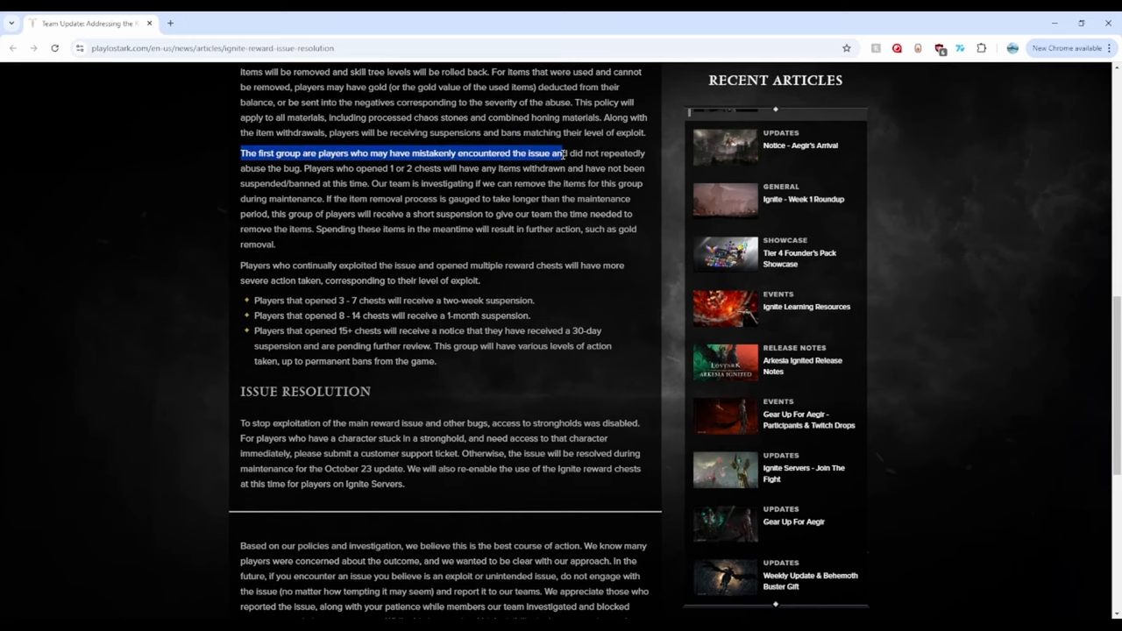
pyautogui.scroll(3)
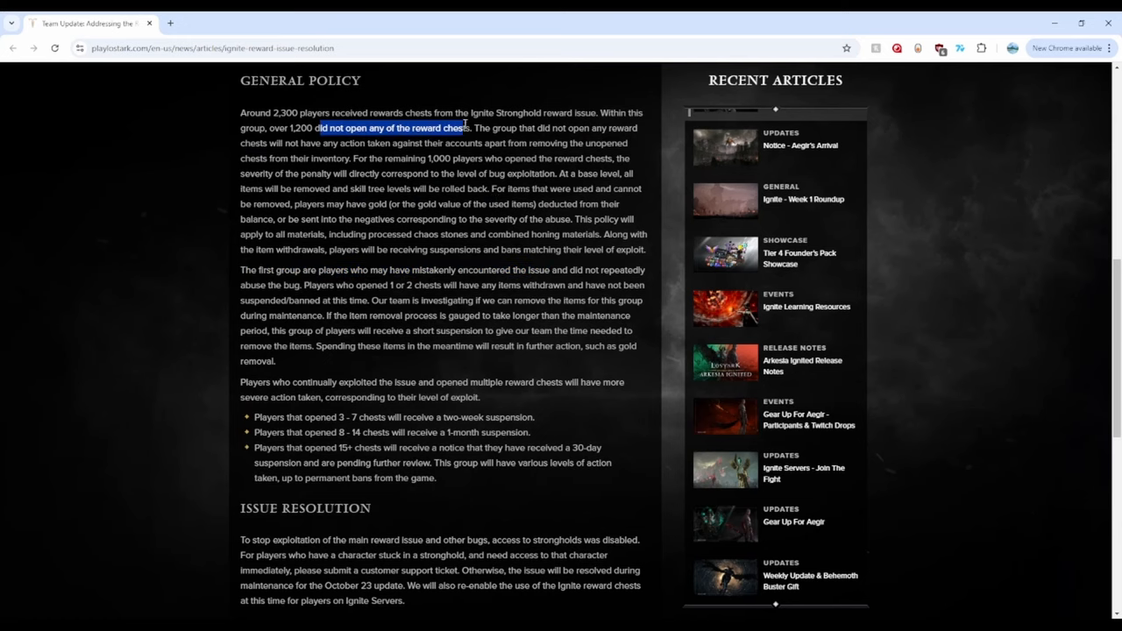
pyautogui.scroll(-3)
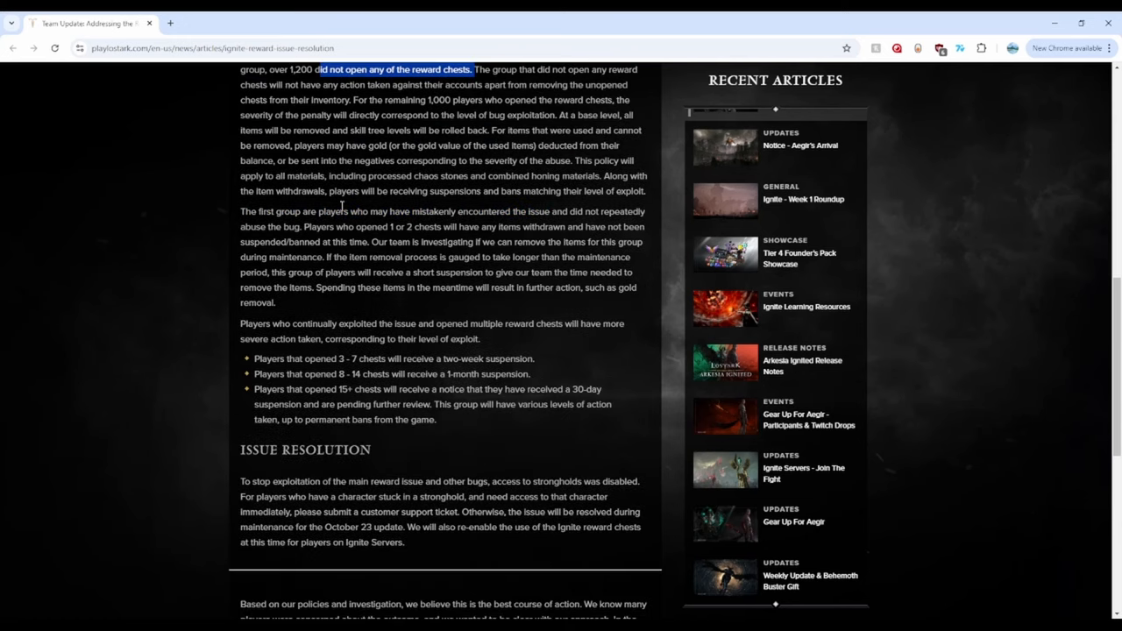
pyautogui.moveTo(310, 228); pyautogui.dragTo(470, 228)
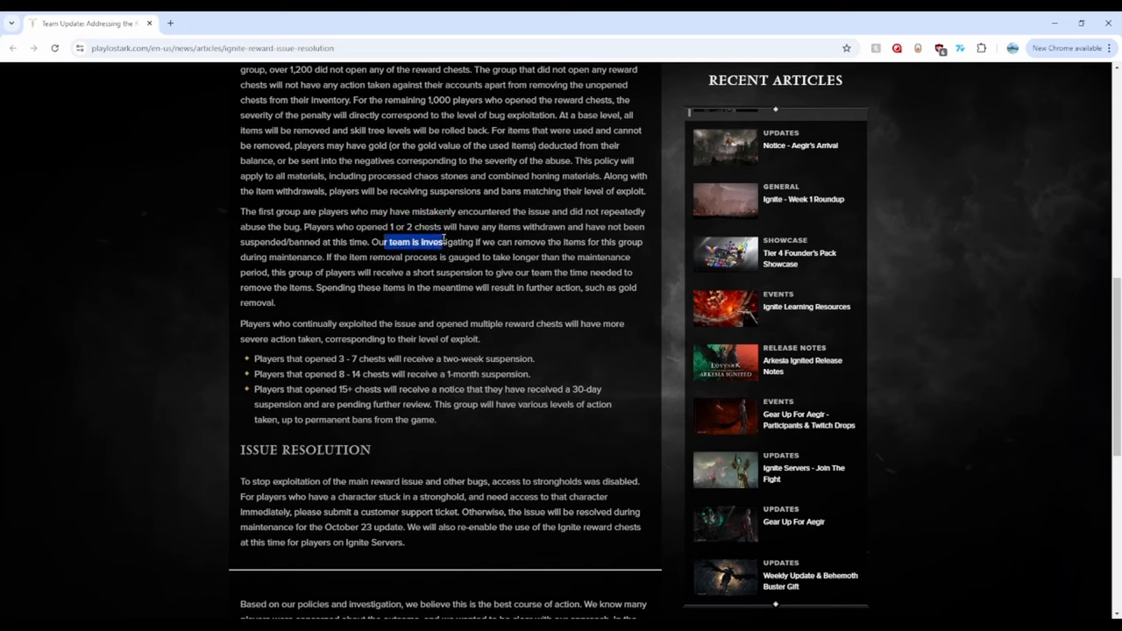
# Highlight the item-removal investigation sentence through its timing and short-suspension clauses.
pyautogui.moveTo(385, 242); pyautogui.dragTo(570, 242)
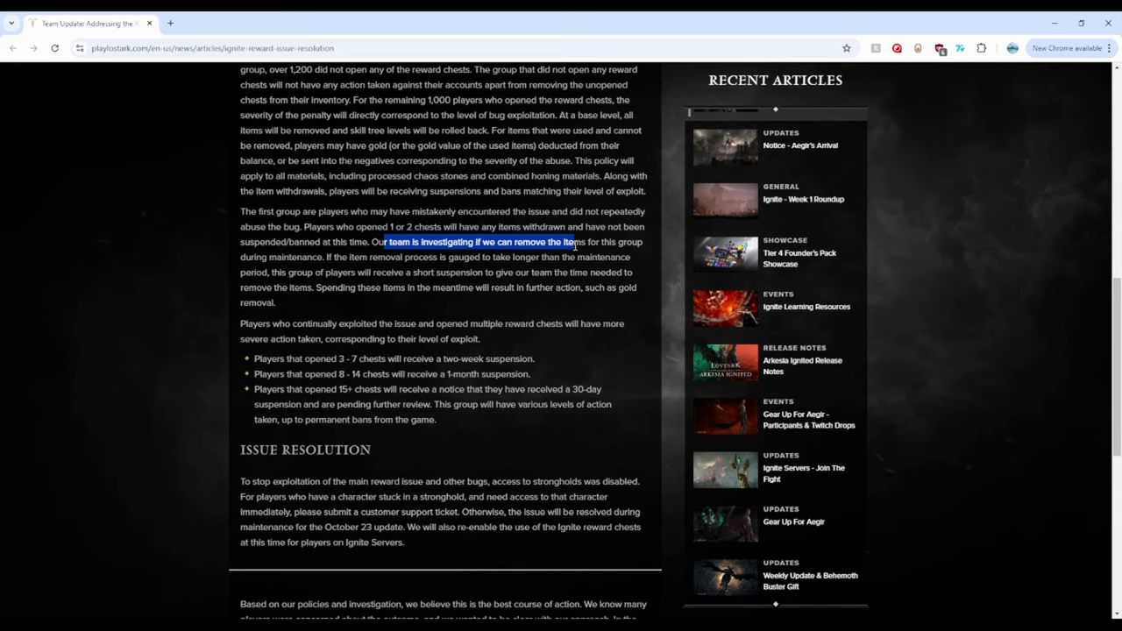
pyautogui.click(434, 256)
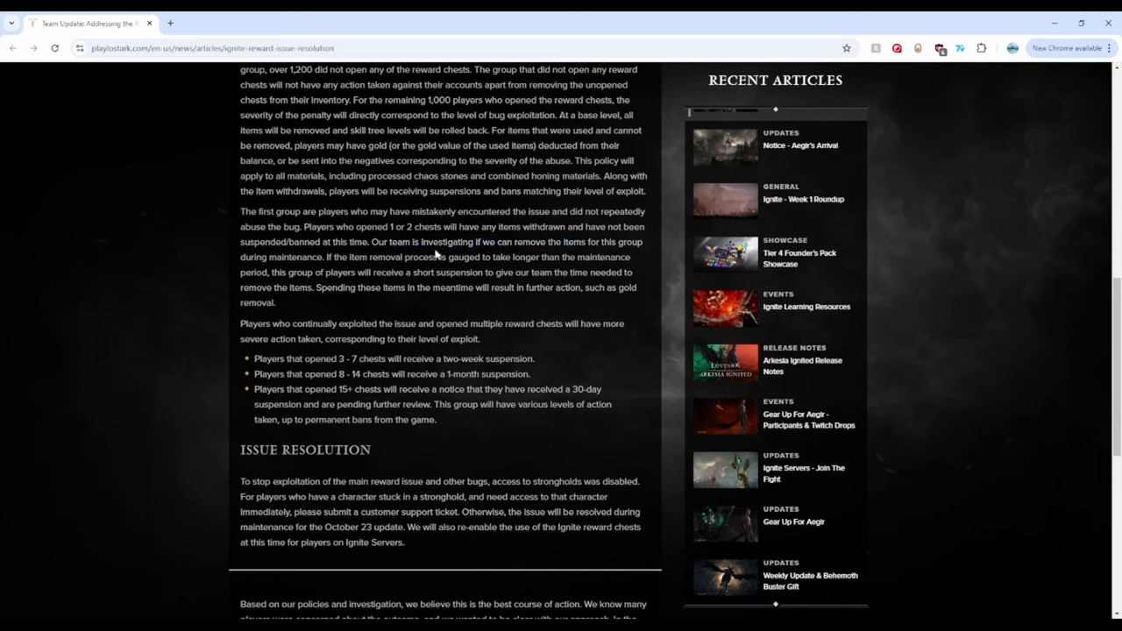
pyautogui.moveTo(348, 242); pyautogui.dragTo(464, 273)
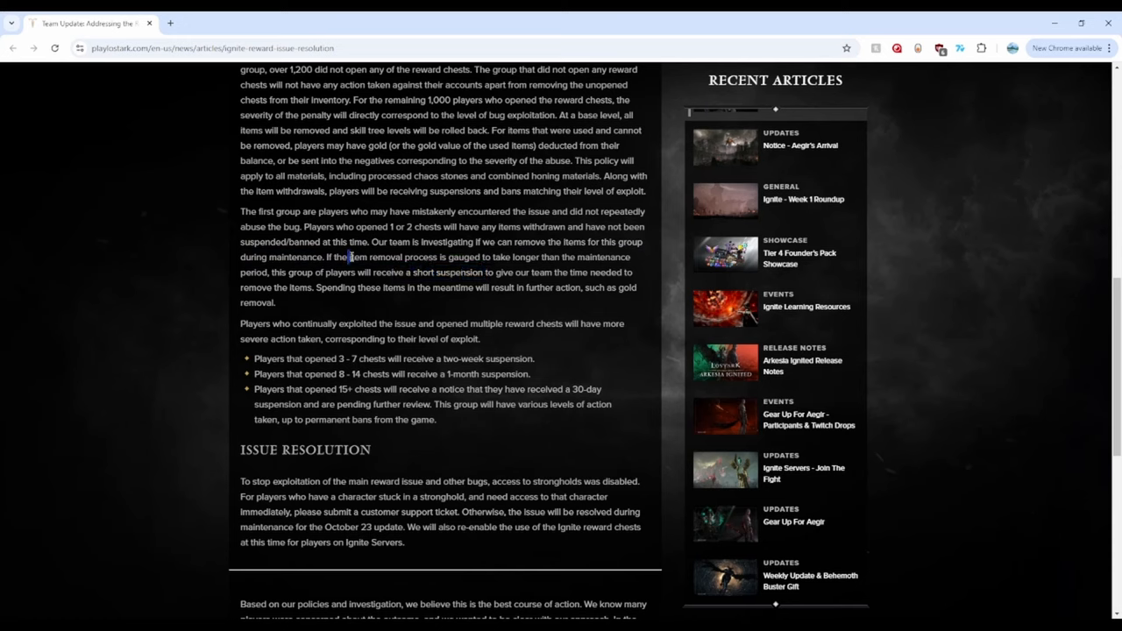
pyautogui.moveTo(349, 256); pyautogui.dragTo(604, 256)
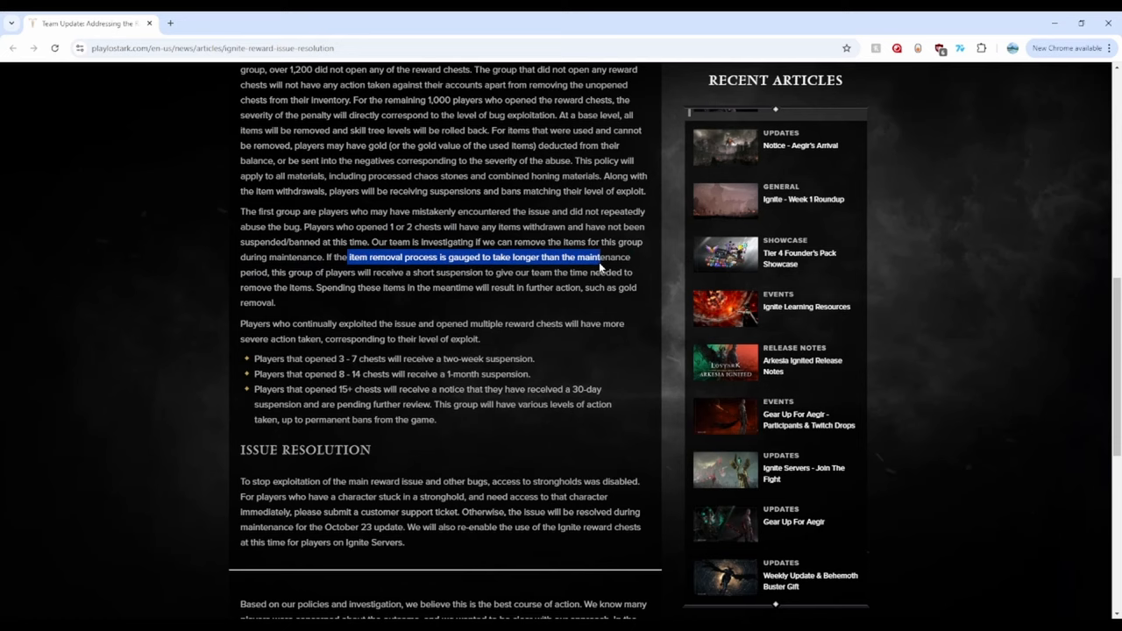
pyautogui.moveTo(599, 256); pyautogui.dragTo(368, 272)
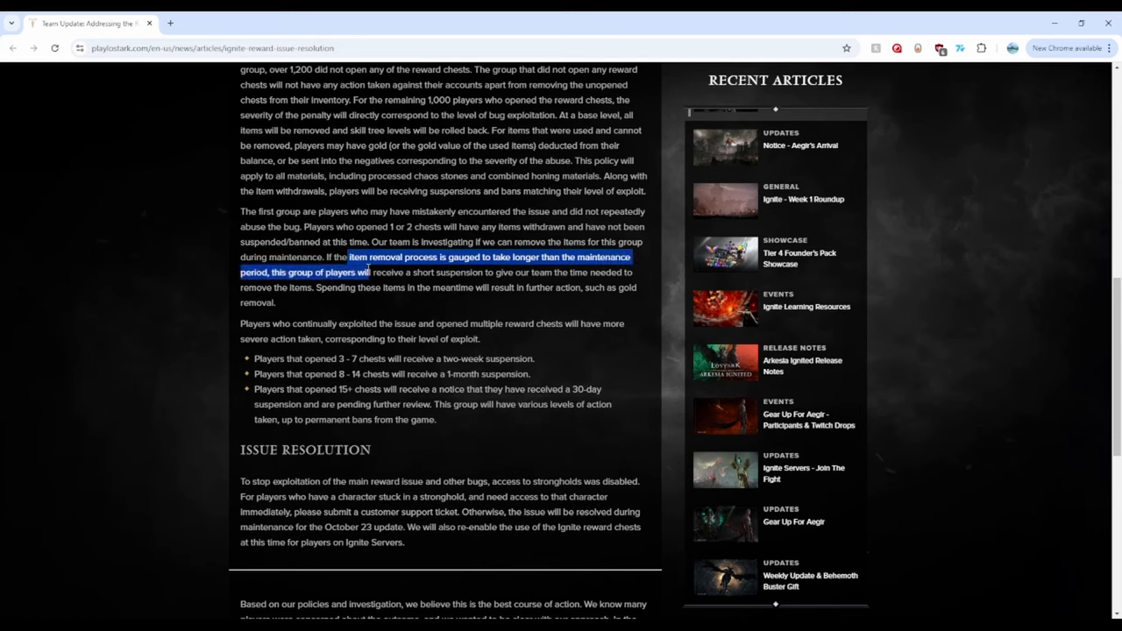
pyautogui.moveTo(371, 272); pyautogui.dragTo(484, 272)
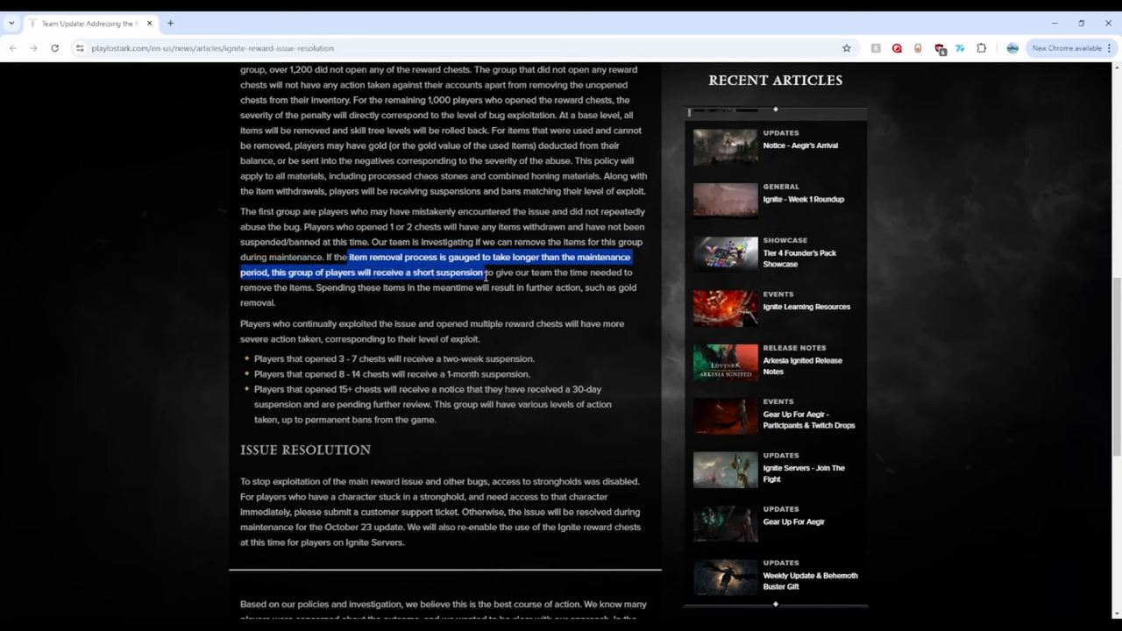
pyautogui.moveTo(484, 273)
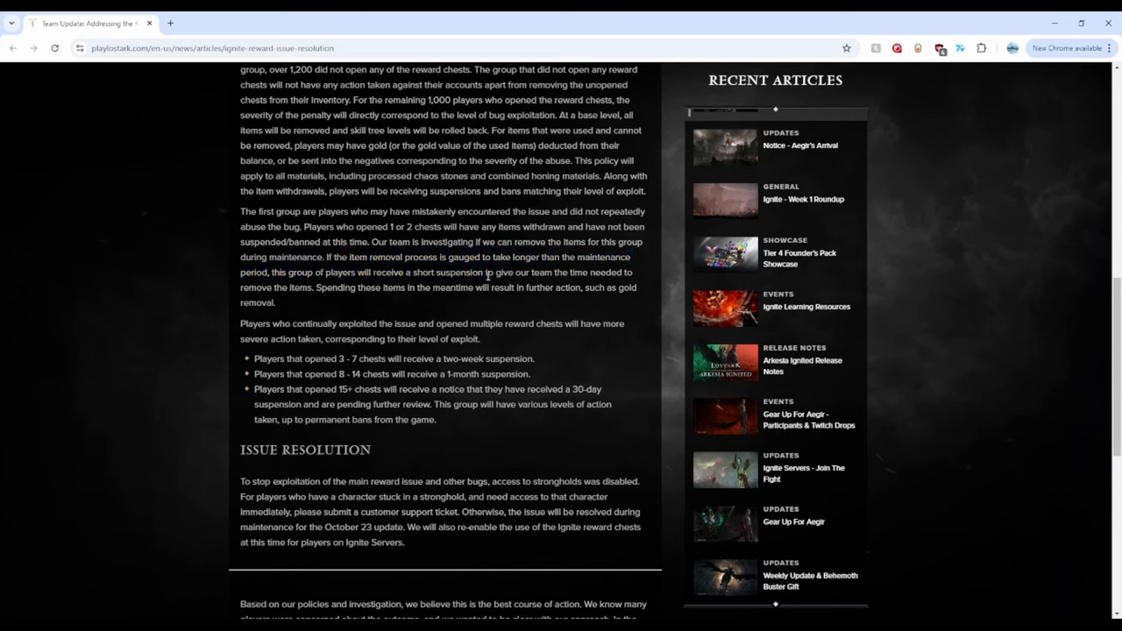
# Highlight the sentence about players who mistakenly hit the bug.
pyautogui.moveTo(238, 241); pyautogui.dragTo(322, 256)
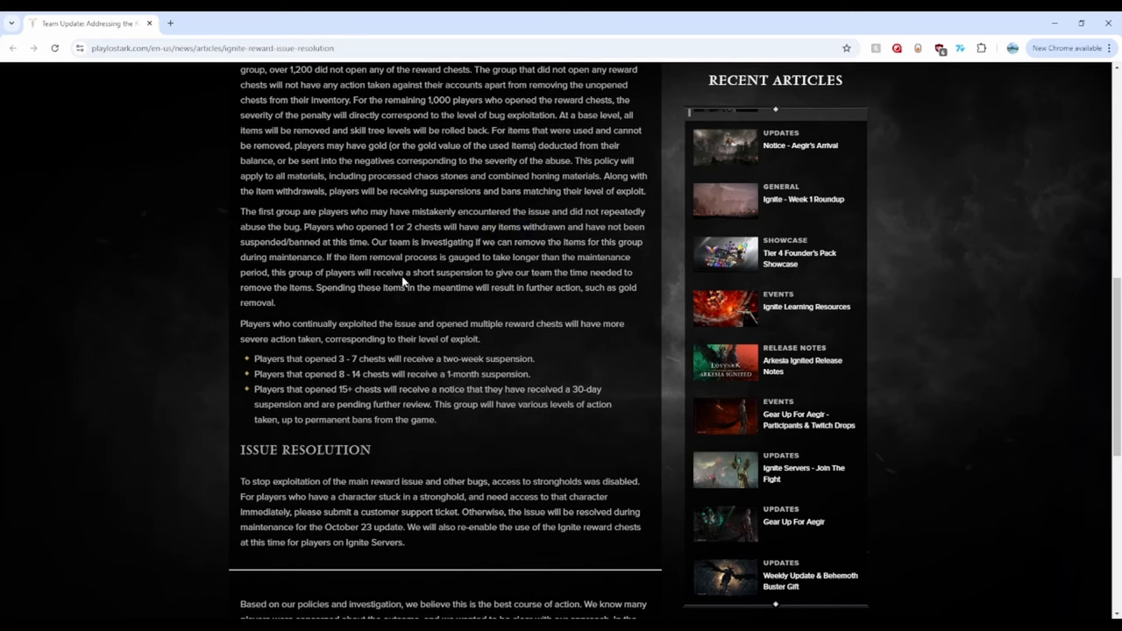
pyautogui.moveTo(394, 273); pyautogui.dragTo(492, 274)
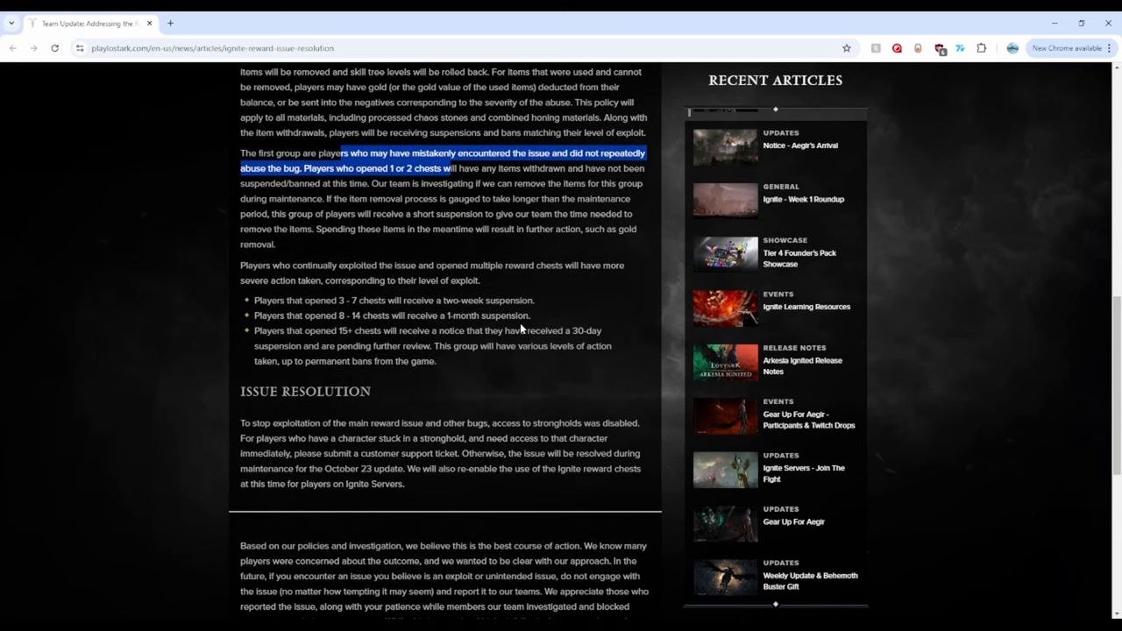
# Highlight the 3 - 7 chests two-week suspension tier and the number 7 within it.
pyautogui.scroll(-3)
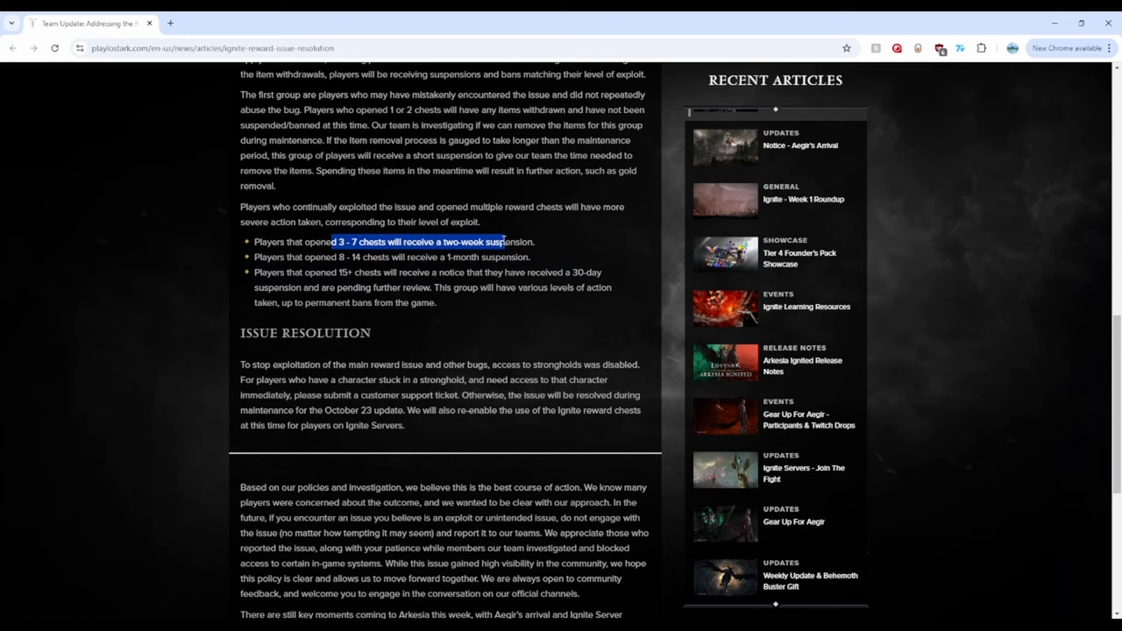
pyautogui.moveTo(448, 221)
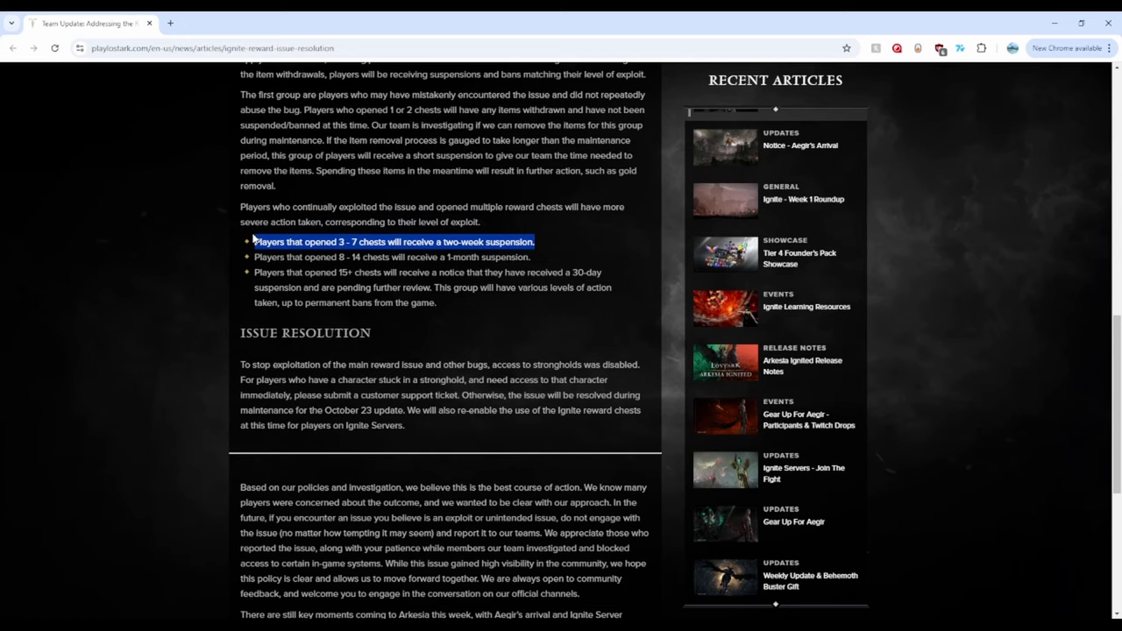
pyautogui.click(389, 242)
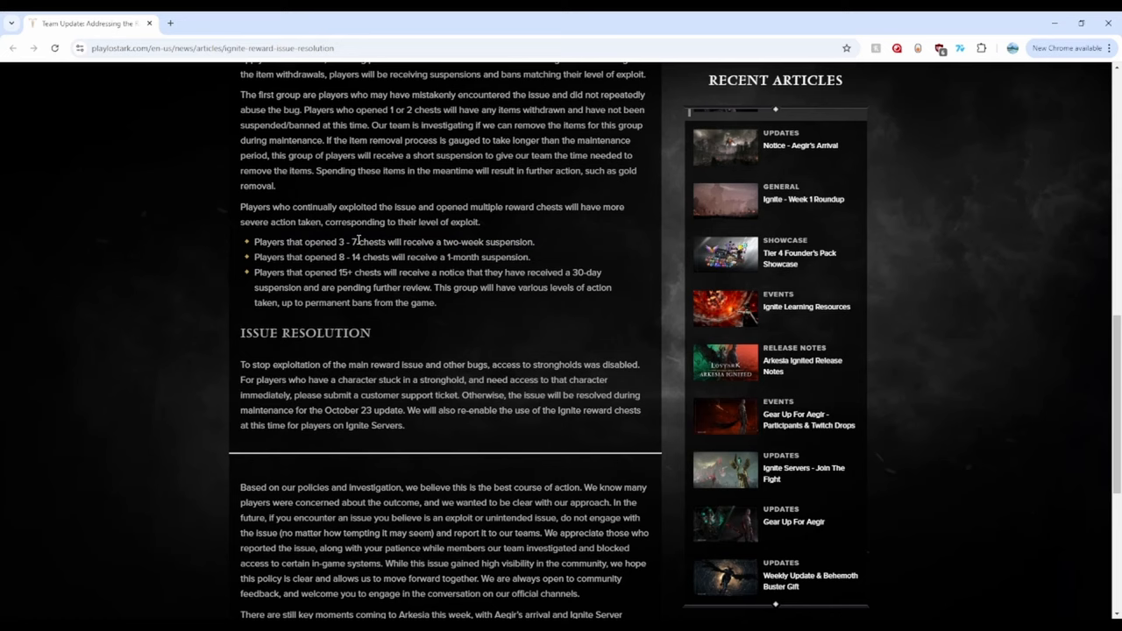
pyautogui.doubleClick(352, 242)
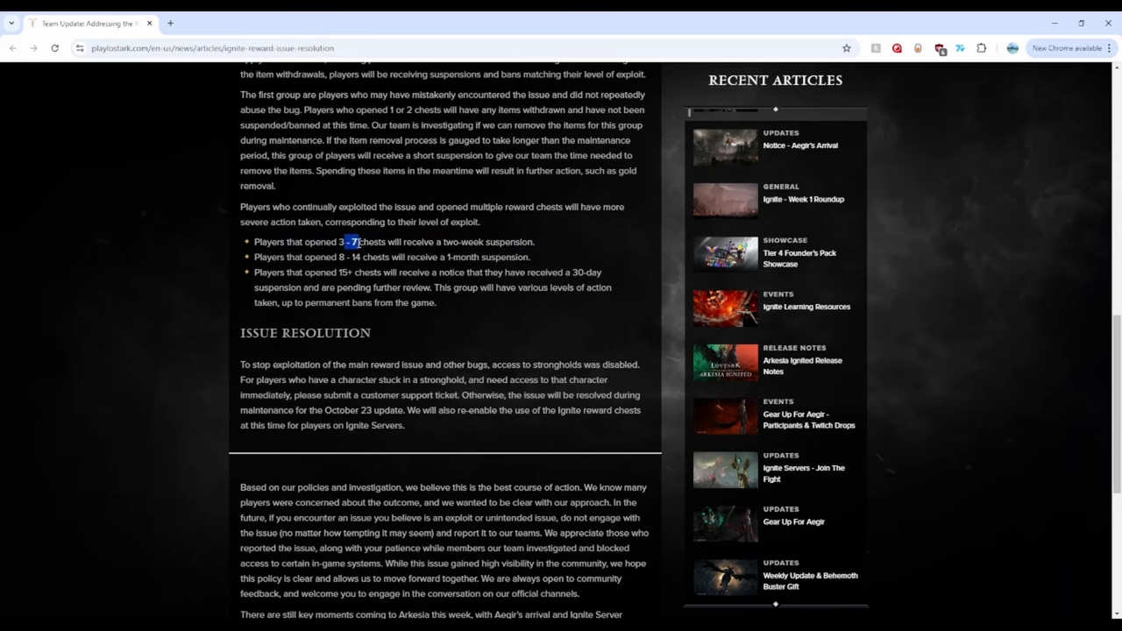
pyautogui.moveTo(368, 238)
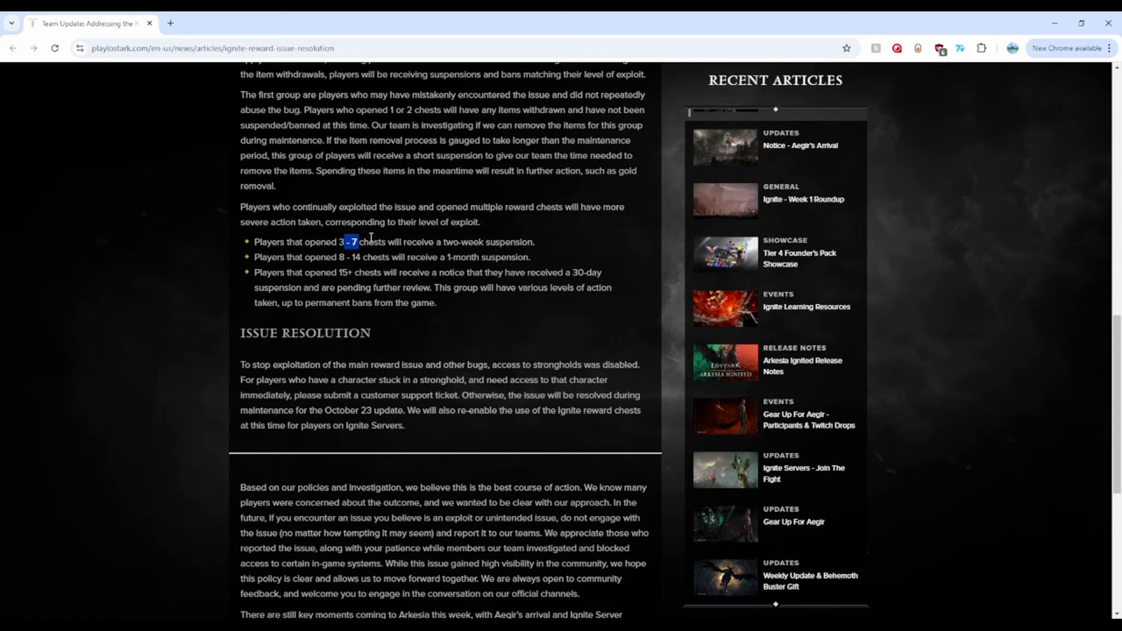
pyautogui.moveTo(371, 242); pyautogui.dragTo(533, 242)
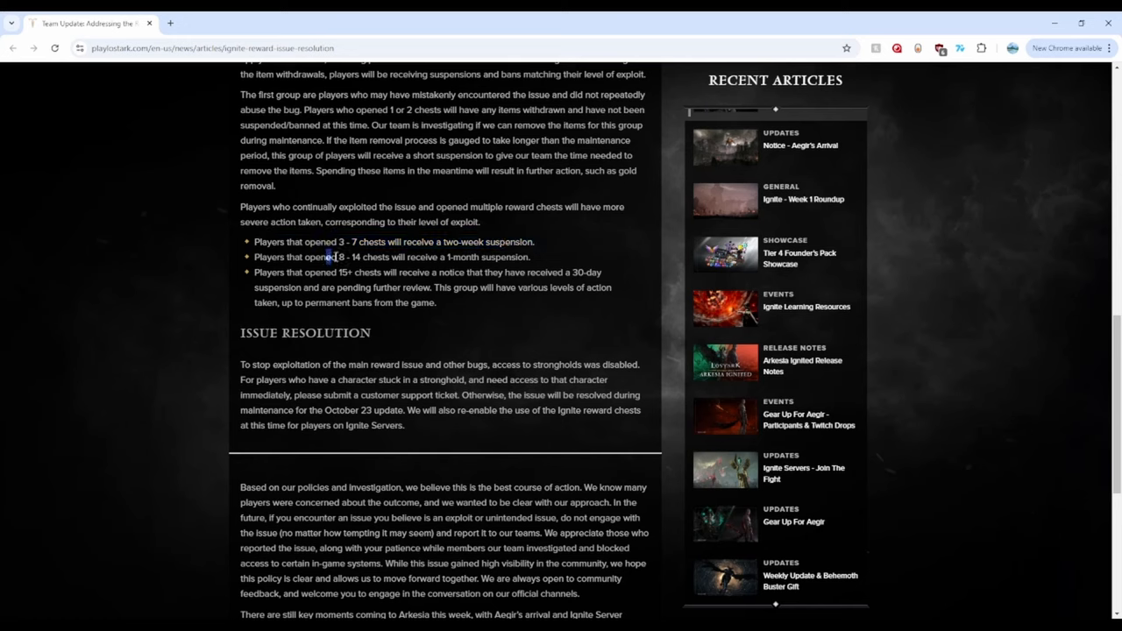
# Highlight the 1-month suspension tier and its 8 - 14 chests phrase.
pyautogui.moveTo(330, 256); pyautogui.dragTo(530, 256)
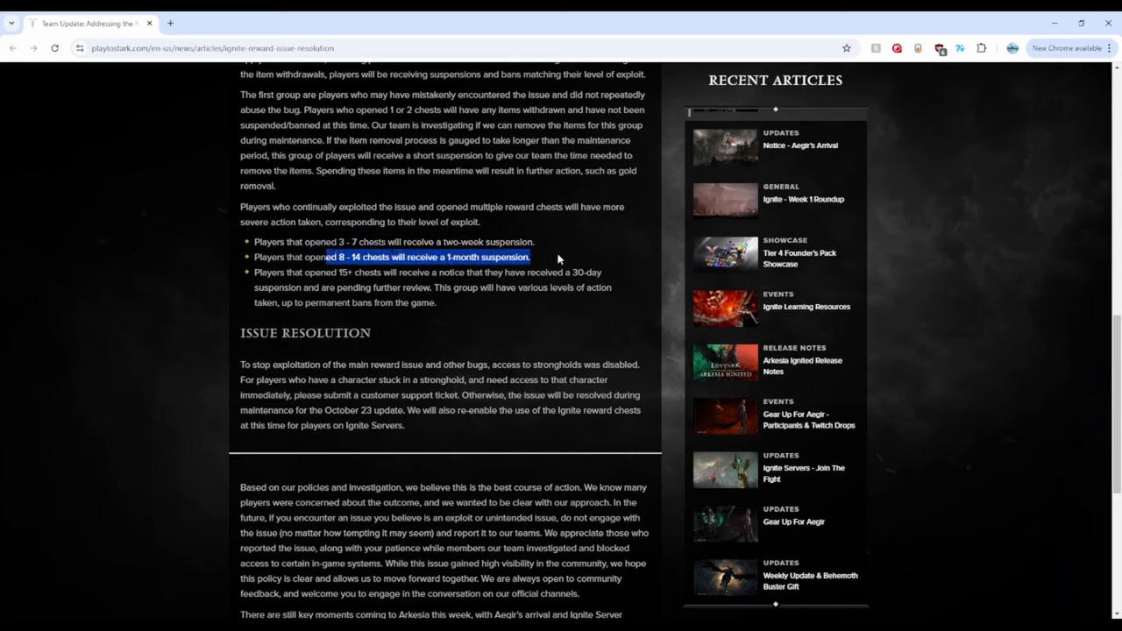
pyautogui.click(312, 256)
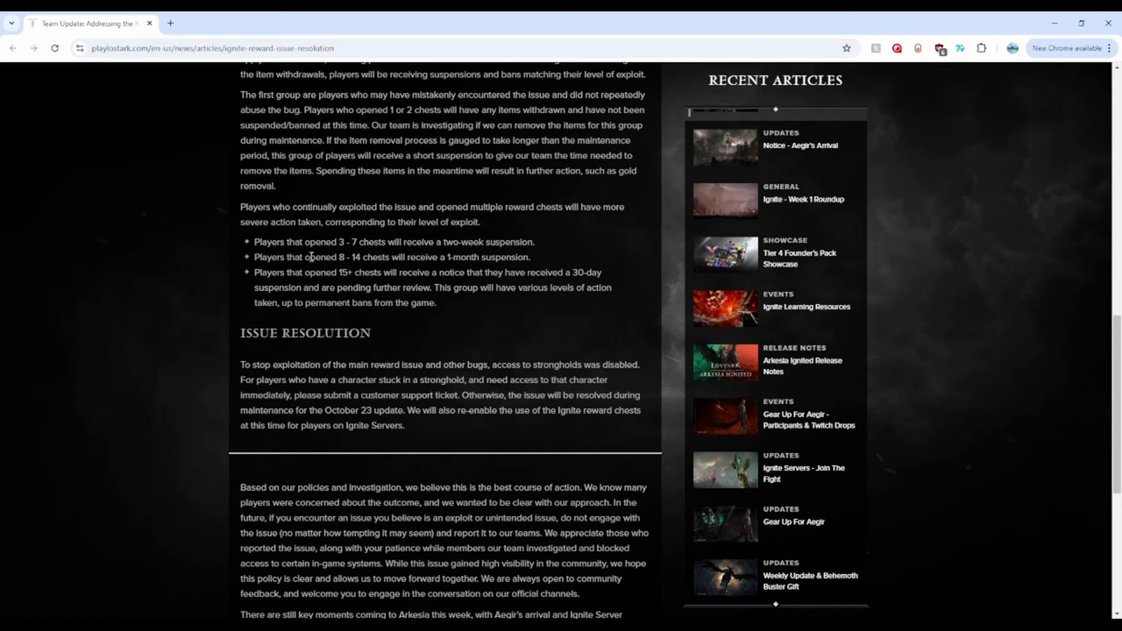
pyautogui.moveTo(305, 256); pyautogui.dragTo(408, 256)
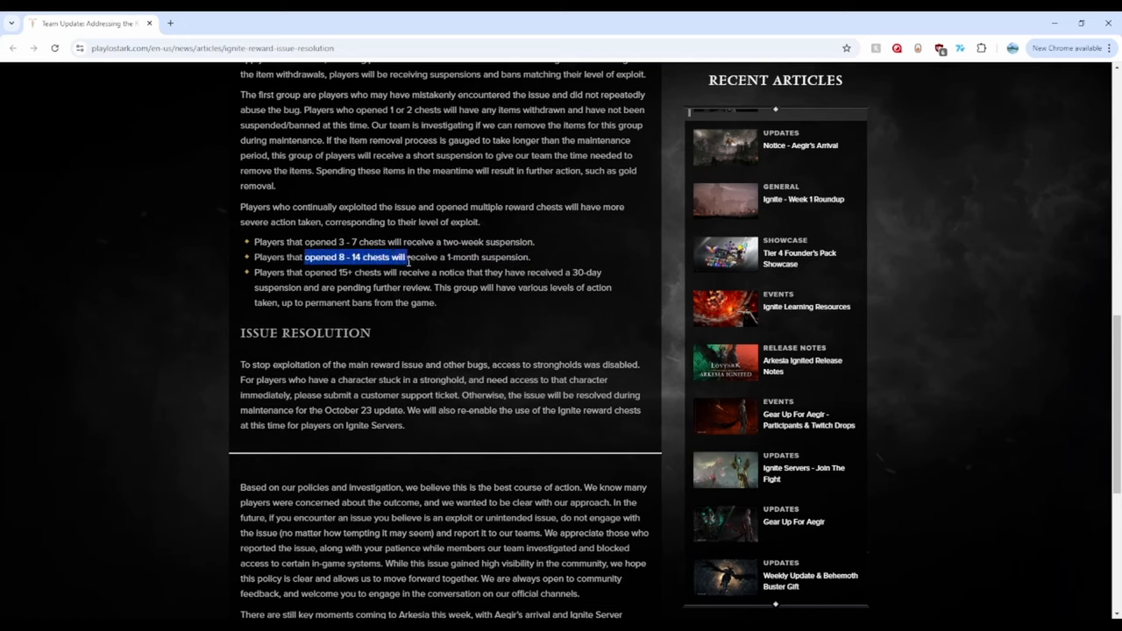
pyautogui.click(344, 261)
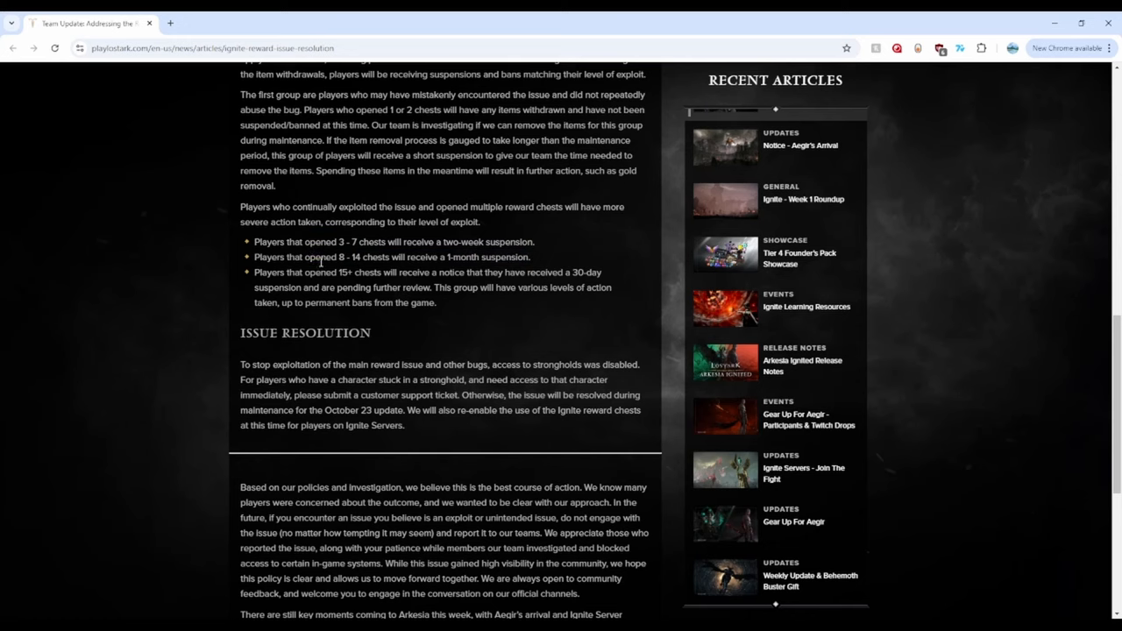
pyautogui.moveTo(438, 256); pyautogui.dragTo(526, 256)
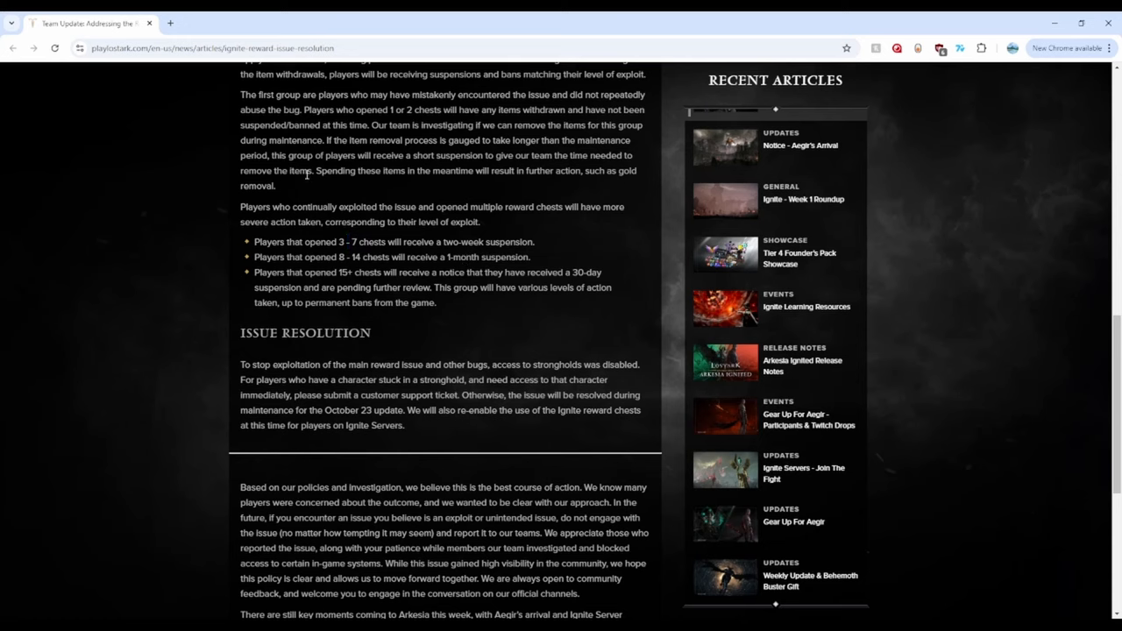
pyautogui.moveTo(359, 247)
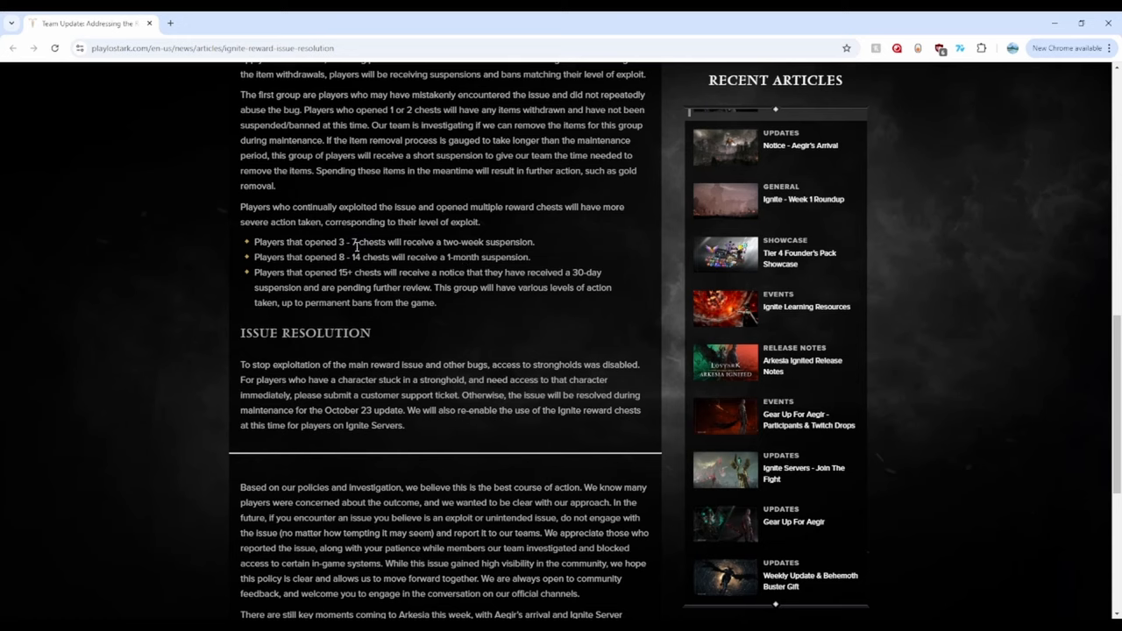
pyautogui.moveTo(703, 114)
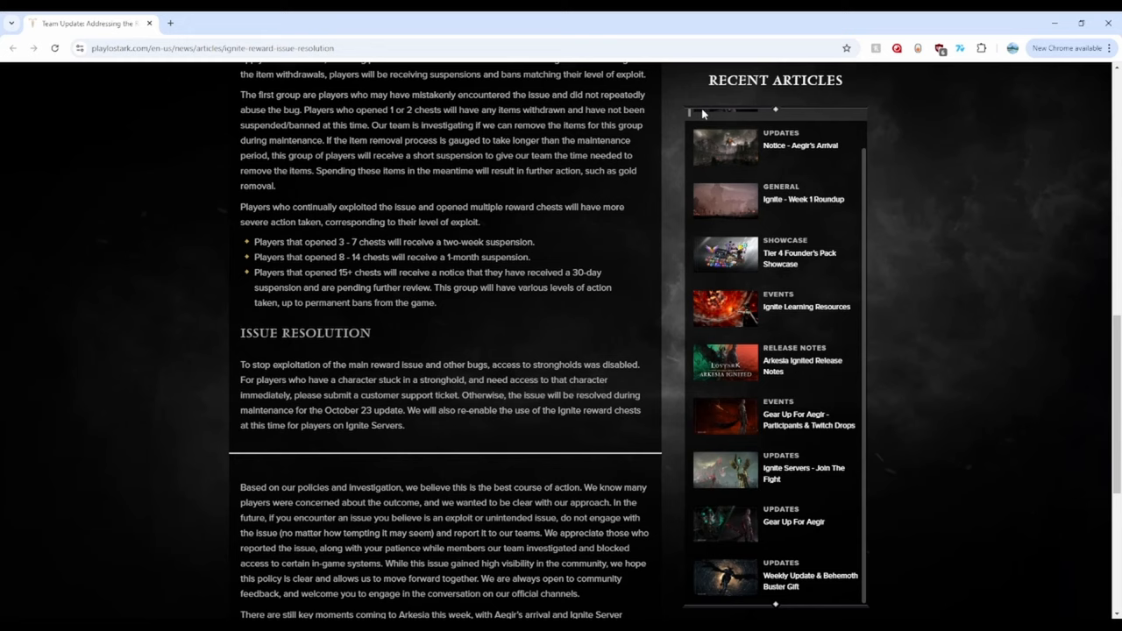
pyautogui.moveTo(547, 184)
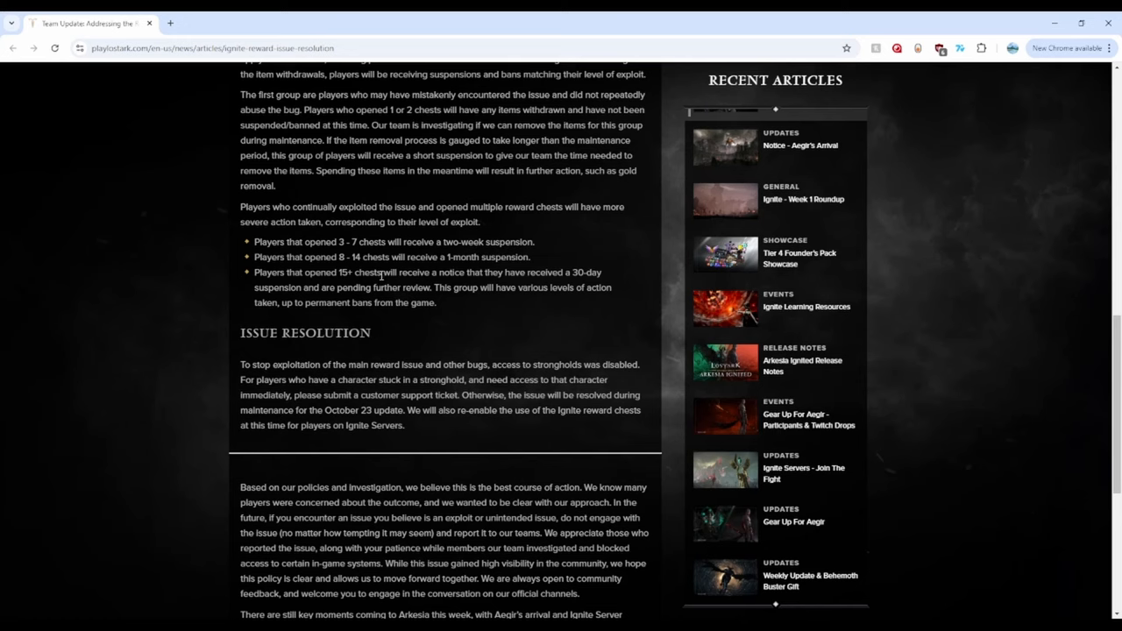
pyautogui.moveTo(429, 274)
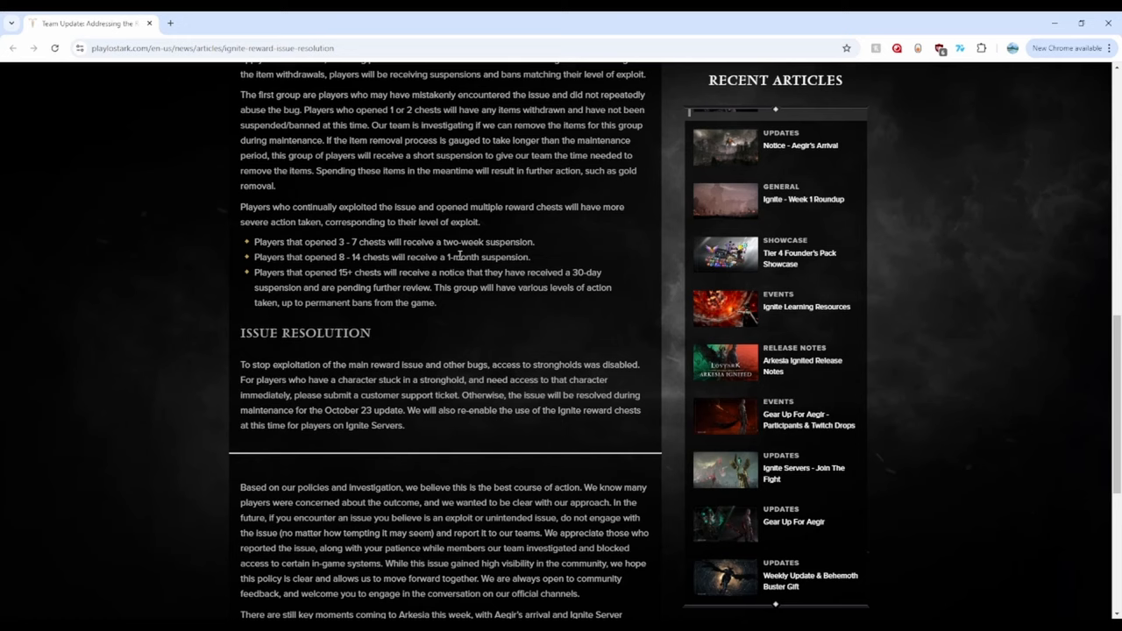
pyautogui.moveTo(449, 242); pyautogui.dragTo(533, 242)
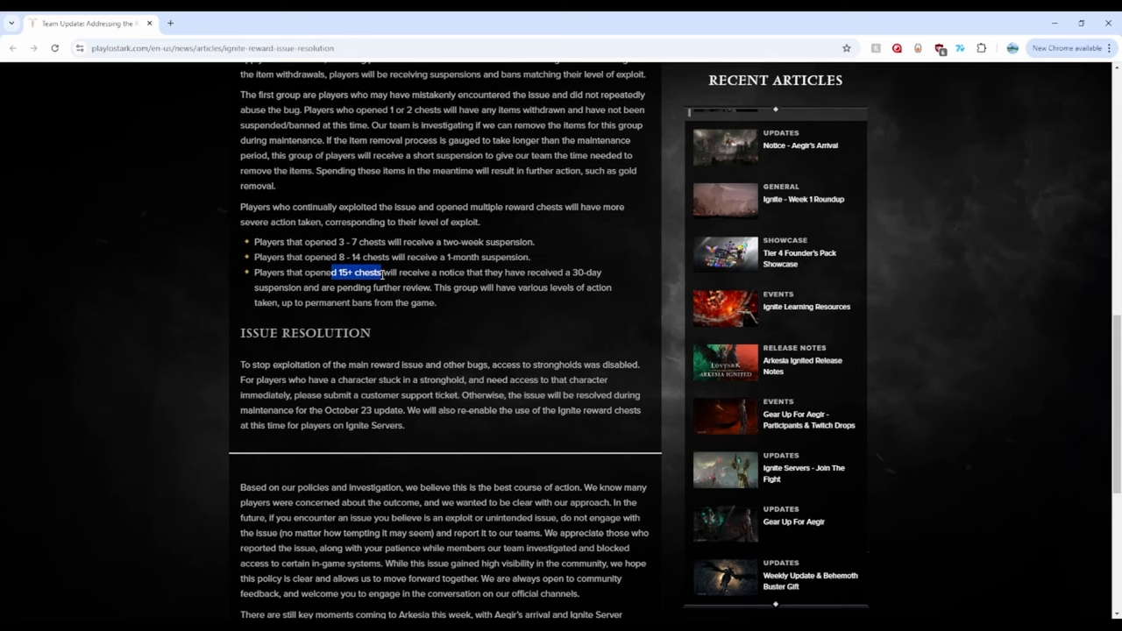
pyautogui.moveTo(377, 272); pyautogui.dragTo(456, 271)
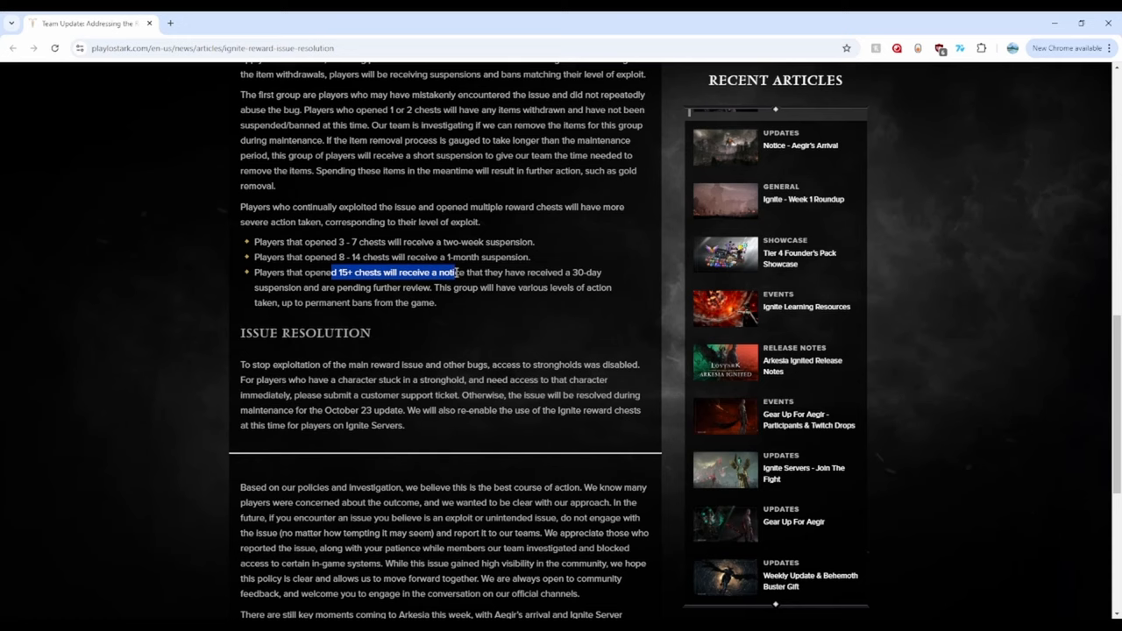
pyautogui.moveTo(456, 271); pyautogui.dragTo(603, 272)
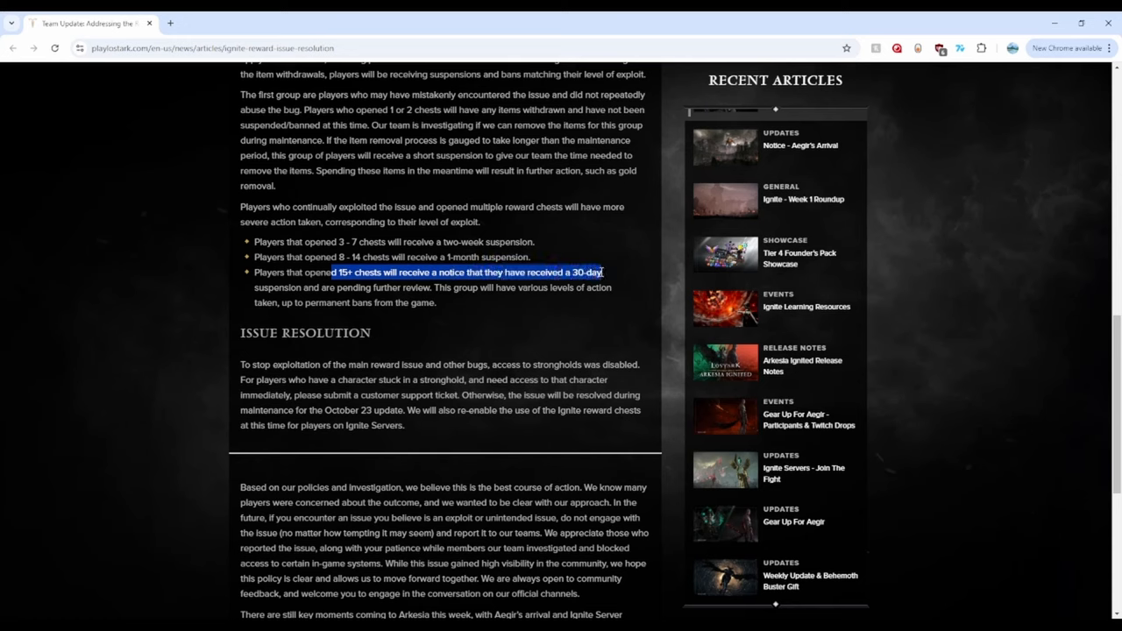
pyautogui.moveTo(599, 271); pyautogui.dragTo(302, 288)
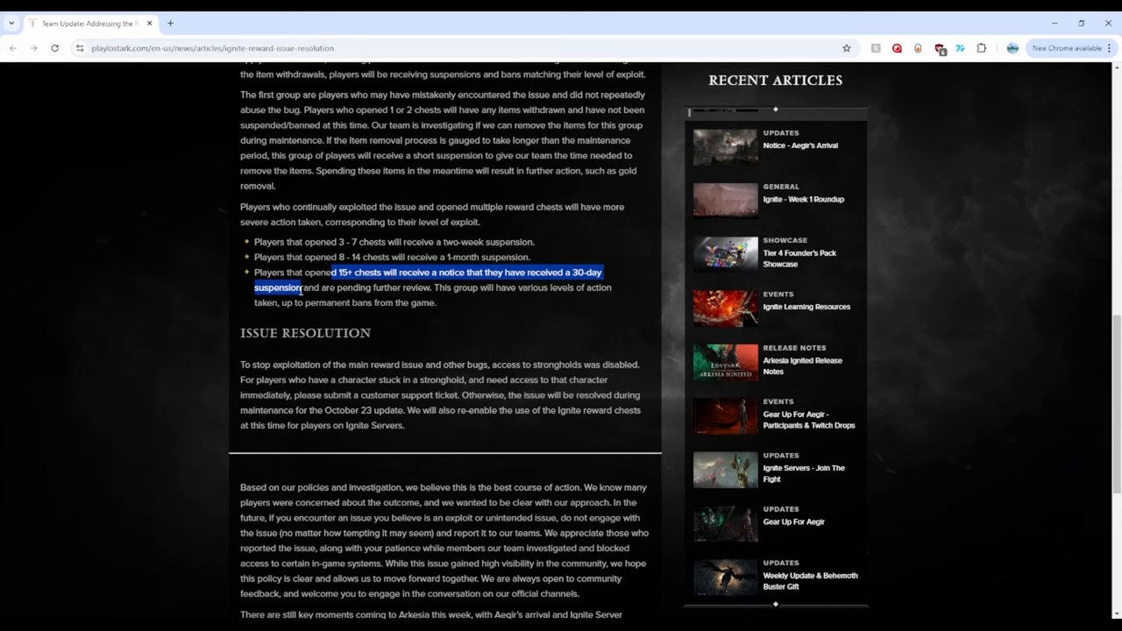
pyautogui.click(331, 289)
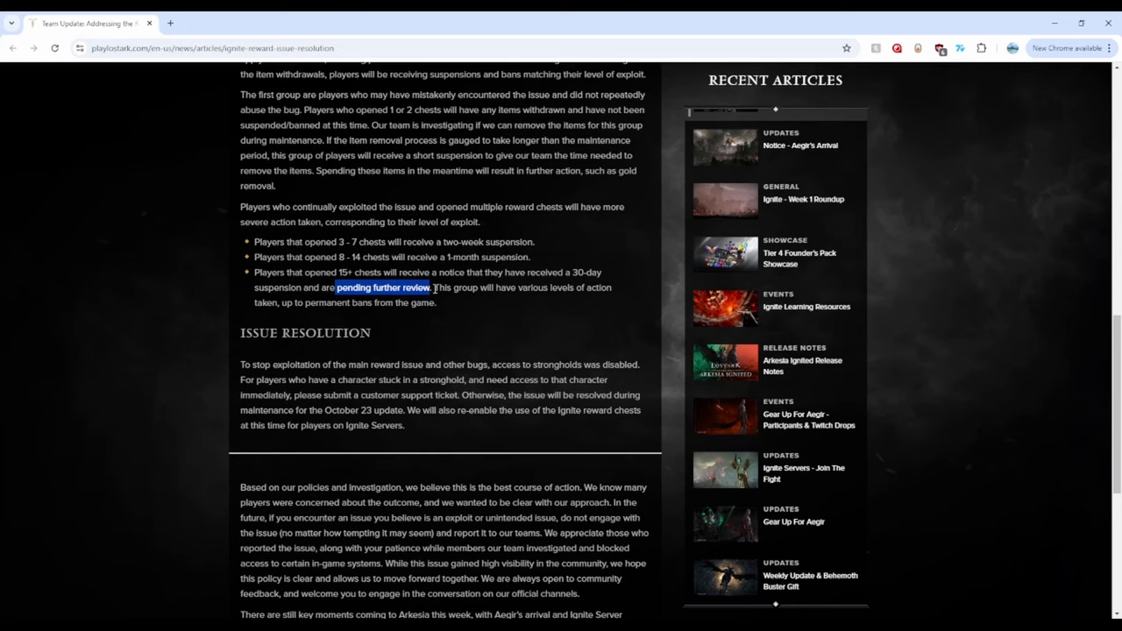
pyautogui.click(309, 300)
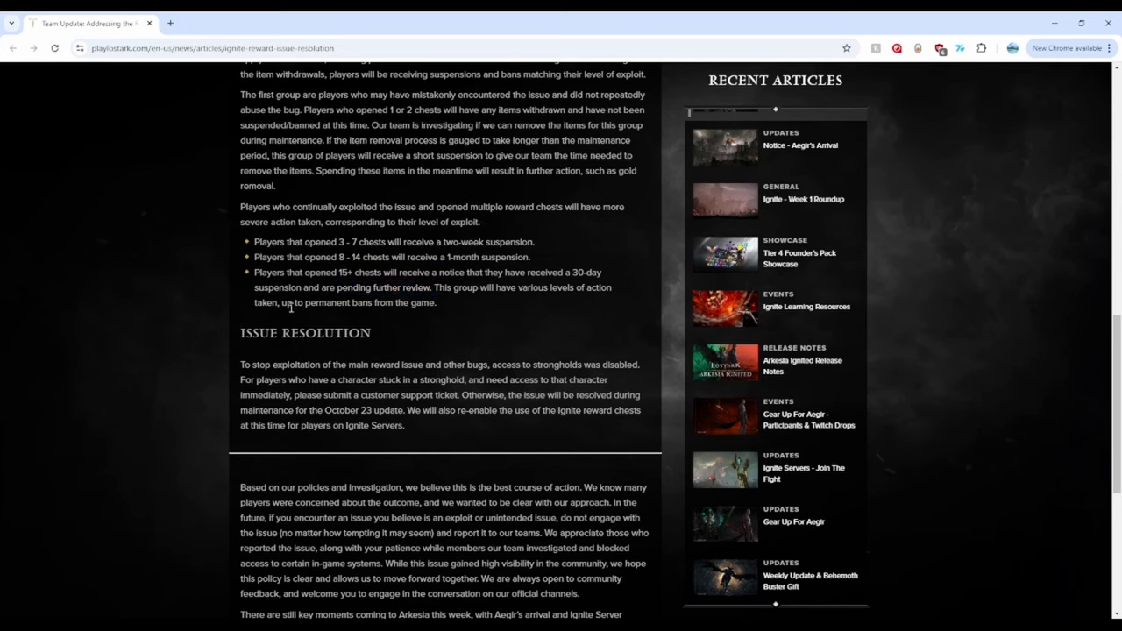
pyautogui.doubleClick(291, 302)
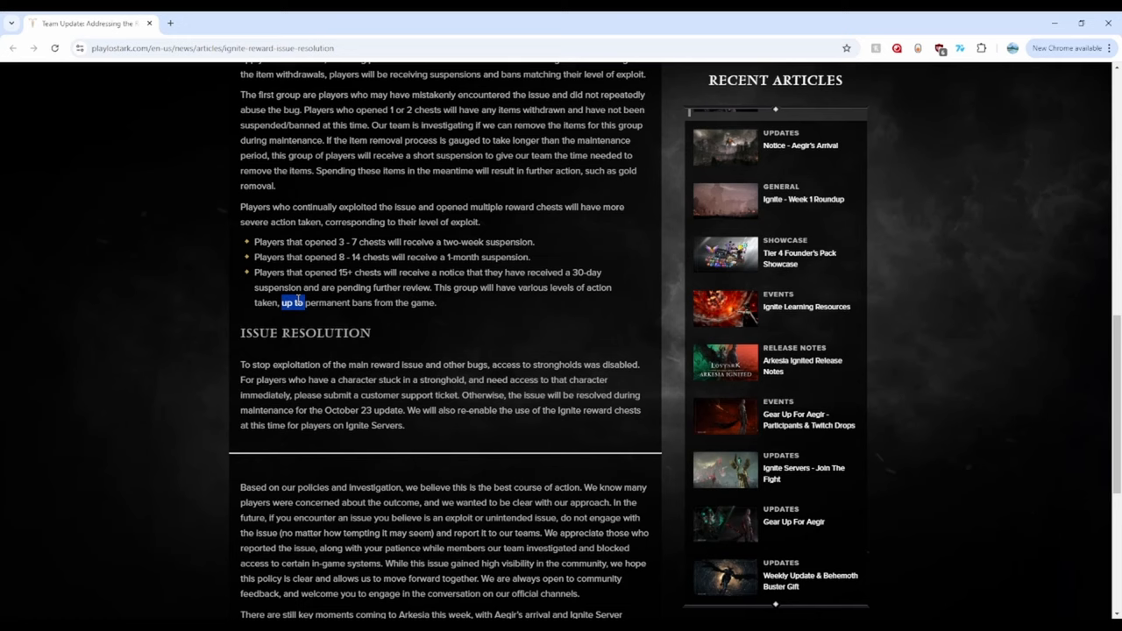
pyautogui.moveTo(330, 301)
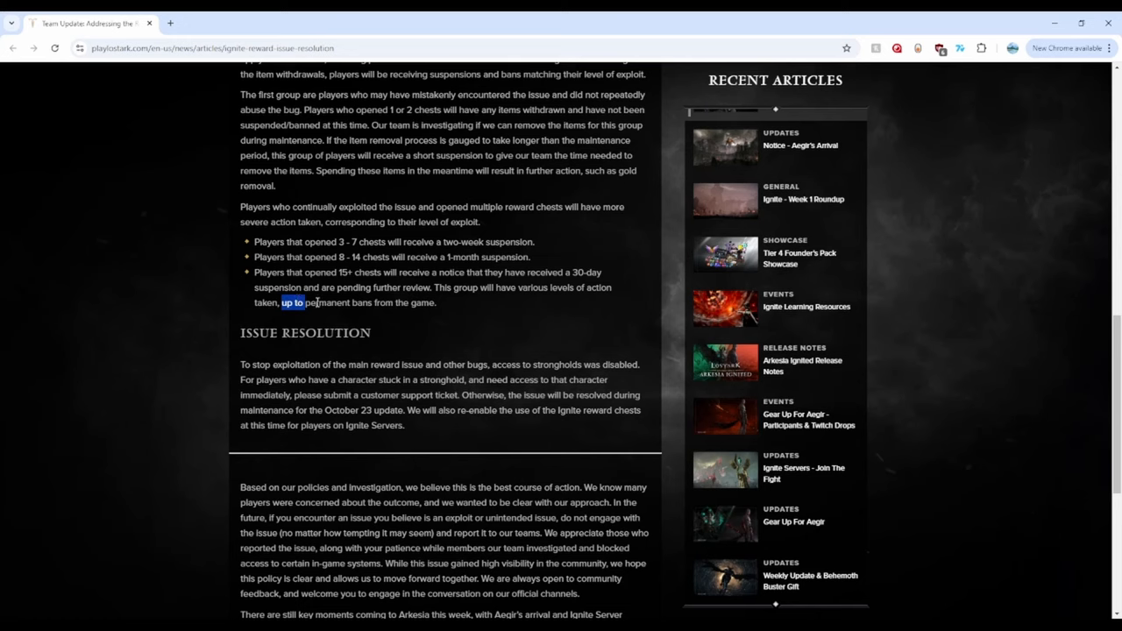
pyautogui.moveTo(223, 273)
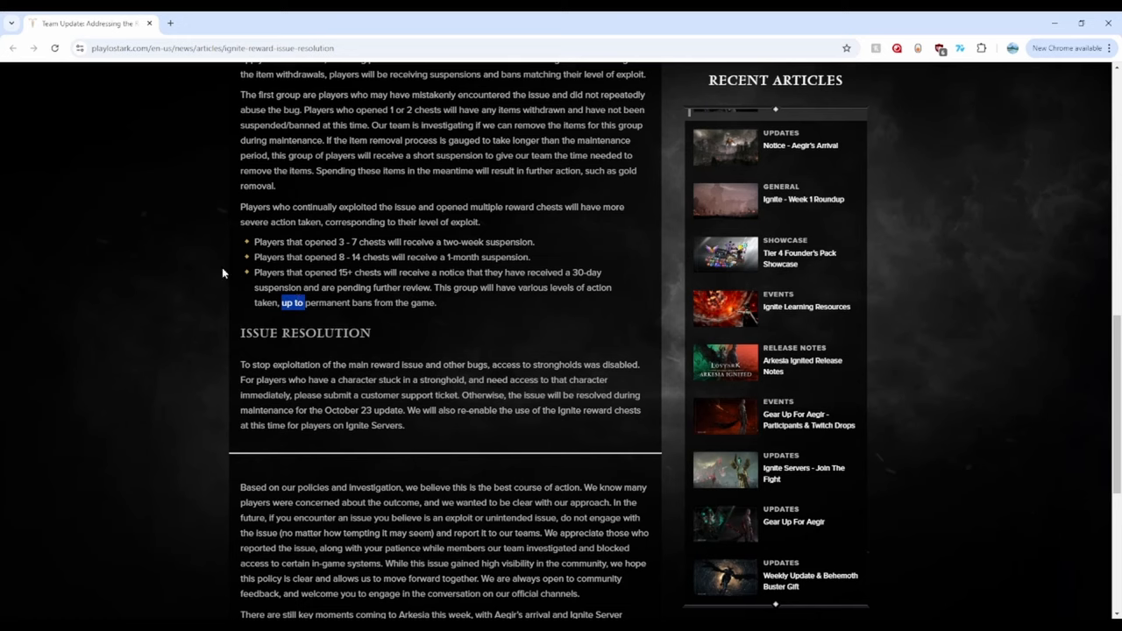
pyautogui.moveTo(323, 288)
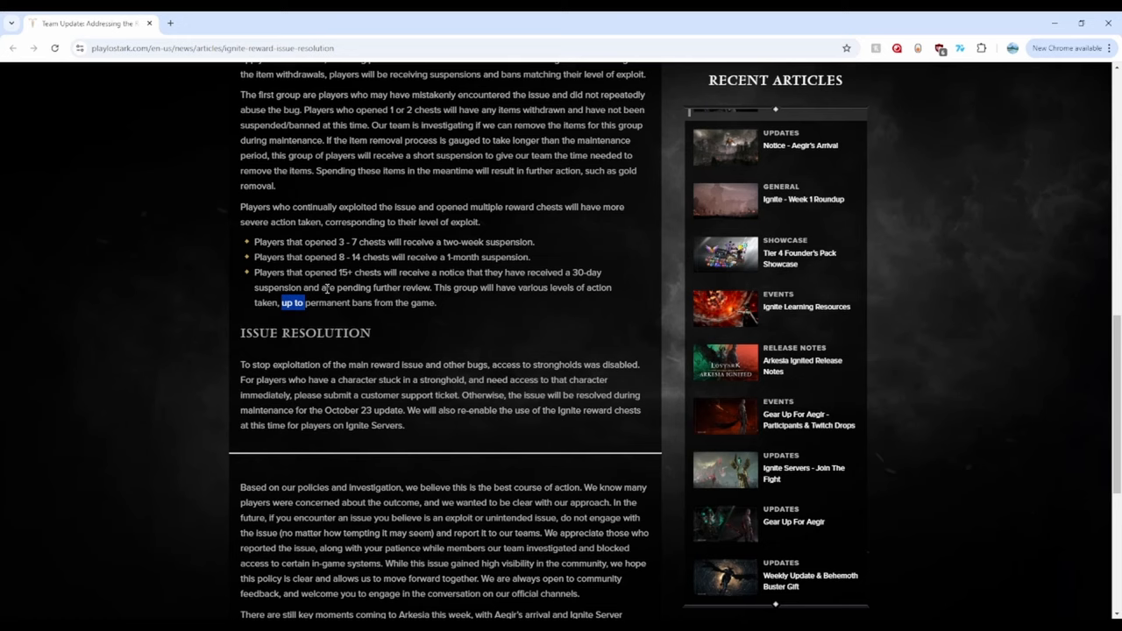
pyautogui.moveTo(280, 289)
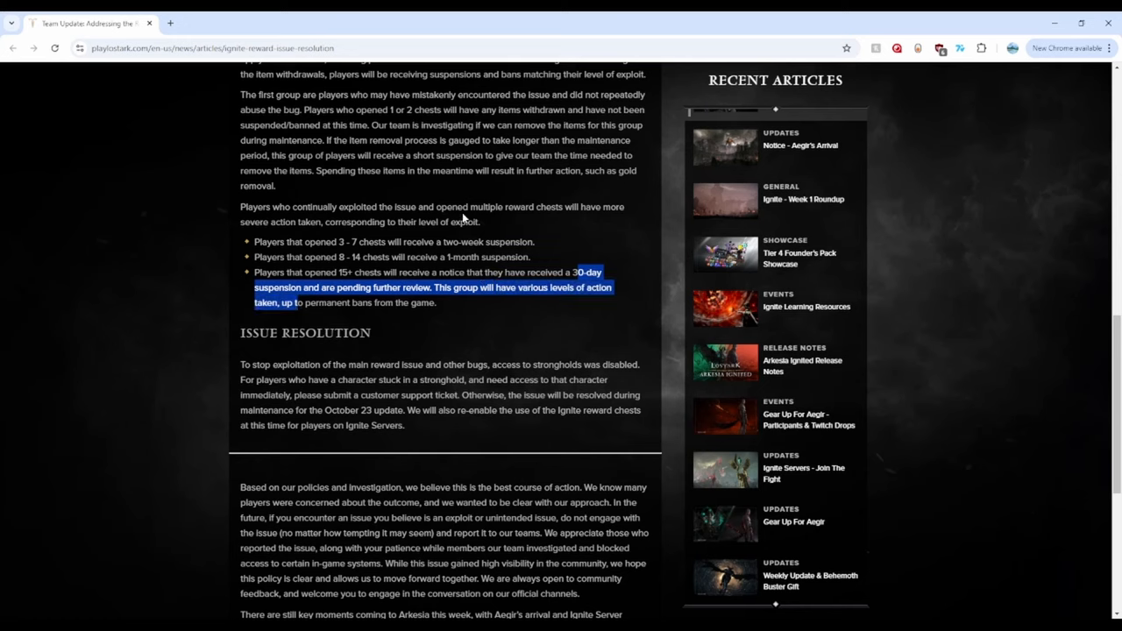
pyautogui.moveTo(517, 288)
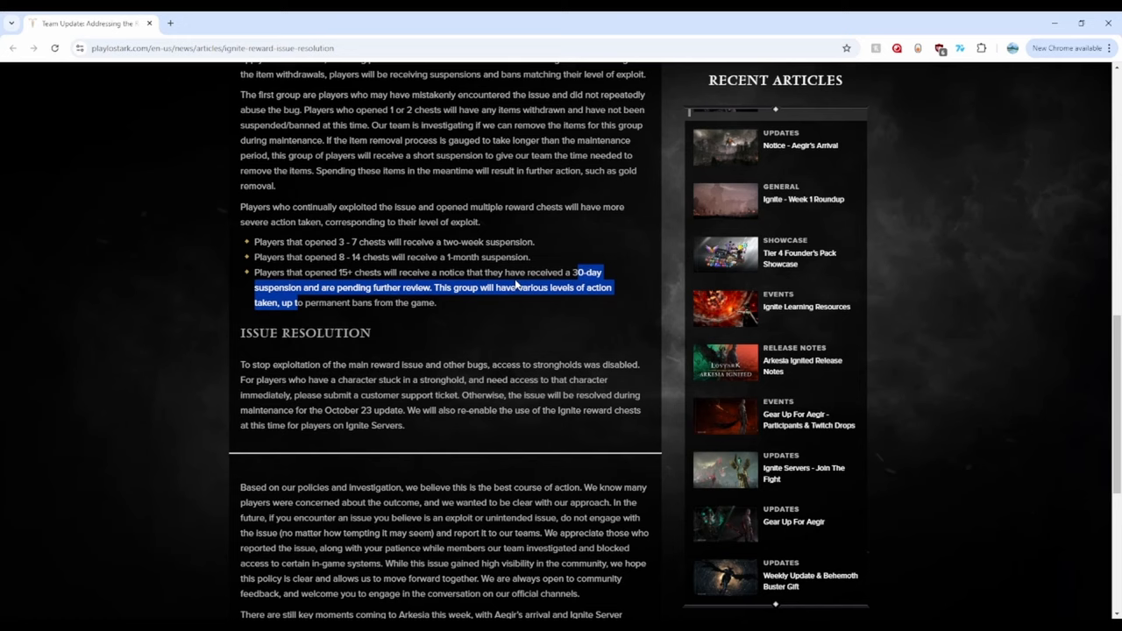
pyautogui.moveTo(425, 314)
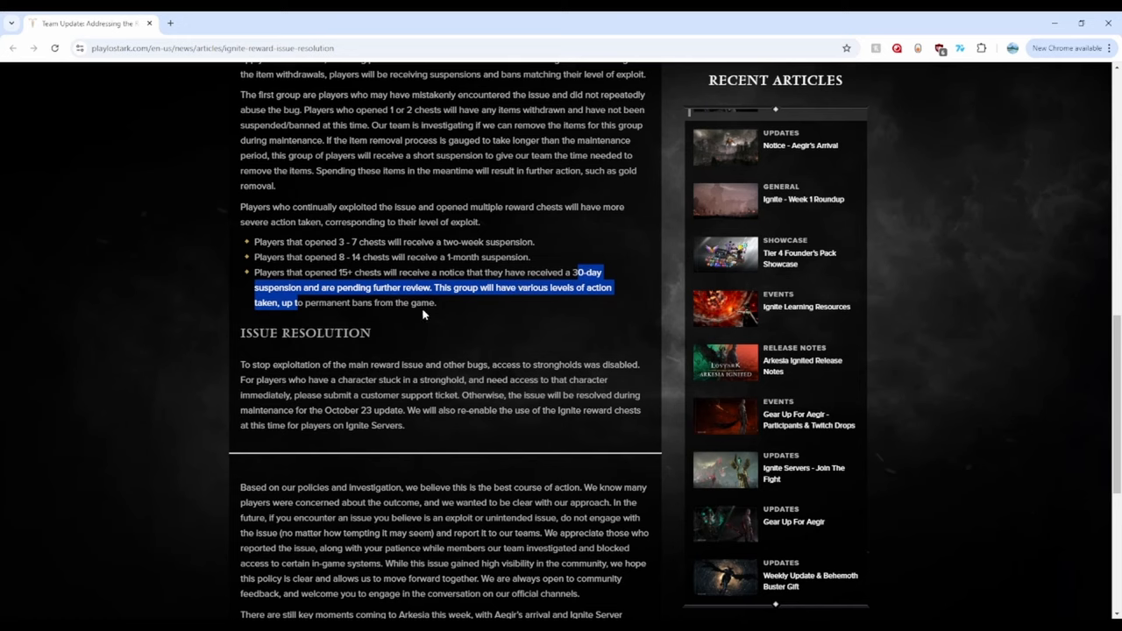
pyautogui.moveTo(436, 367)
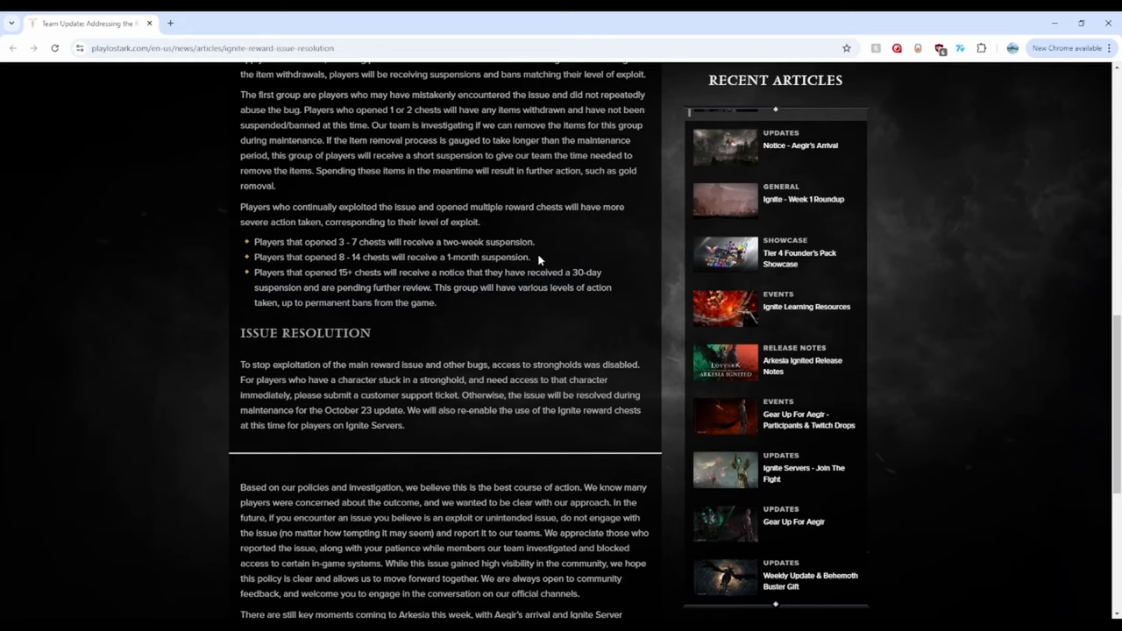
pyautogui.moveTo(393, 261)
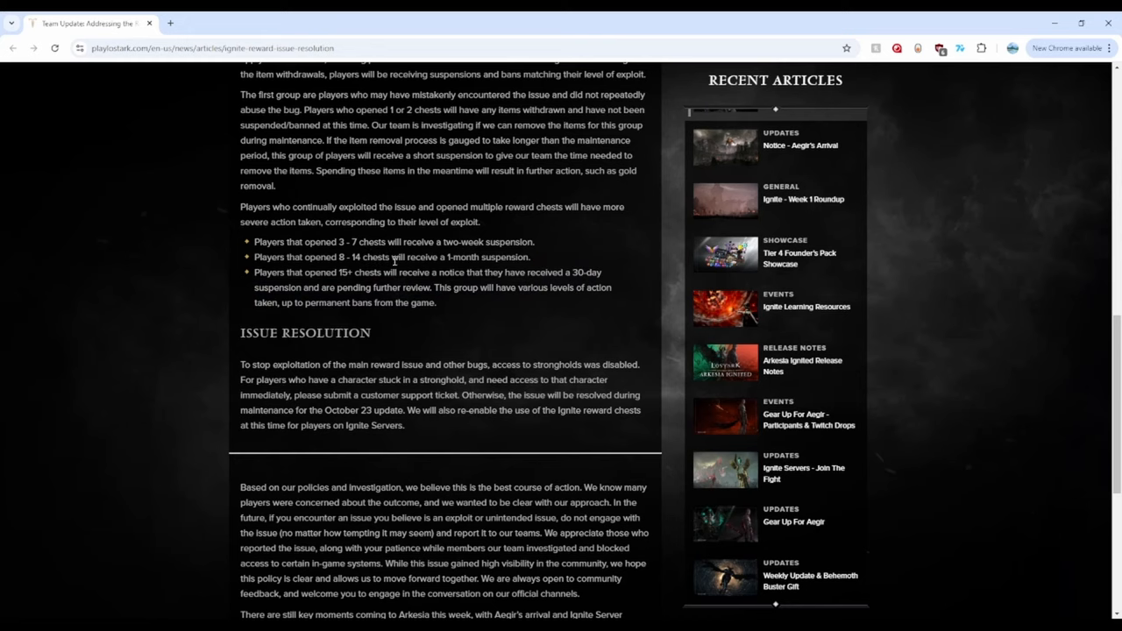
pyautogui.moveTo(349, 256); pyautogui.dragTo(382, 256)
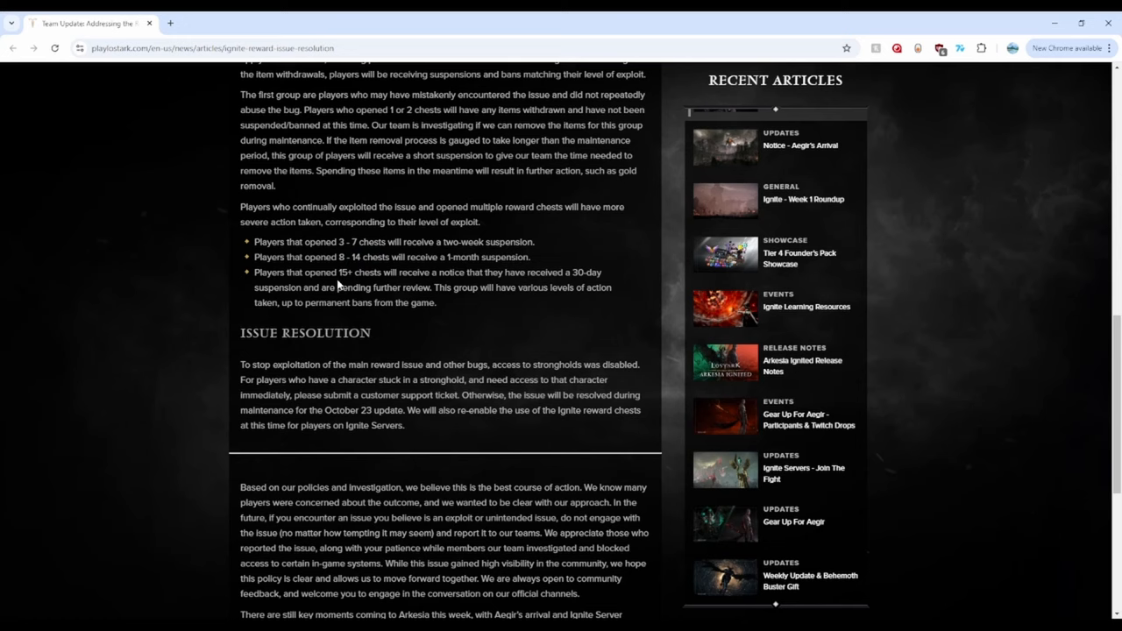
pyautogui.doubleClick(349, 274)
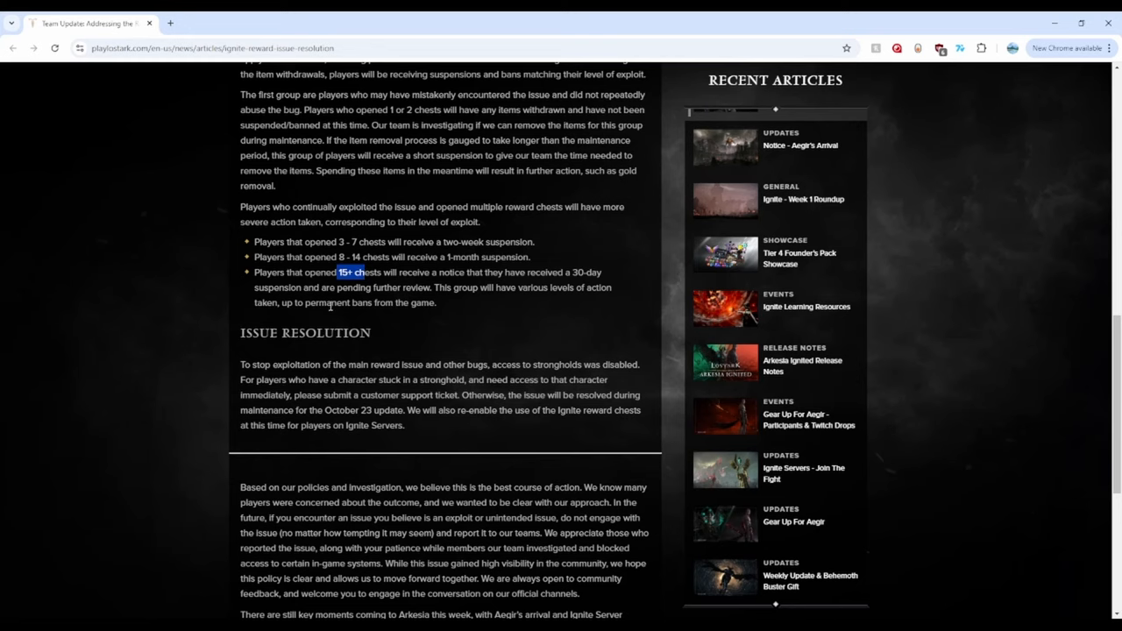
pyautogui.doubleClick(327, 302)
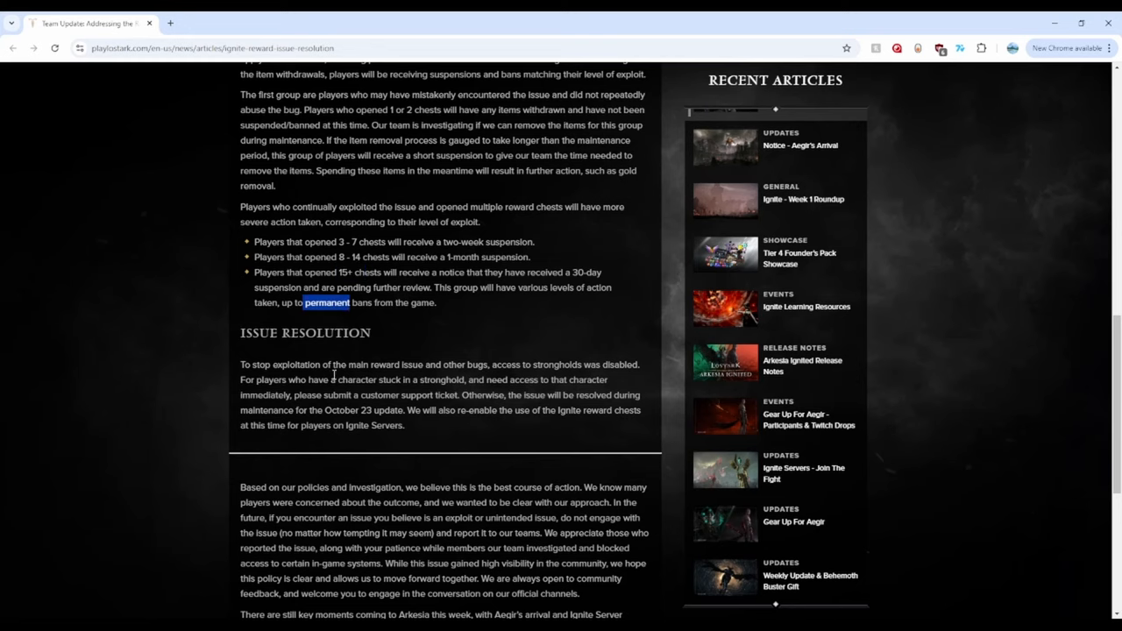
# Highlight the Issue Resolution paragraph on disabled strongholds, then clear it.
pyautogui.scroll(-3)
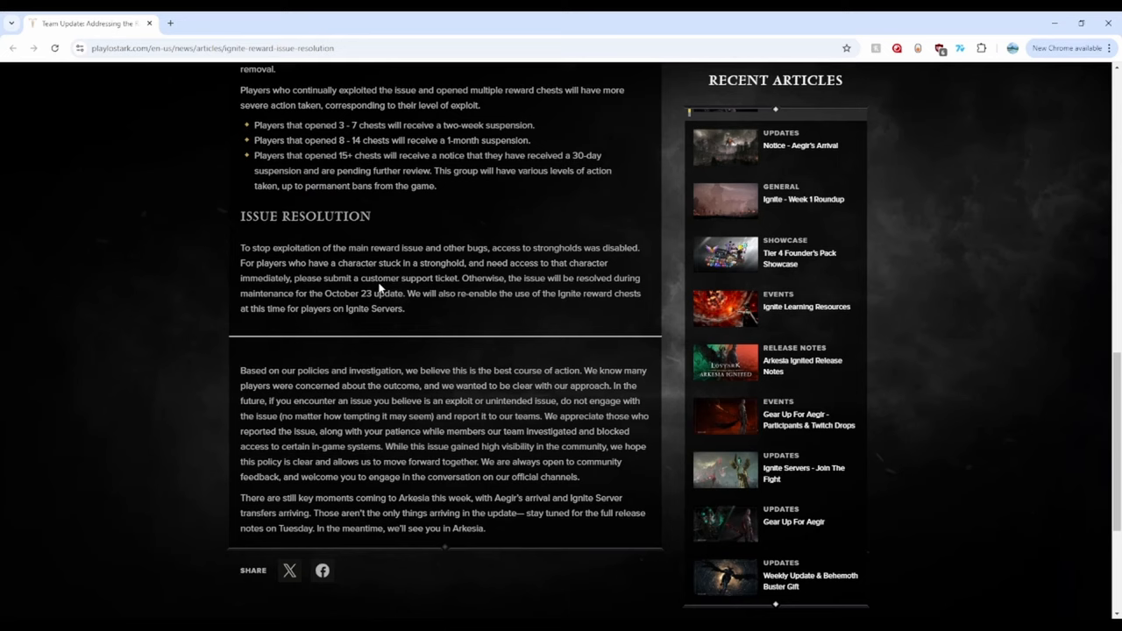
pyautogui.moveTo(505, 256)
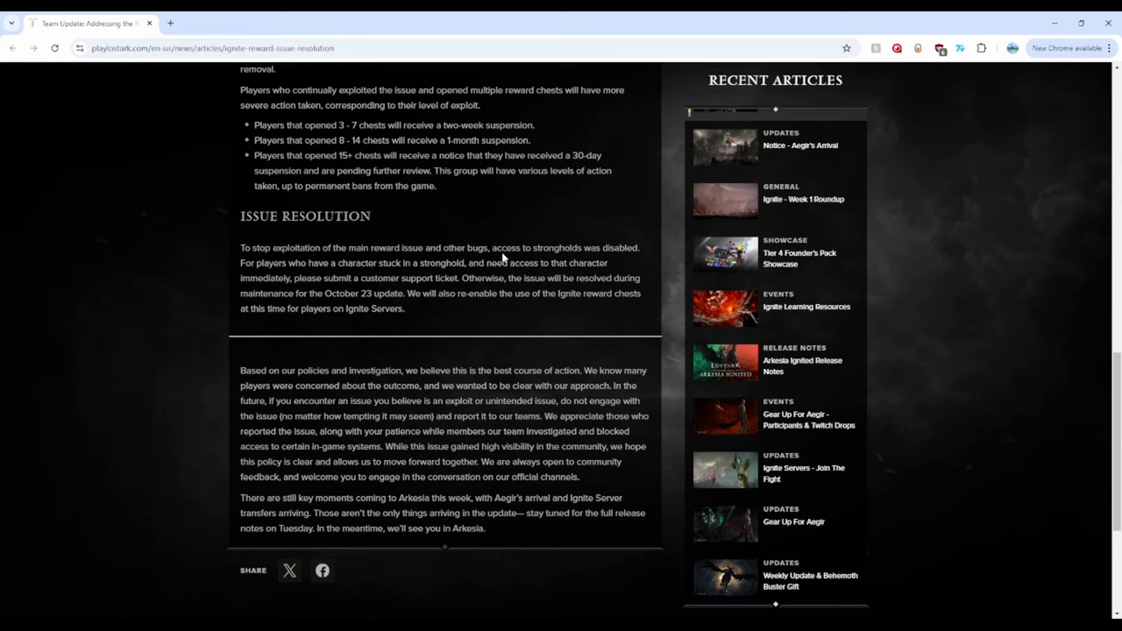
pyautogui.moveTo(303, 259)
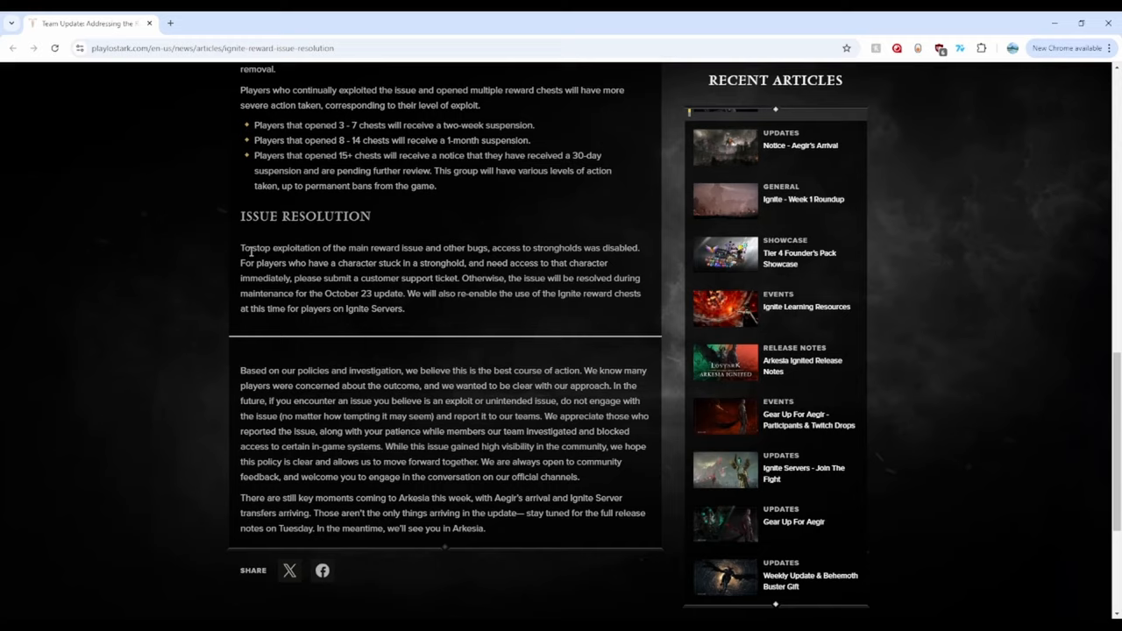
pyautogui.scroll(-3)
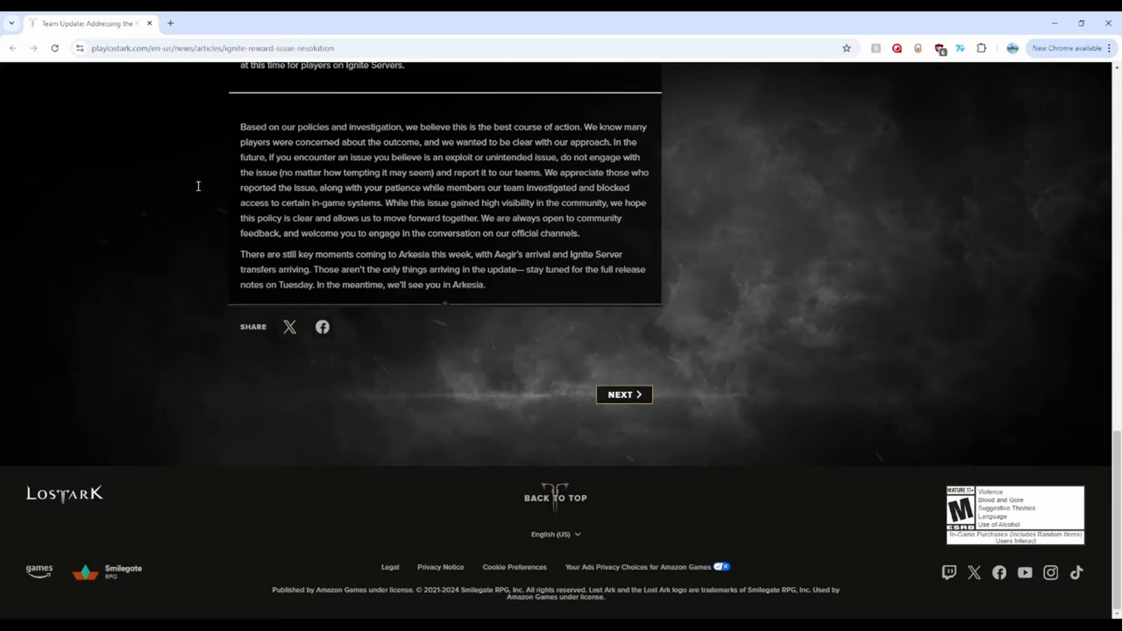
pyautogui.moveTo(404, 311)
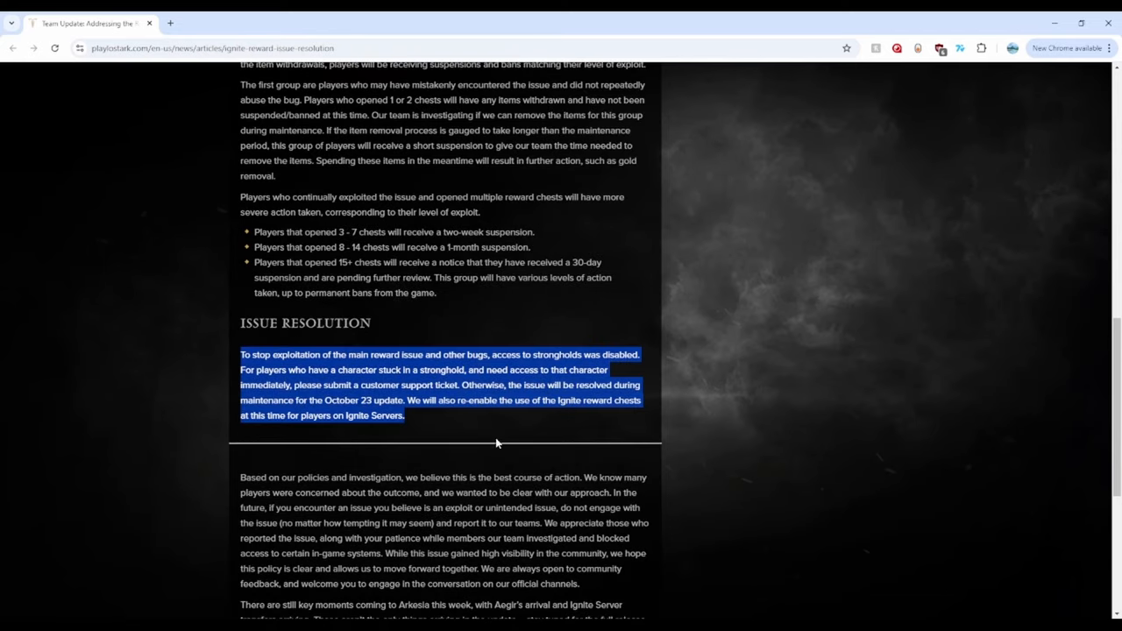
pyautogui.scroll(-3)
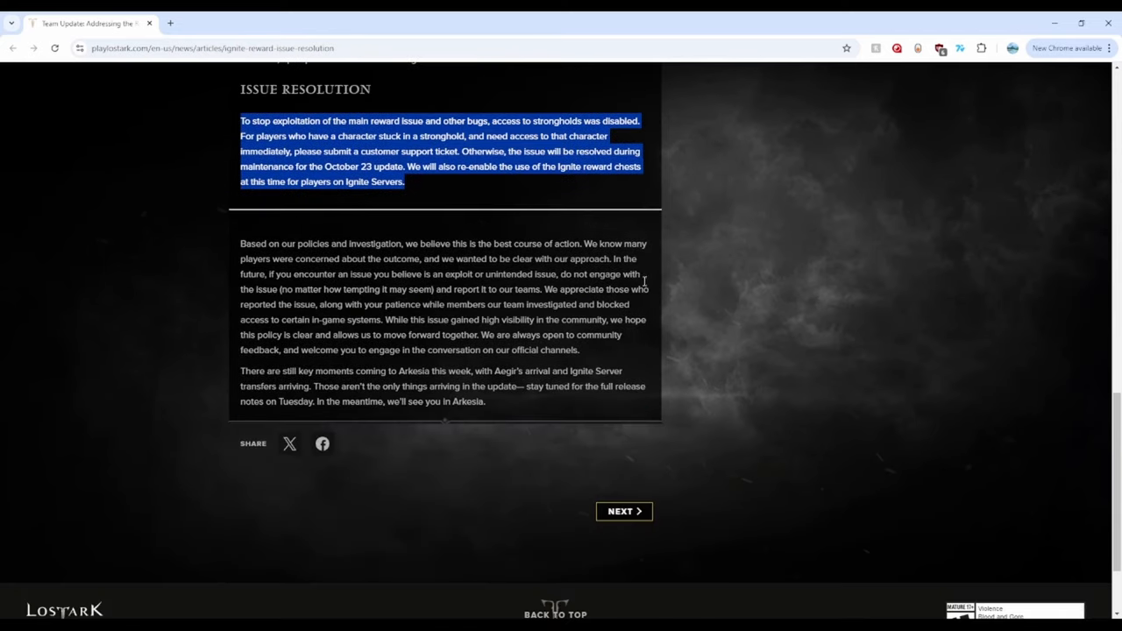
pyautogui.click(364, 198)
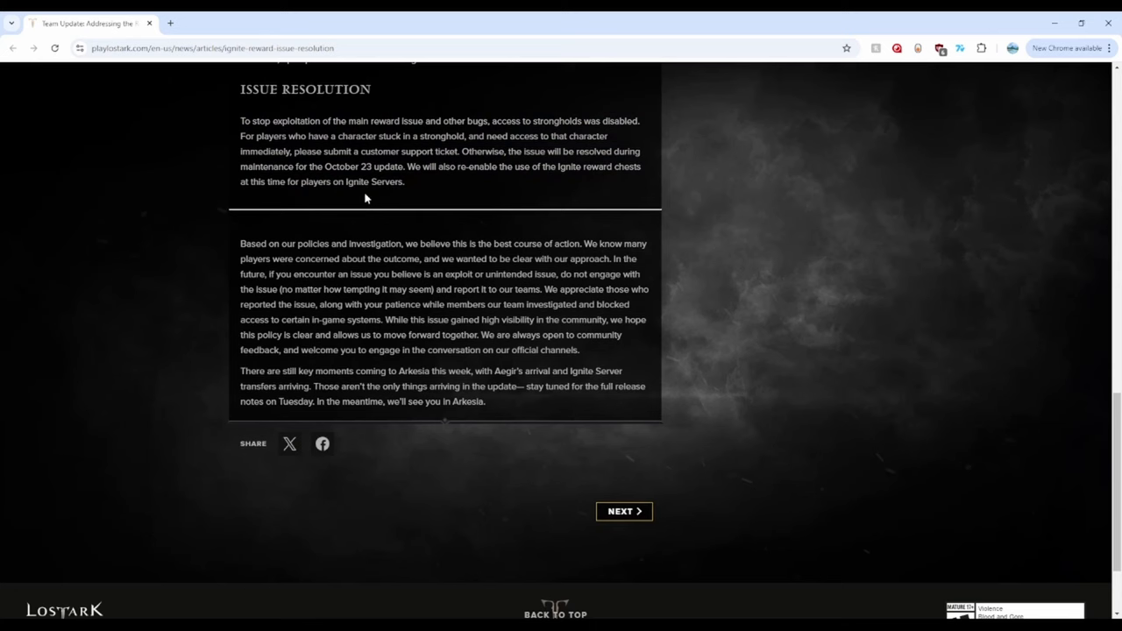
pyautogui.moveTo(354, 350)
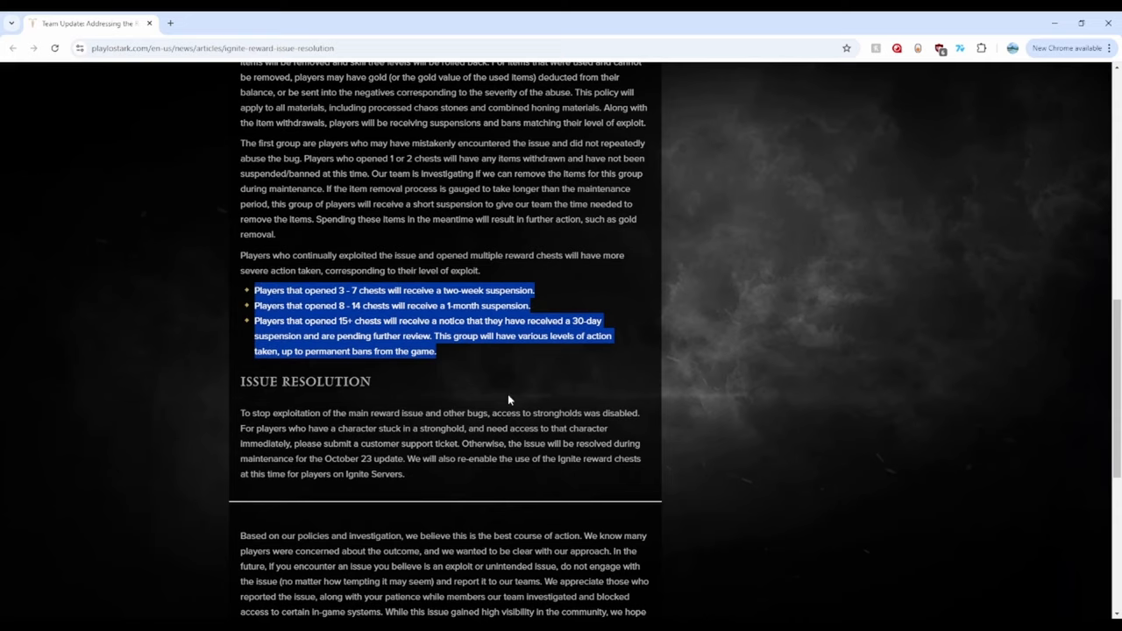
pyautogui.scroll(-3)
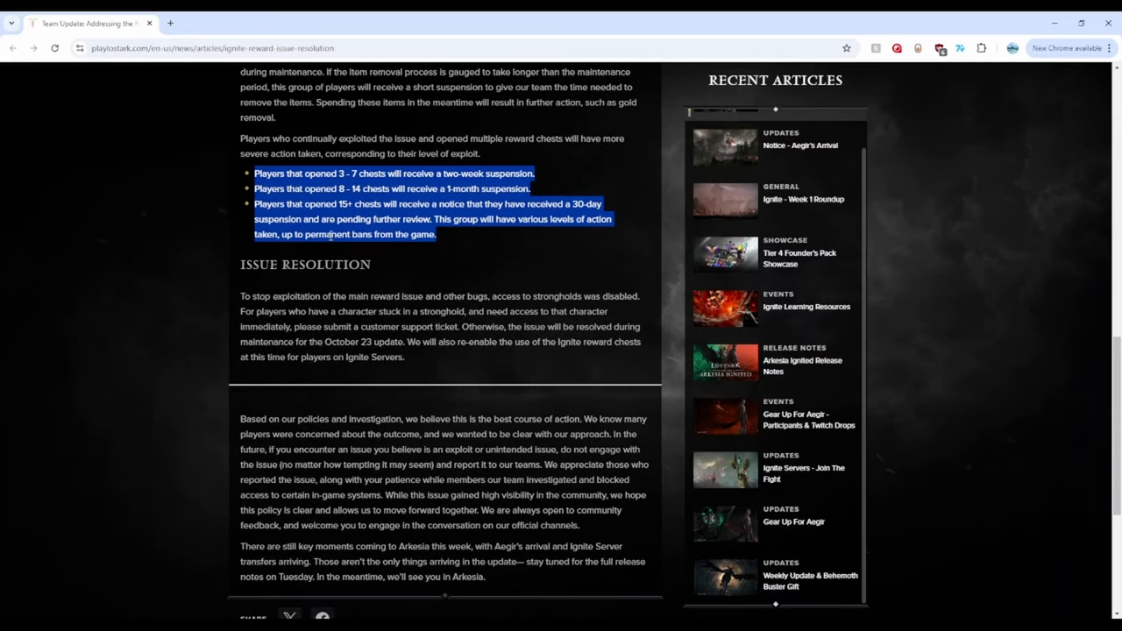
pyautogui.moveTo(332, 294); pyautogui.dragTo(405, 358)
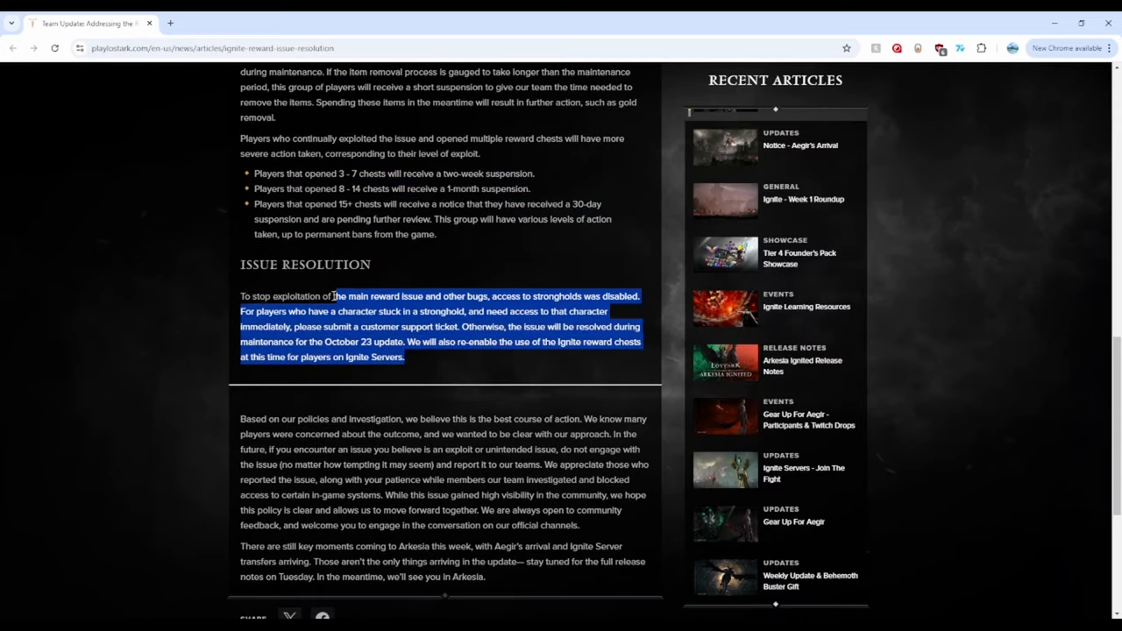
pyautogui.moveTo(333, 294); pyautogui.dragTo(458, 312)
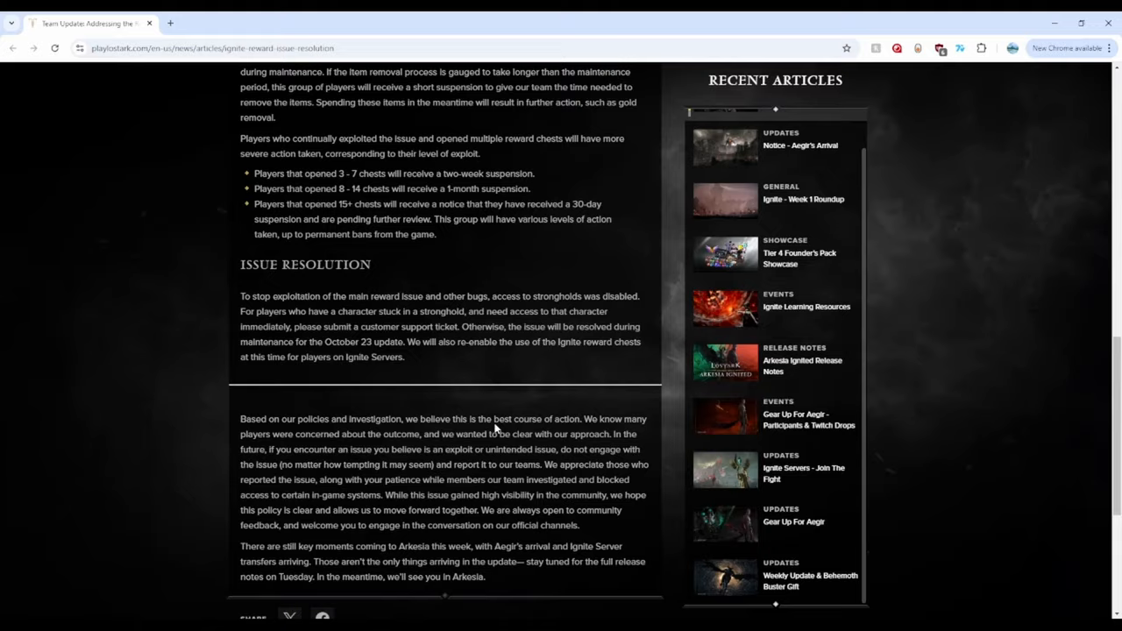
# Highlight 'customer support ticket' in the Issue Resolution paragraph.
pyautogui.scroll(-3)
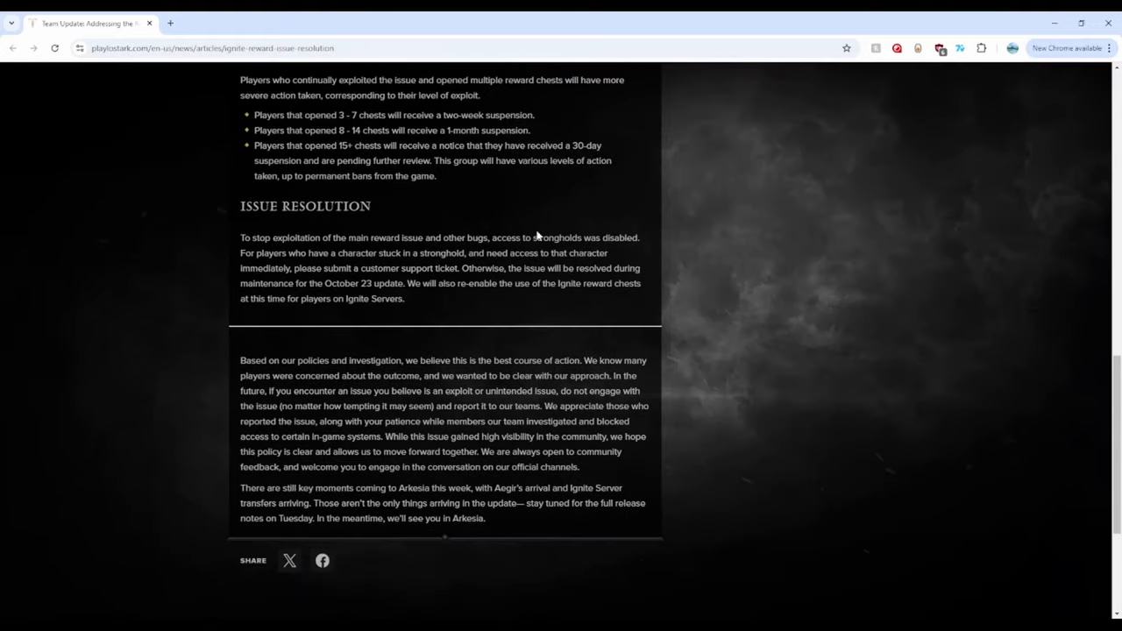
pyautogui.moveTo(610, 389)
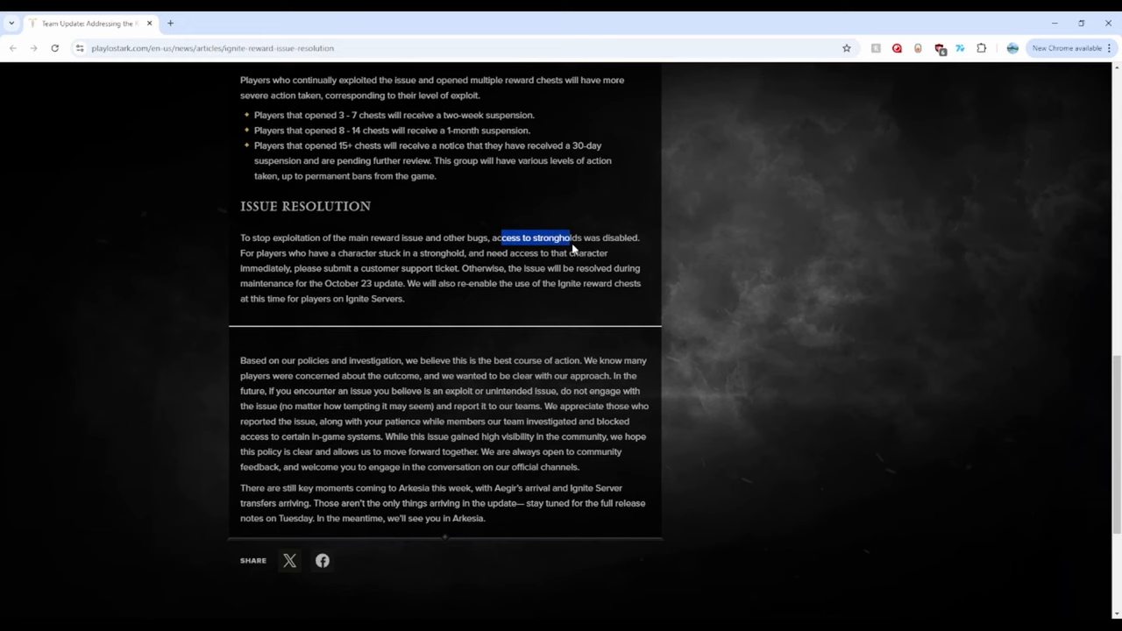
pyautogui.moveTo(505, 307)
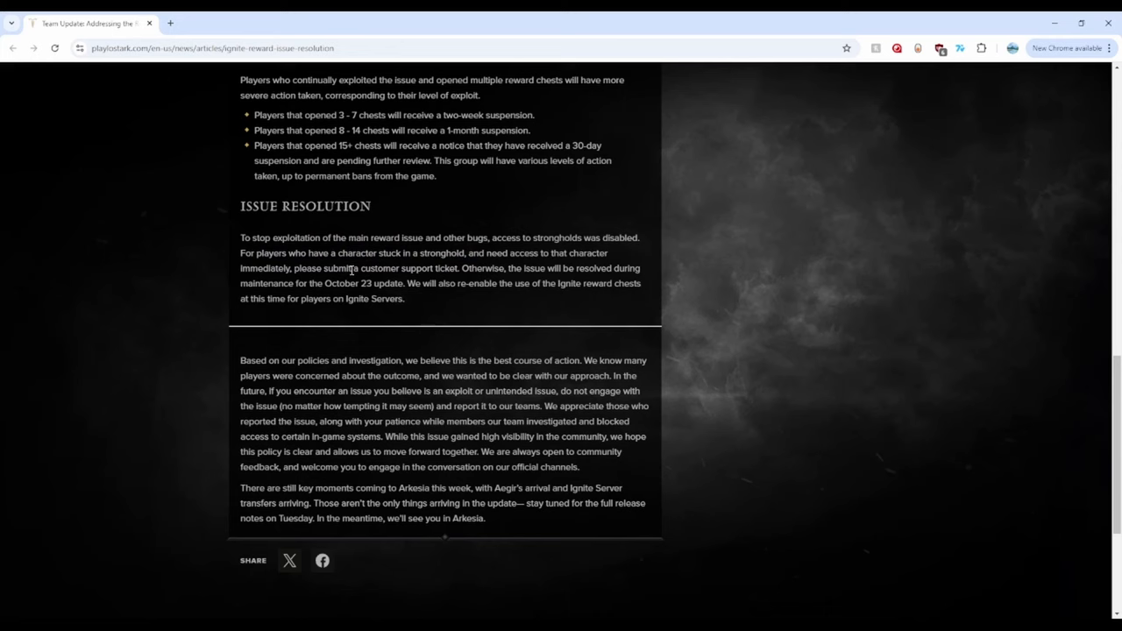
pyautogui.moveTo(361, 268); pyautogui.dragTo(459, 268)
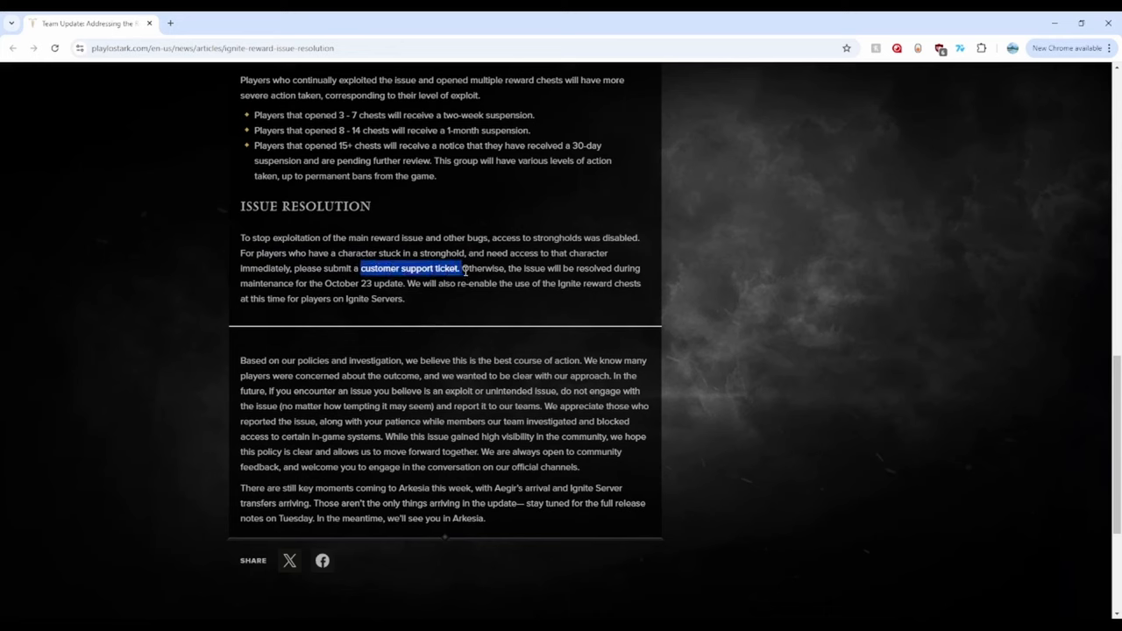
pyautogui.moveTo(570, 301)
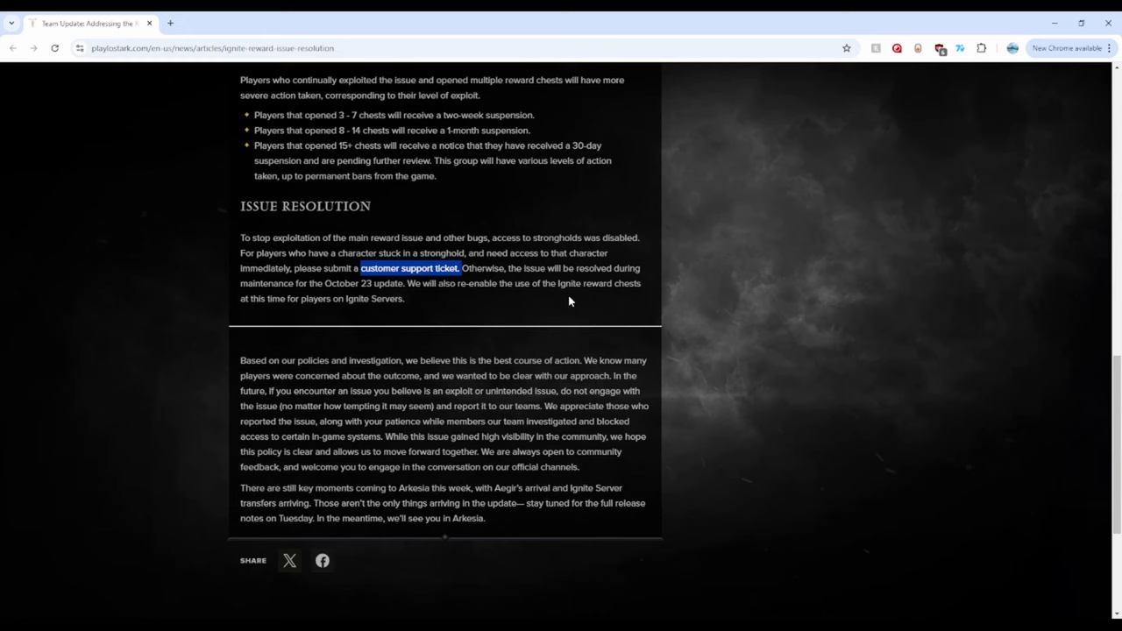
pyautogui.moveTo(918, 274)
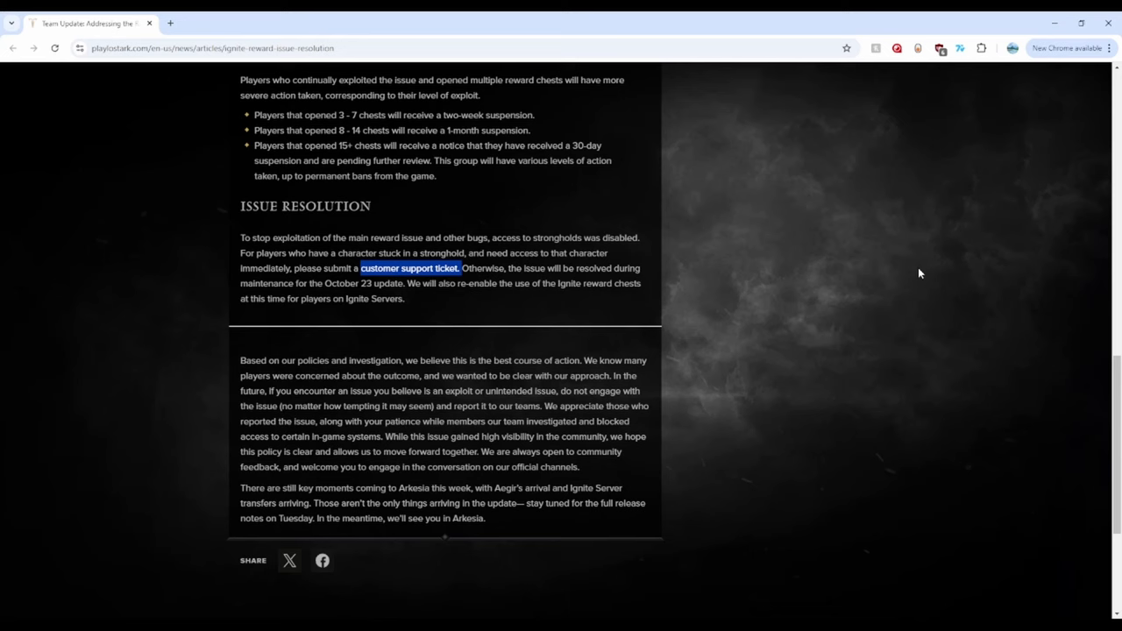
pyautogui.moveTo(873, 275)
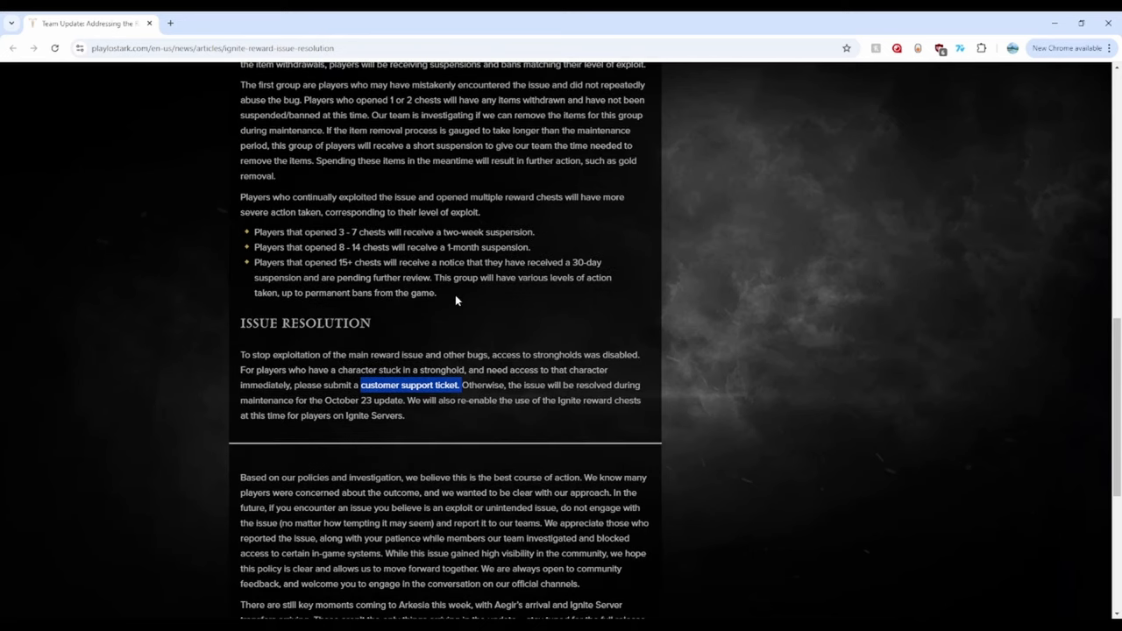
# Highlight the three suspension tier bullets (3-7, 8-14, 15+ chests) as a block.
pyautogui.moveTo(256, 245); pyautogui.dragTo(435, 292)
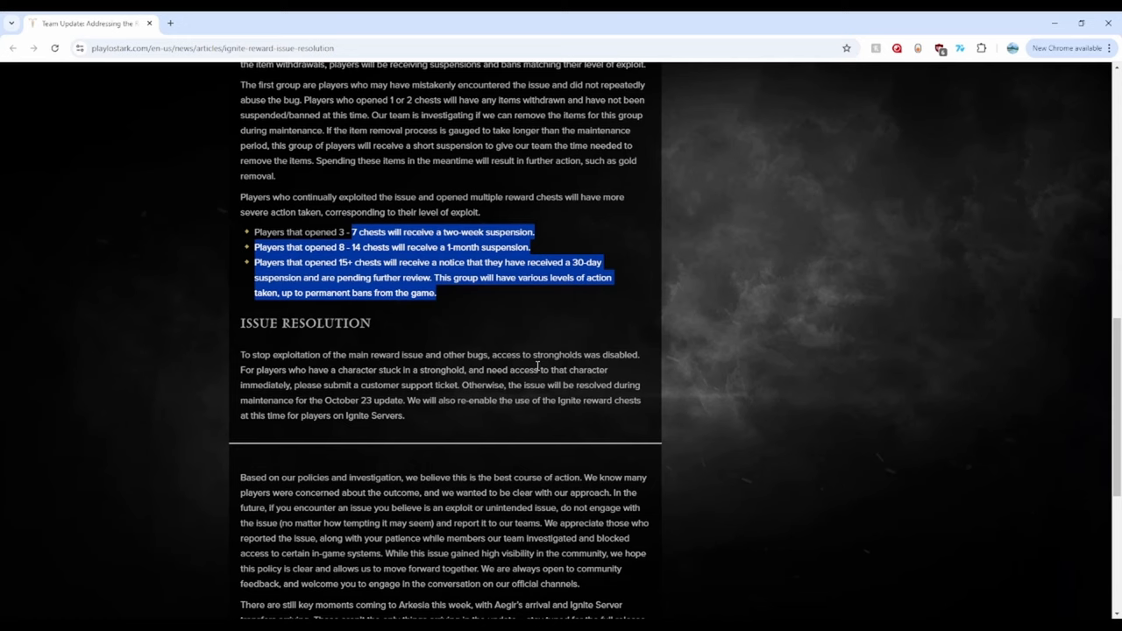
pyautogui.moveTo(631, 354)
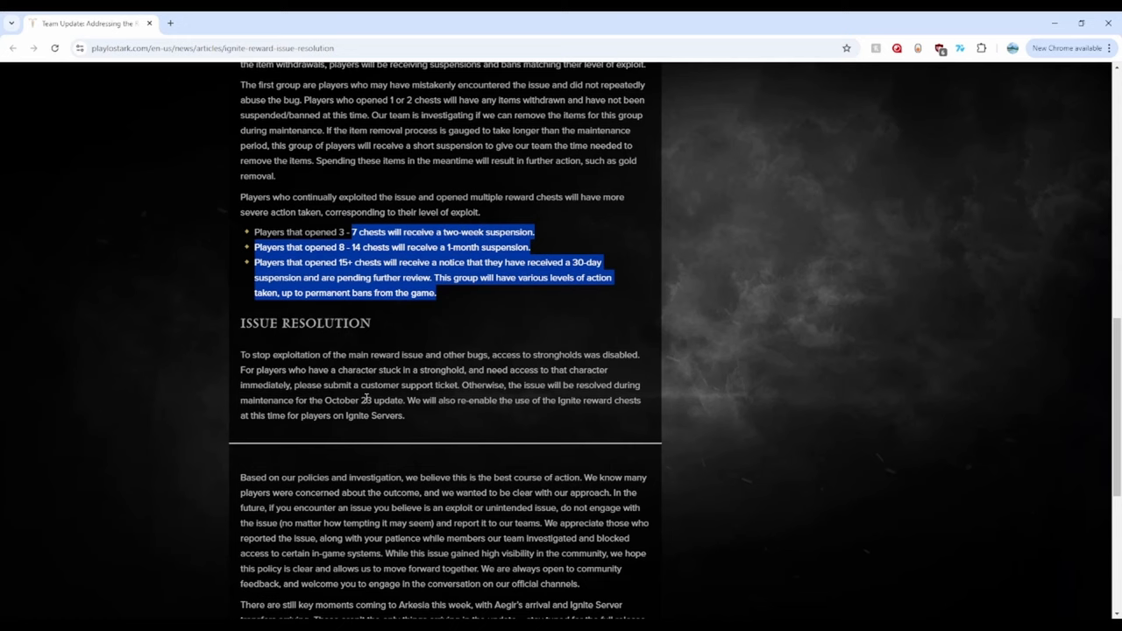
pyautogui.moveTo(708, 386)
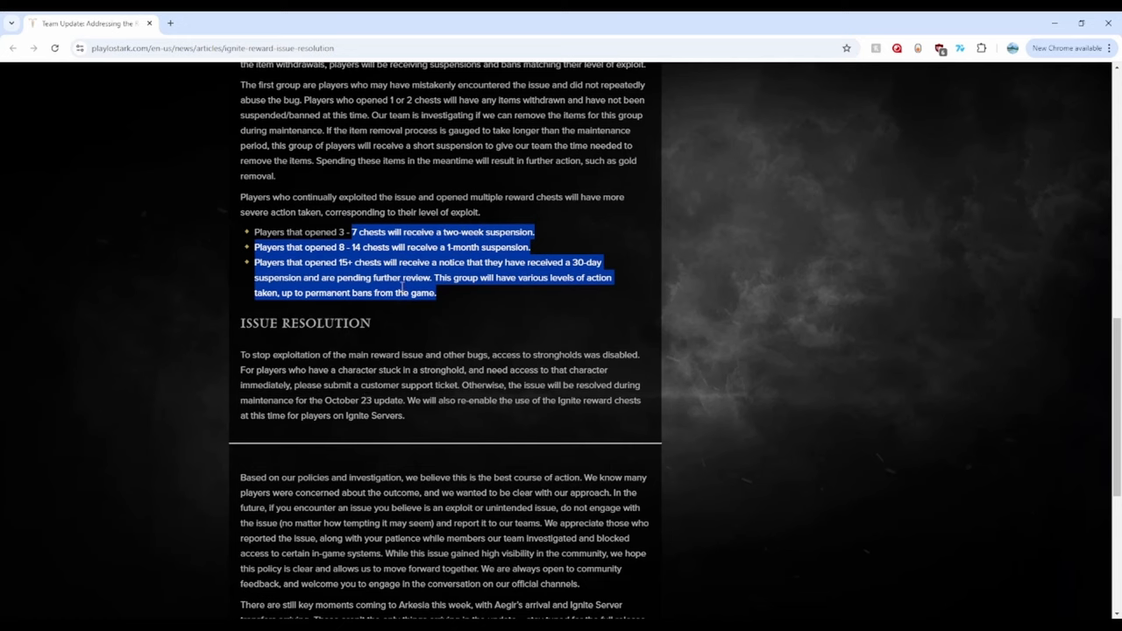
pyautogui.moveTo(585, 296)
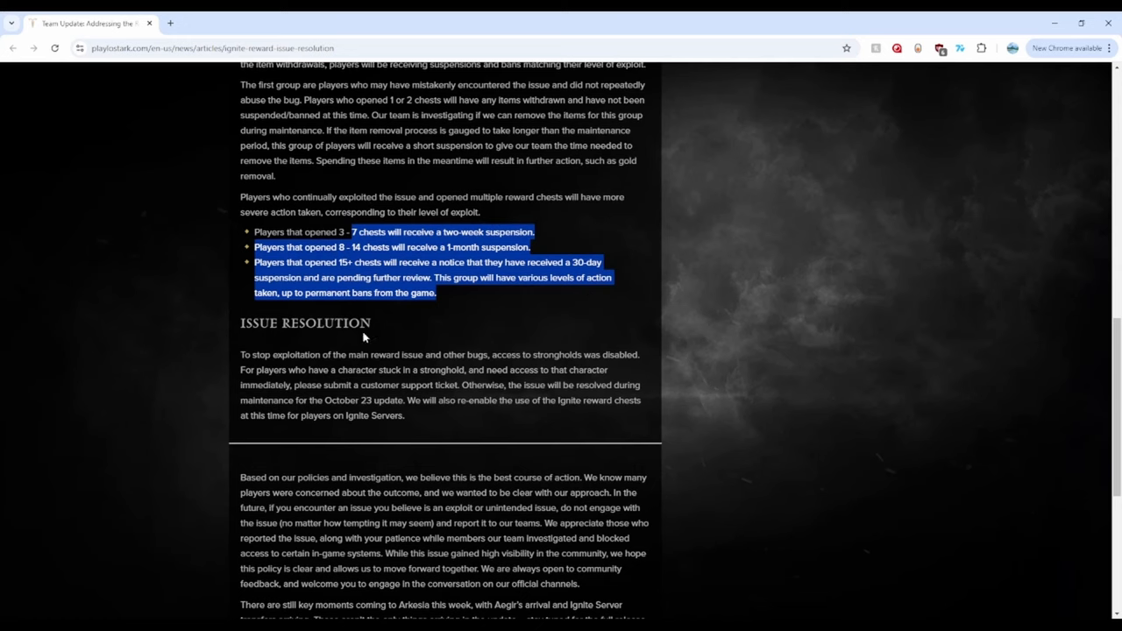
pyautogui.moveTo(638, 247)
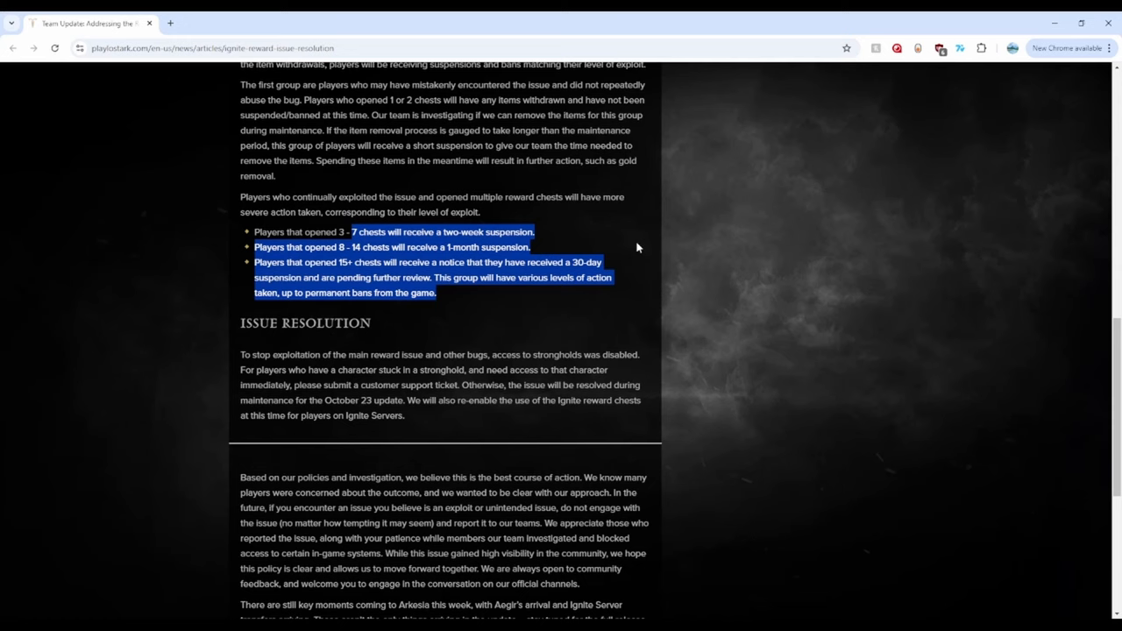
pyautogui.moveTo(645, 252)
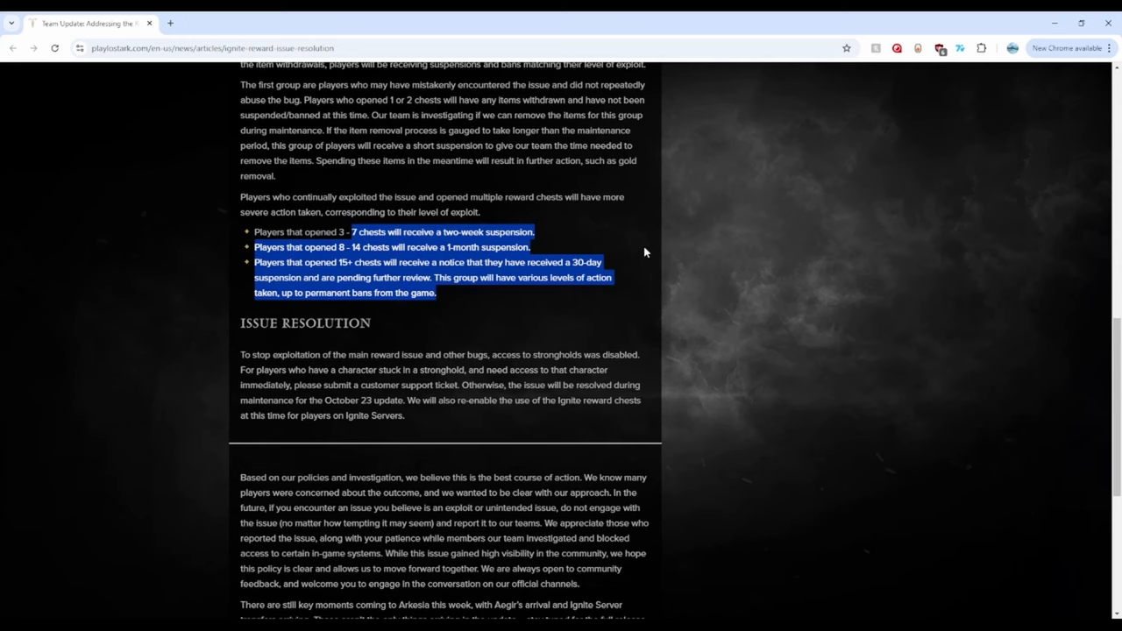
pyautogui.moveTo(645, 256)
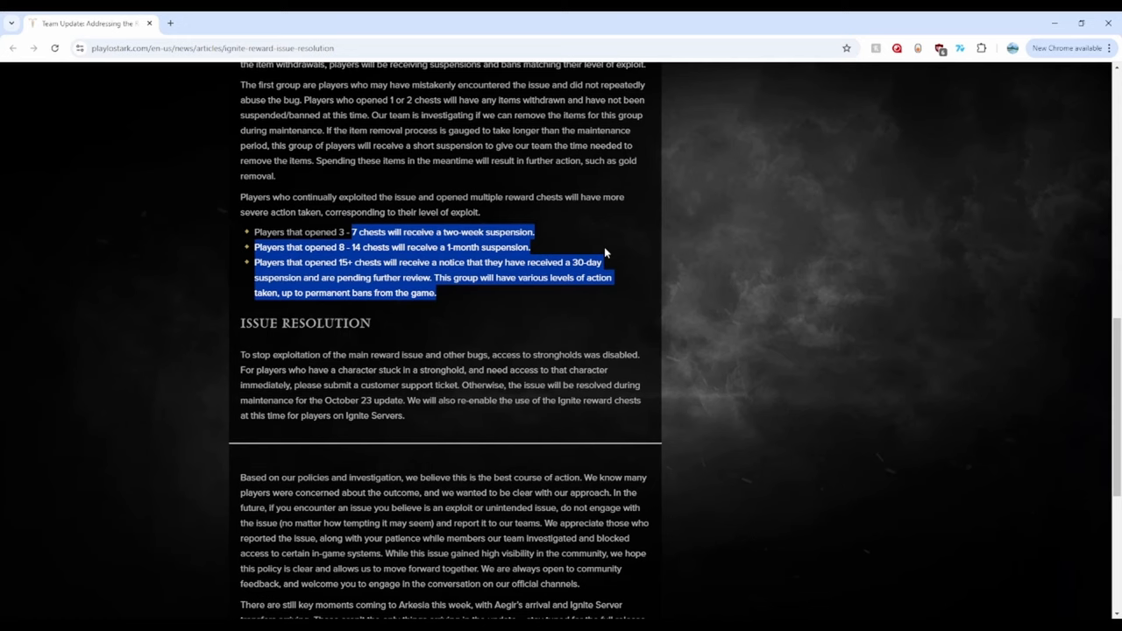
pyautogui.moveTo(604, 252)
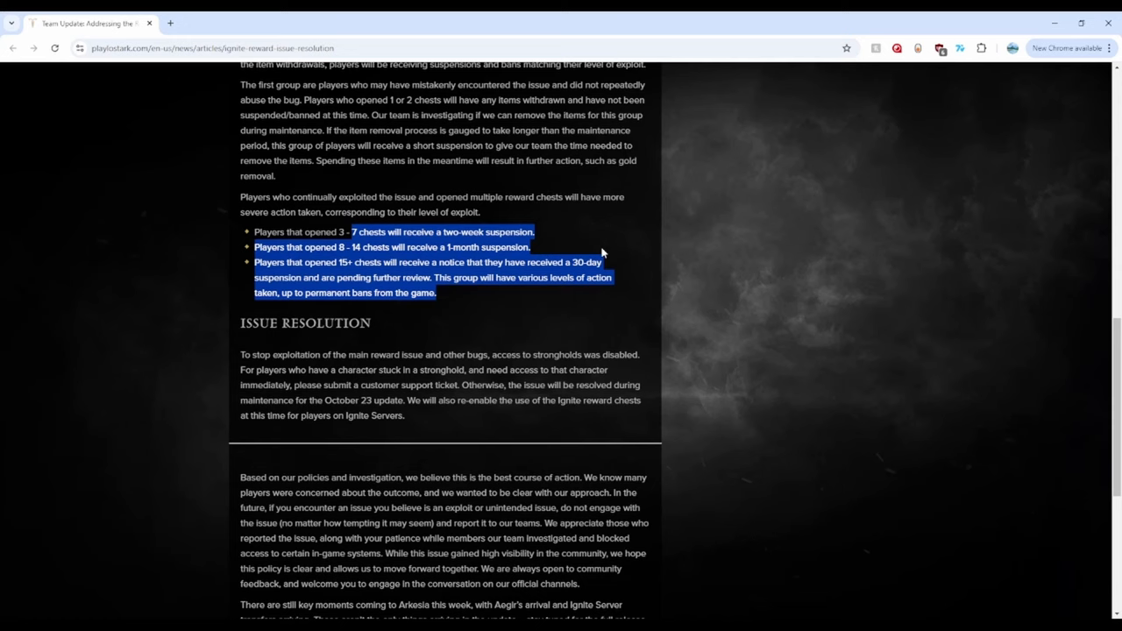
pyautogui.moveTo(526, 277)
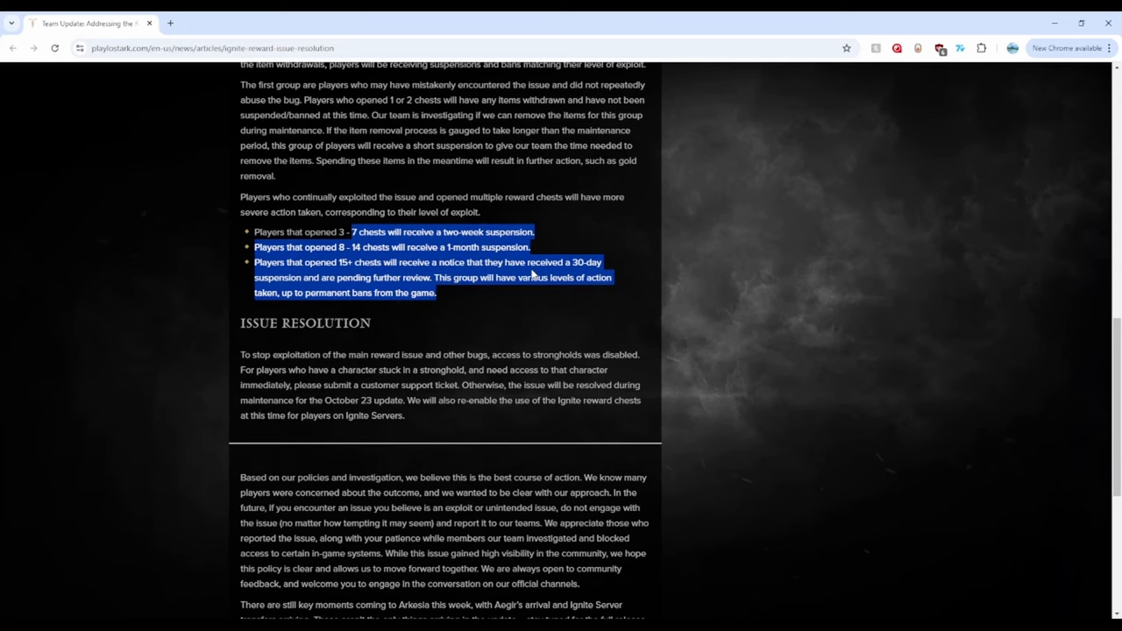
# Highlight 'pending further review' and the whole 15+ chests penalty bullet, then head up.
pyautogui.doubleClick(381, 277)
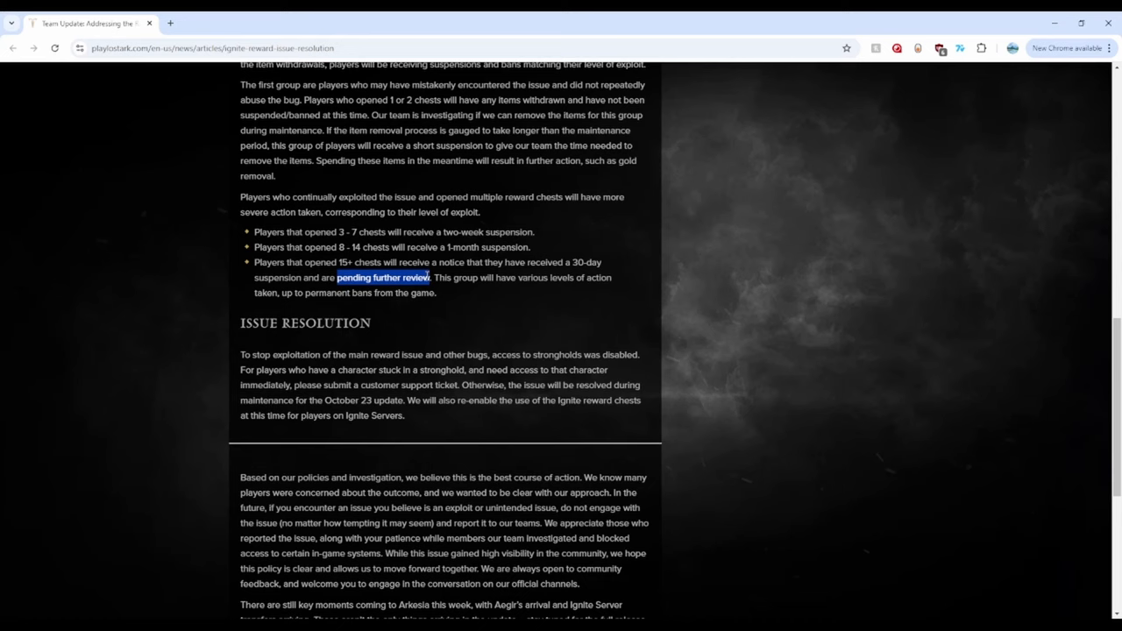
pyautogui.moveTo(452, 280)
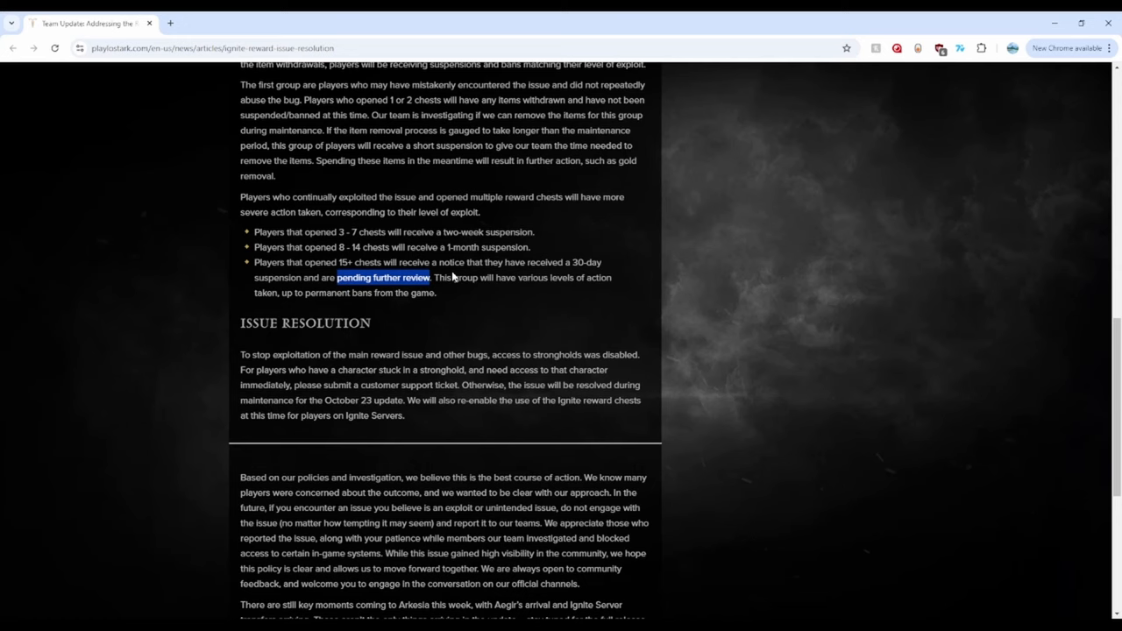
pyautogui.moveTo(254, 263); pyautogui.dragTo(435, 291)
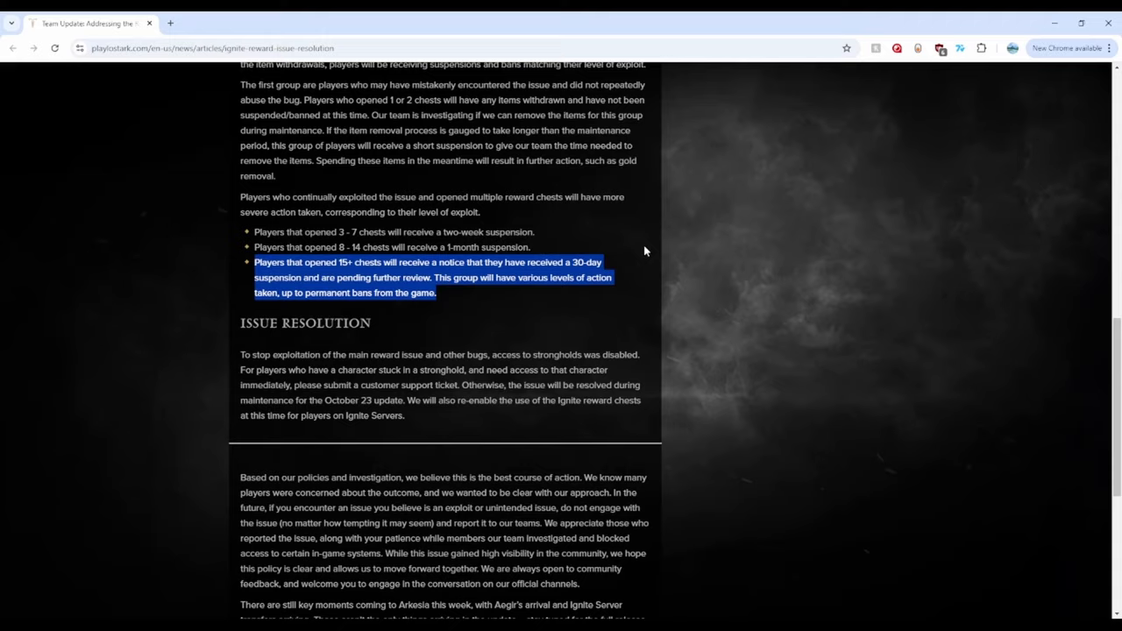
pyautogui.scroll(3)
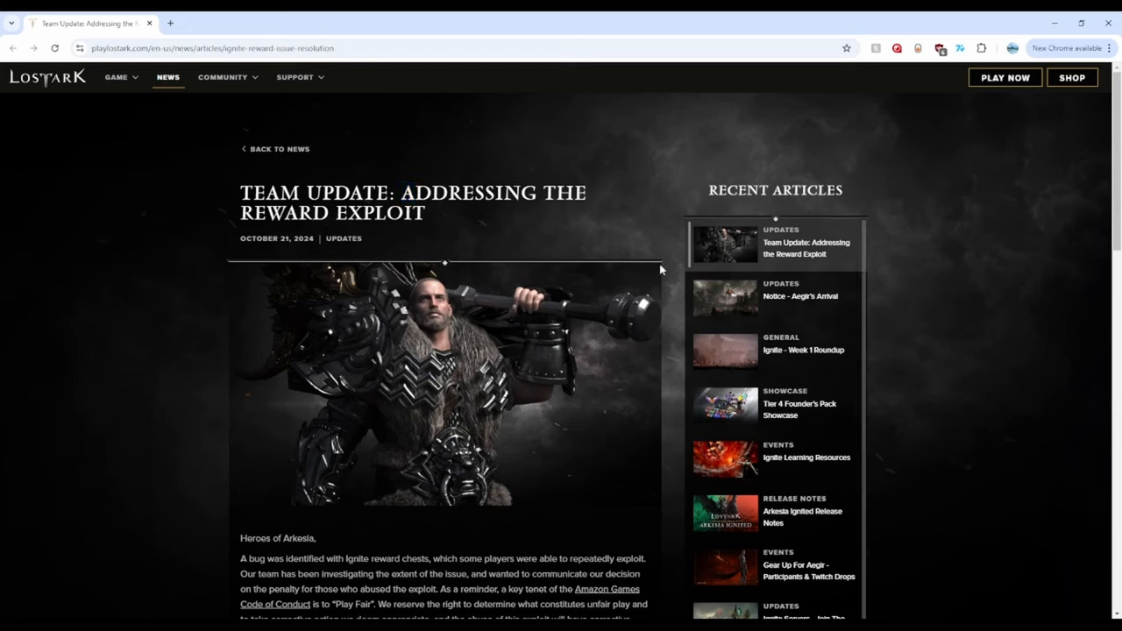
pyautogui.moveTo(312, 154)
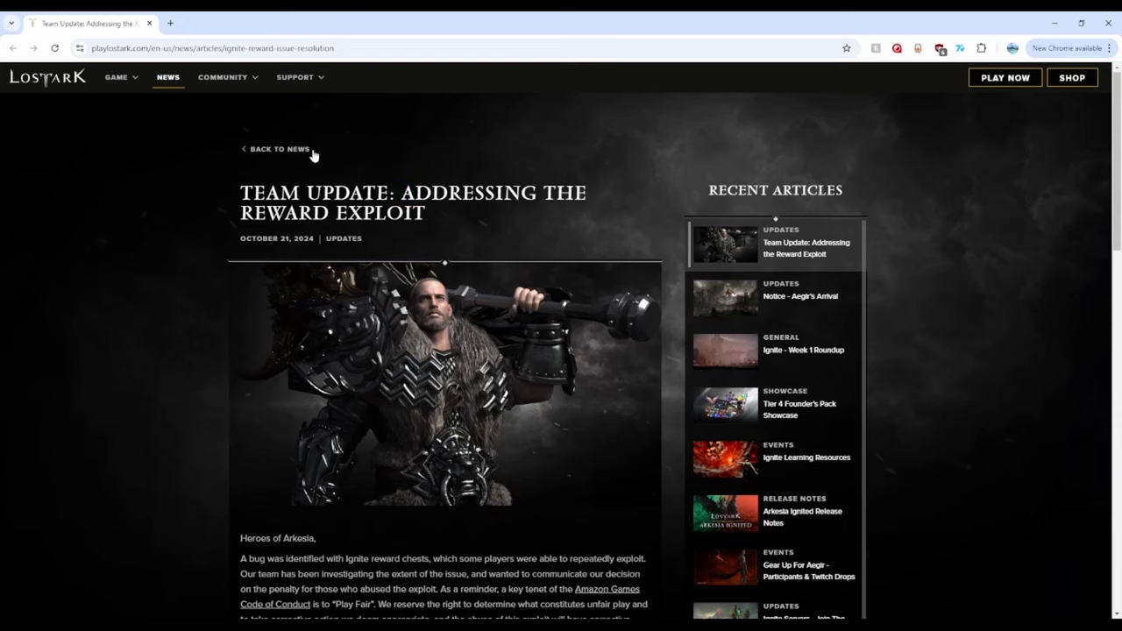
pyautogui.moveTo(592, 347)
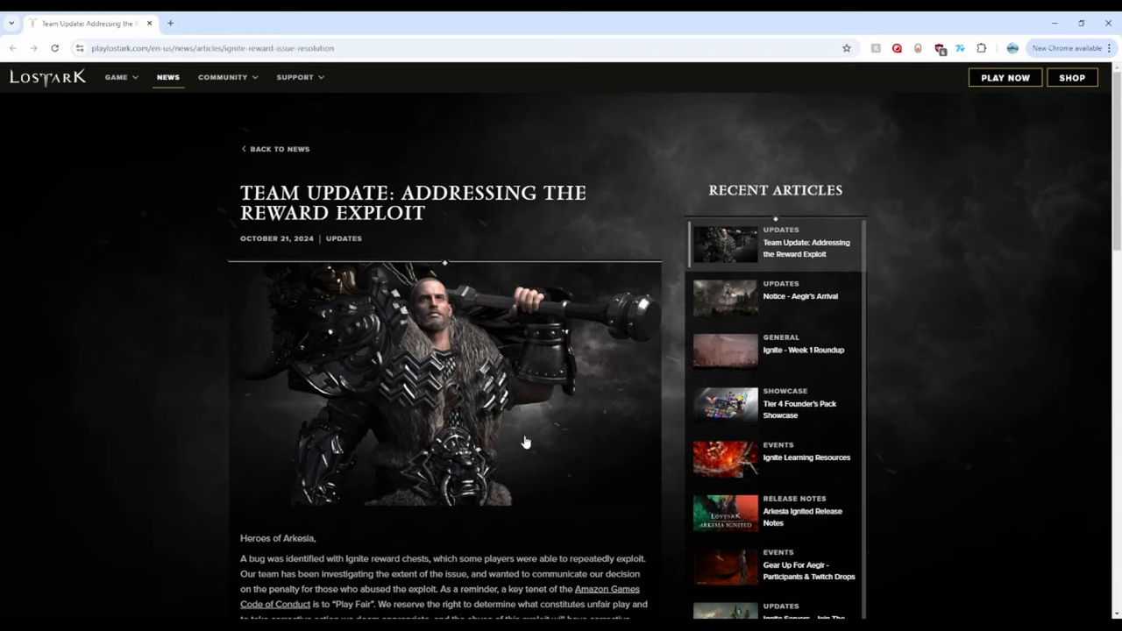
# Scroll from the article top down to the Heroes of Arkesia introduction.
pyautogui.scroll(-3)
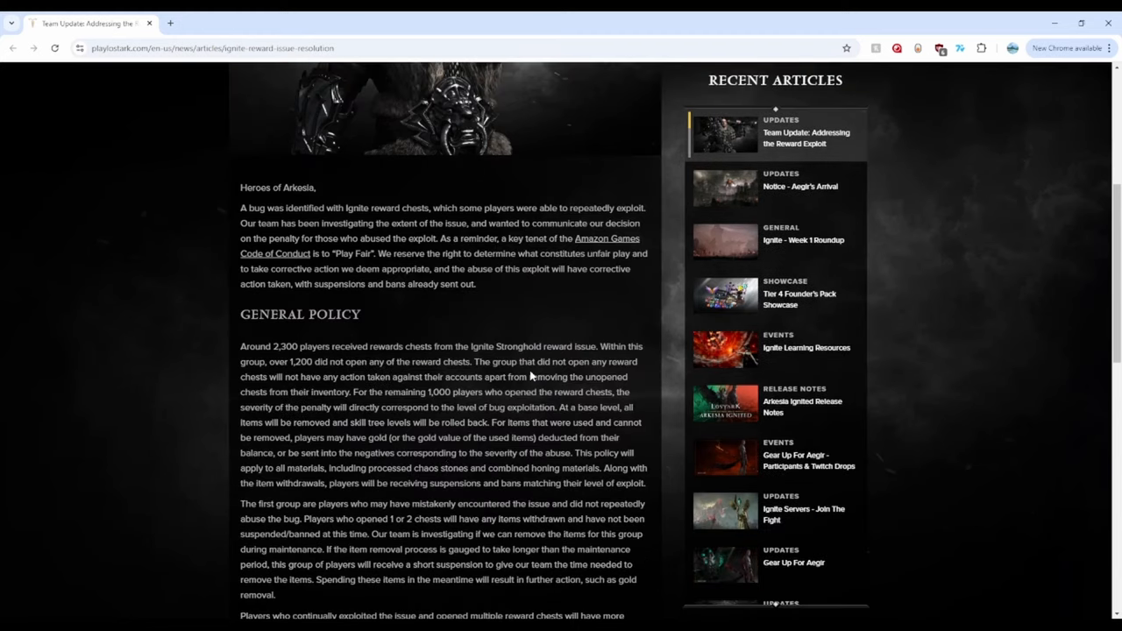